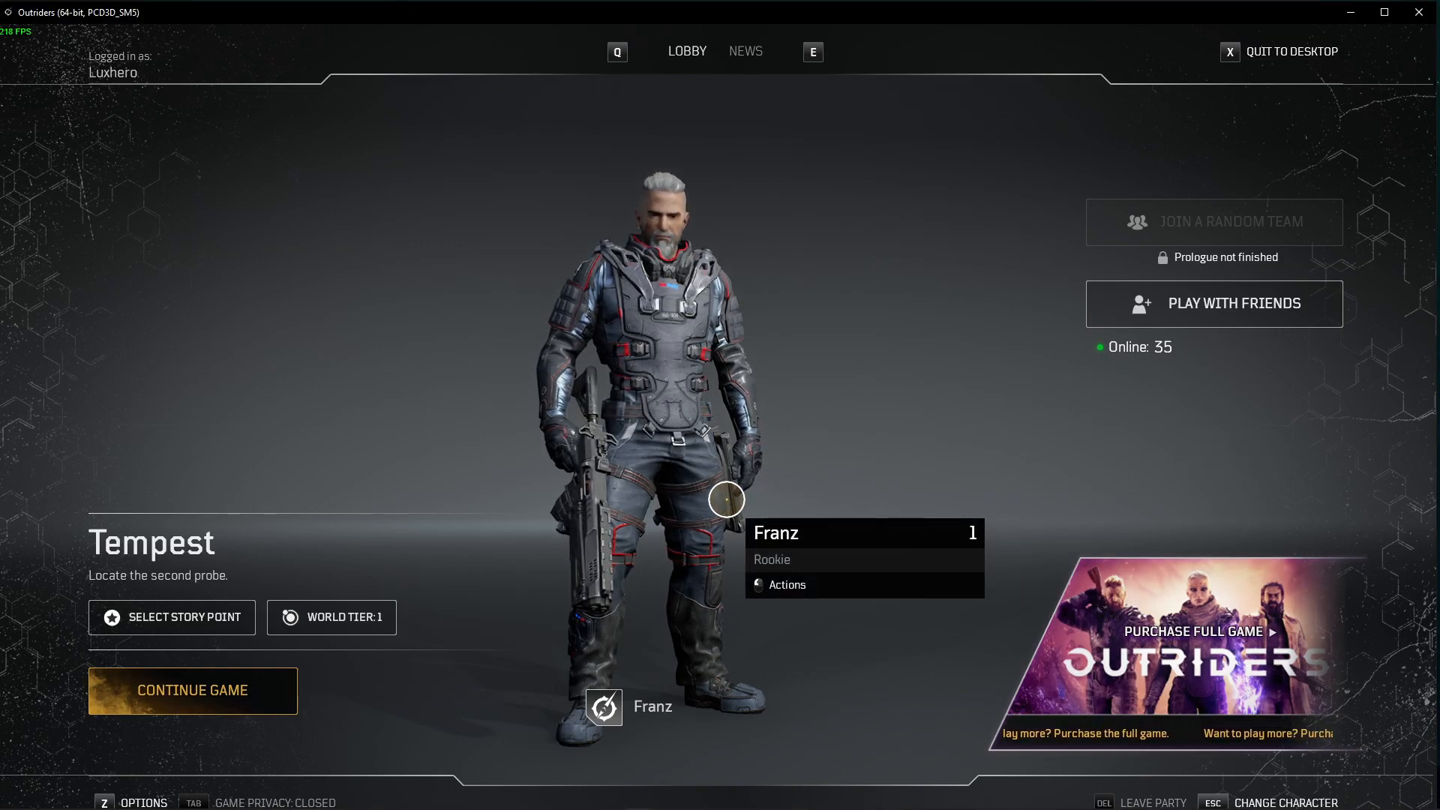
{"action": "mouse_move", "coordinate": [840, 276]}
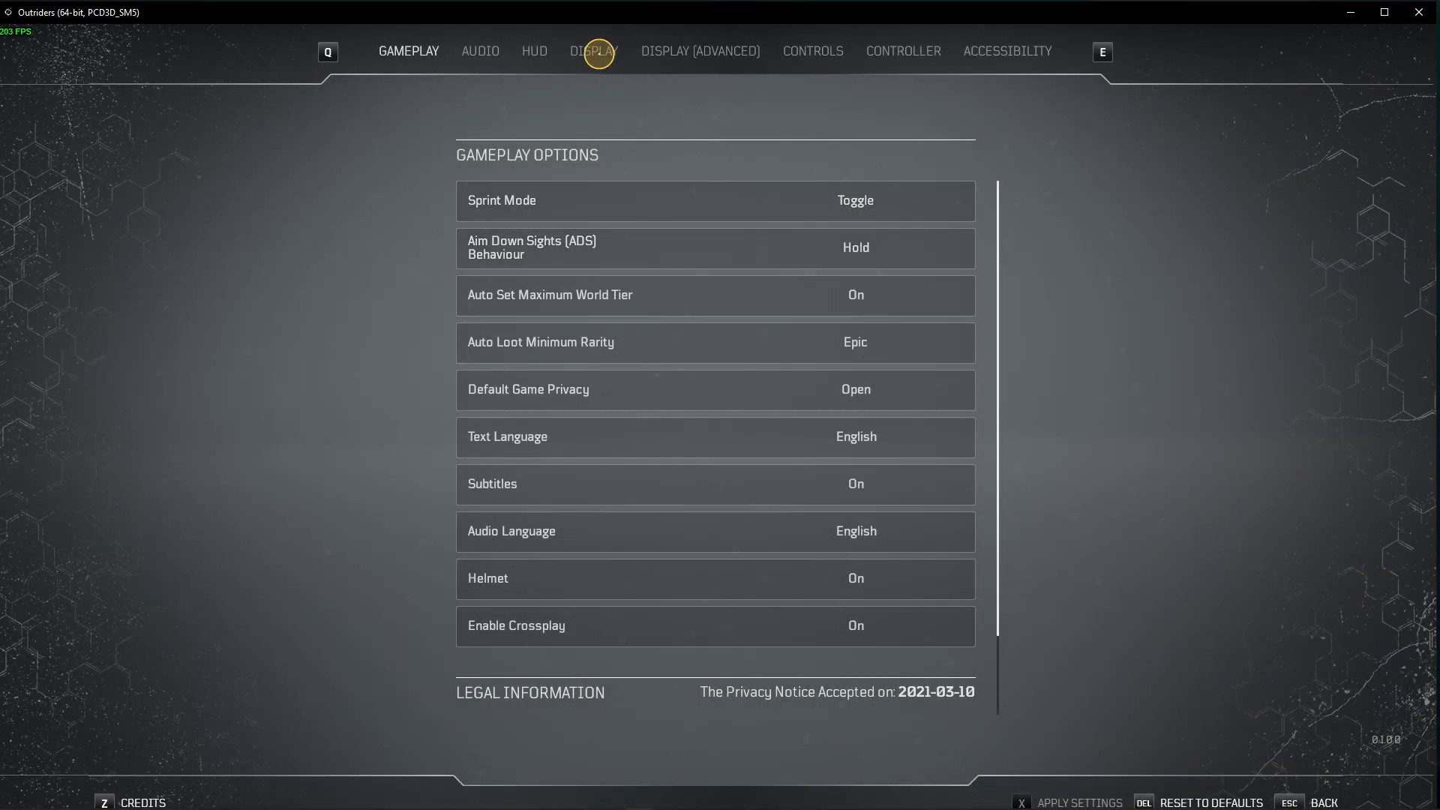
Toggle Window Mode to fullscreen and back to windowed, keeping 1920x1080 resolution.
{"action": "left_click", "coordinate": [594, 51]}
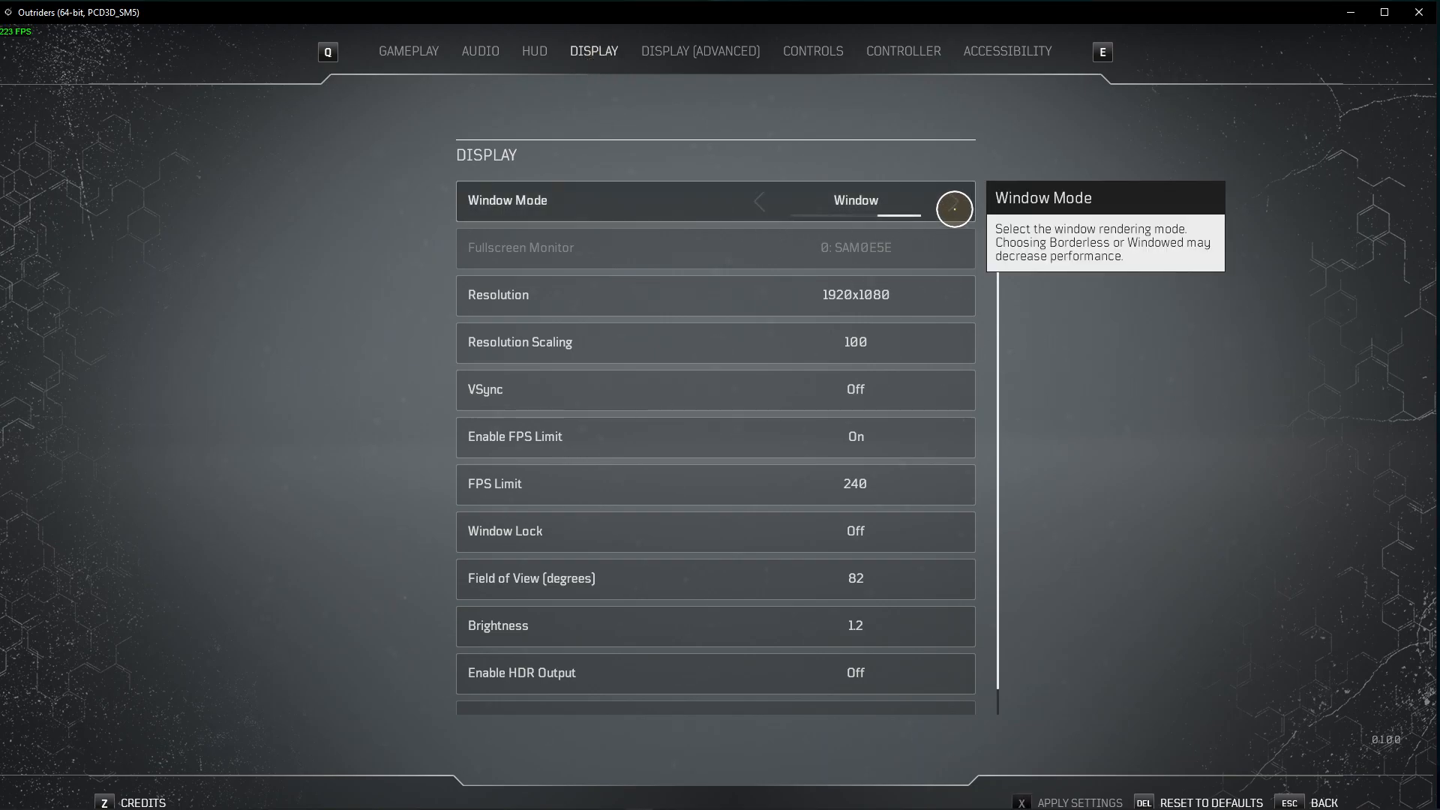
{"action": "left_click", "coordinate": [953, 199]}
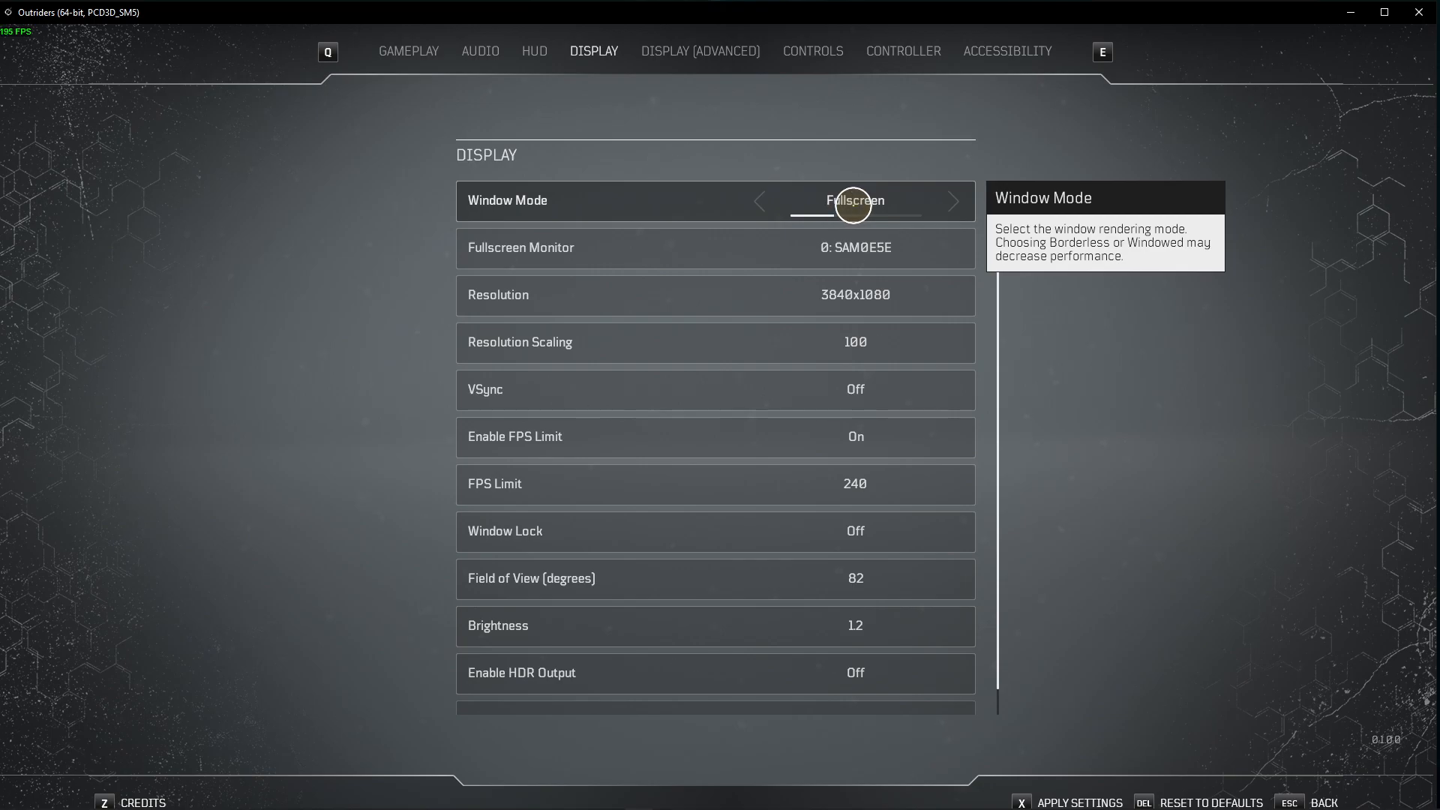
{"action": "left_click", "coordinate": [952, 200]}
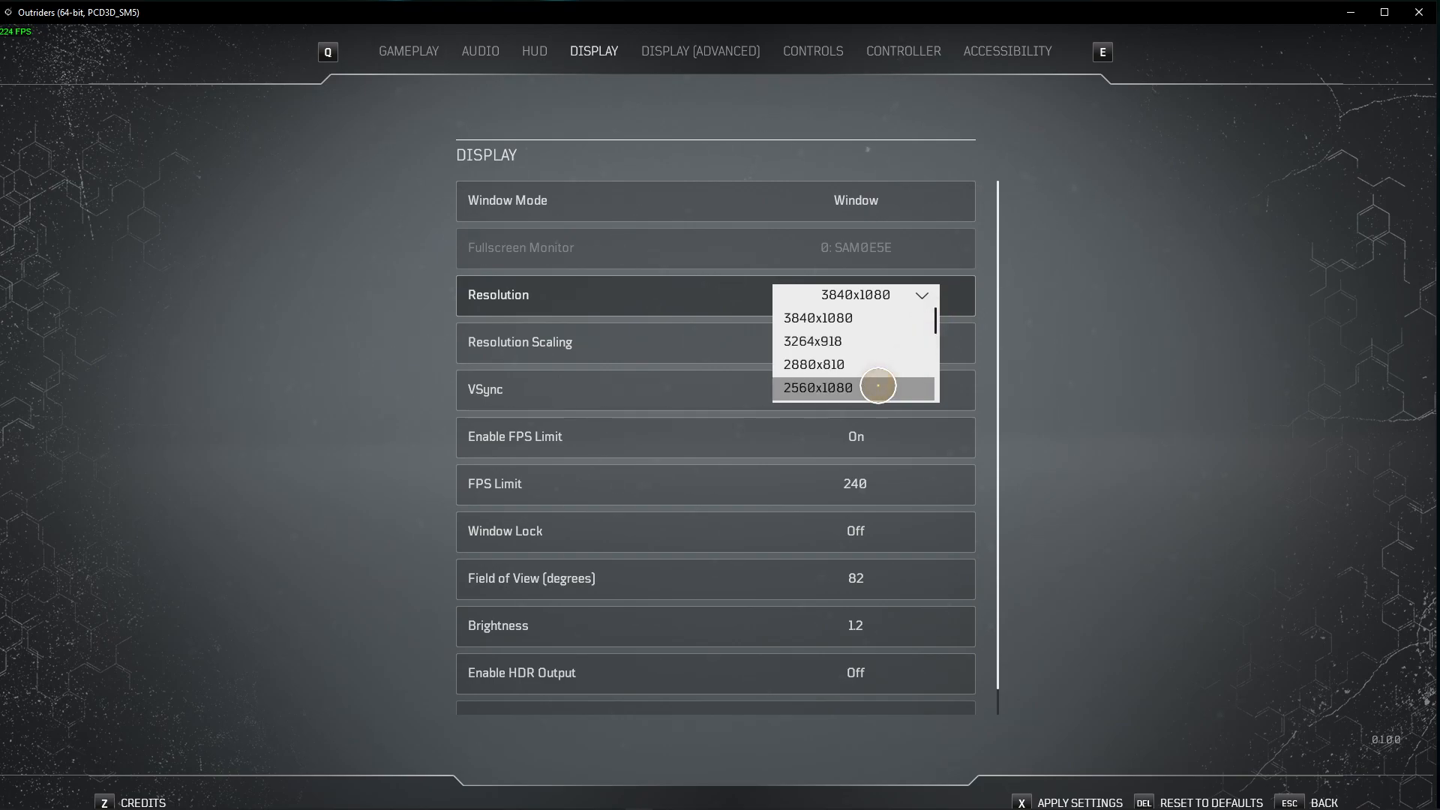
{"action": "scroll", "scroll_direction": "down", "scroll_amount": 3}
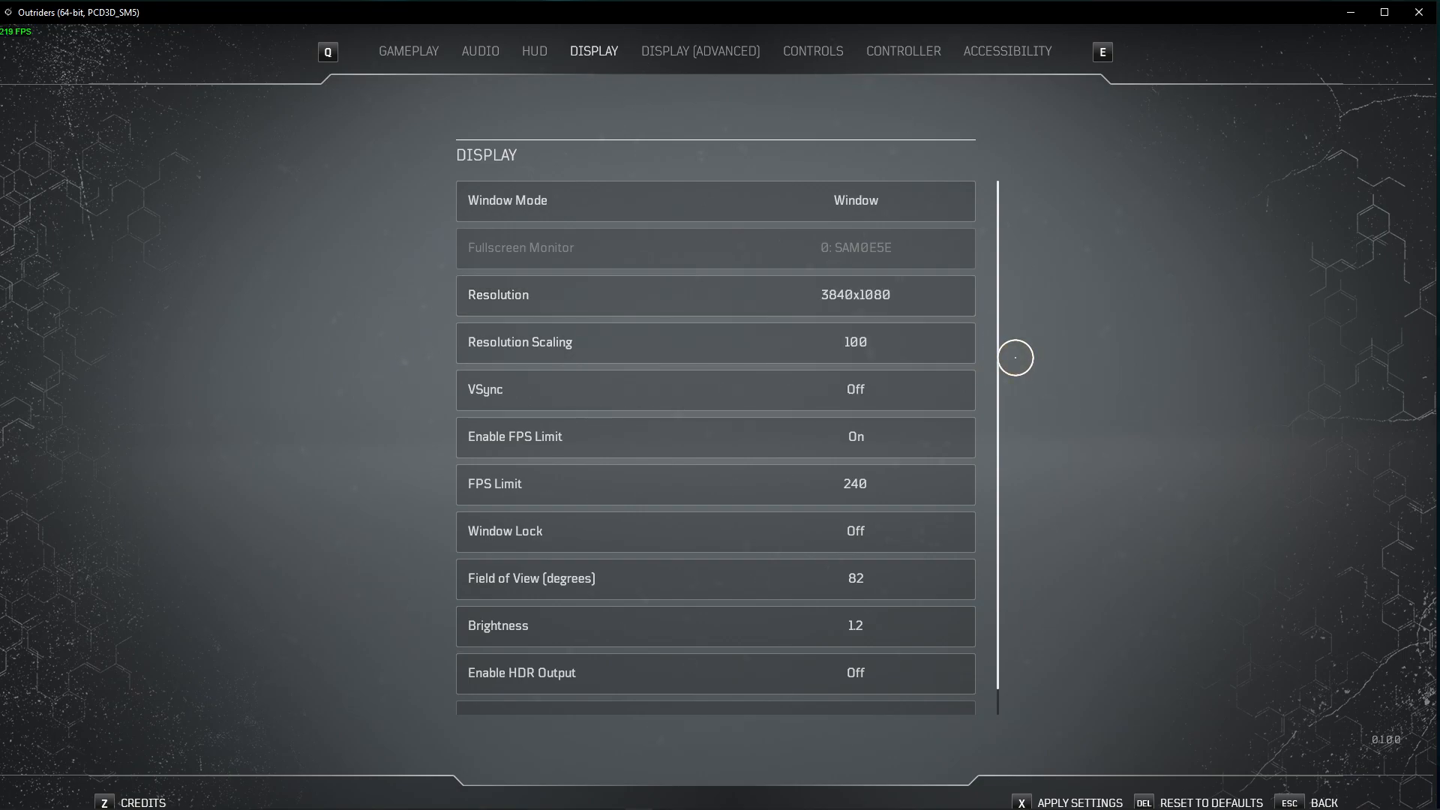
Nudge Resolution Scaling and FPS Limit, restoring them to 100 and 240.
{"action": "left_click", "coordinate": [954, 342]}
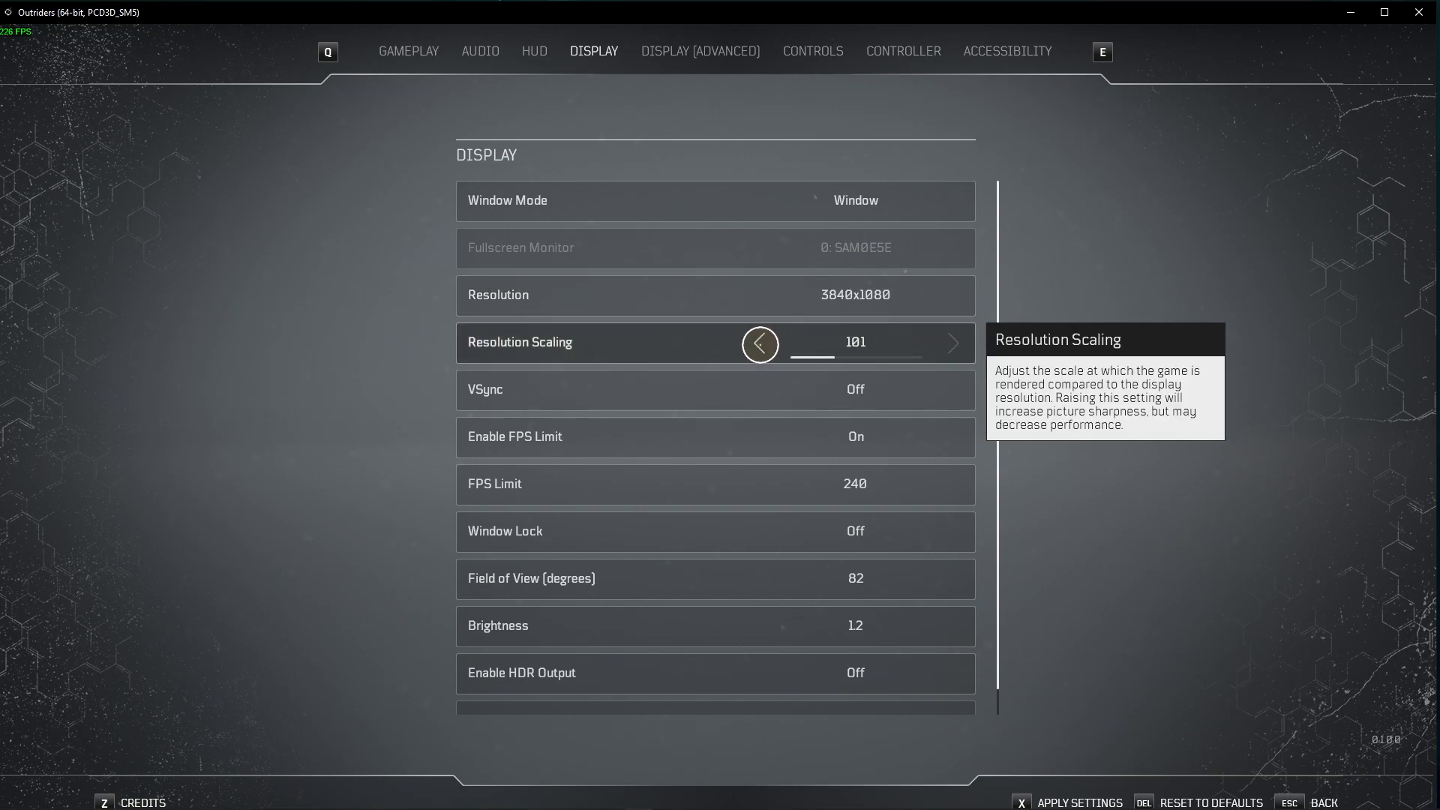
{"action": "left_click", "coordinate": [759, 344]}
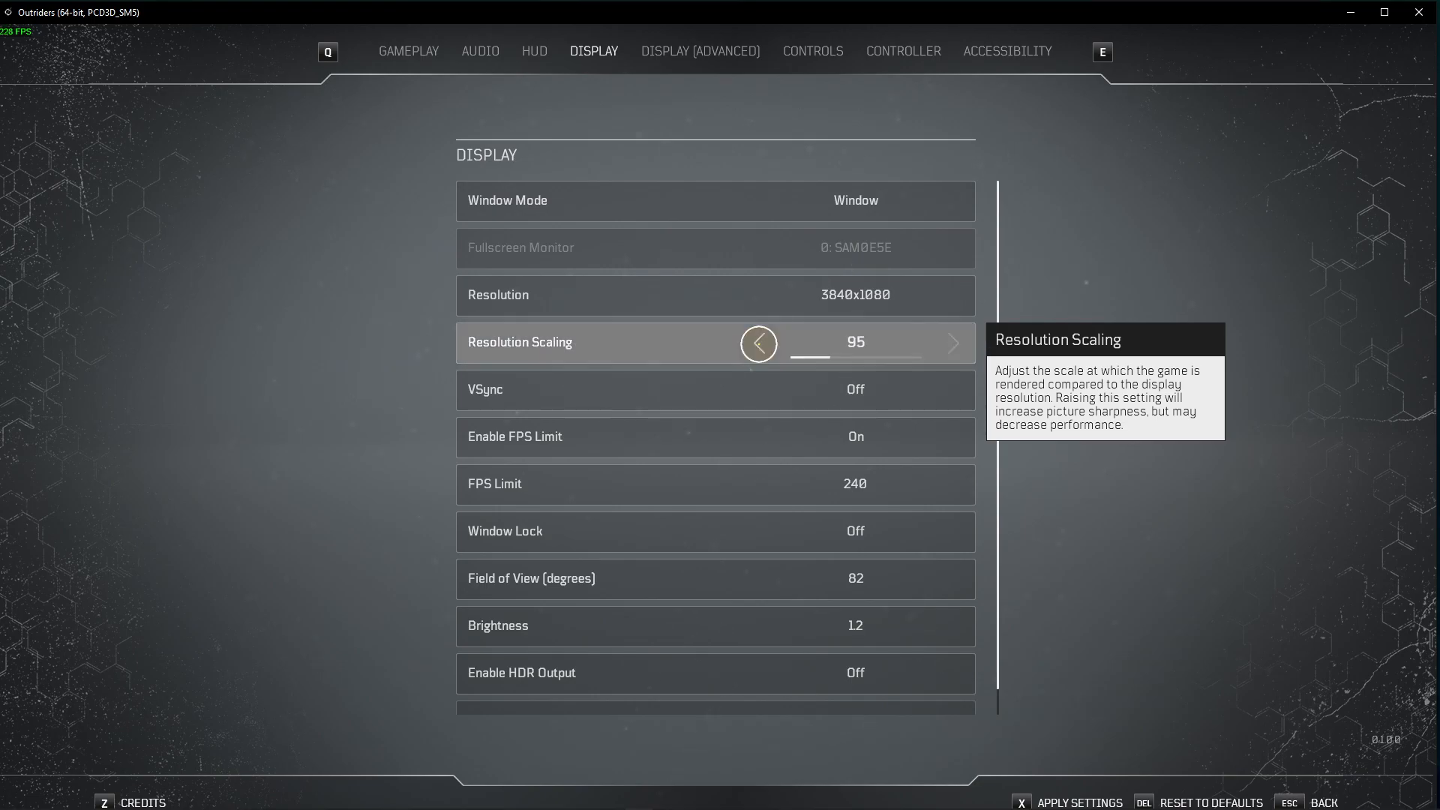
{"action": "left_click", "coordinate": [951, 342]}
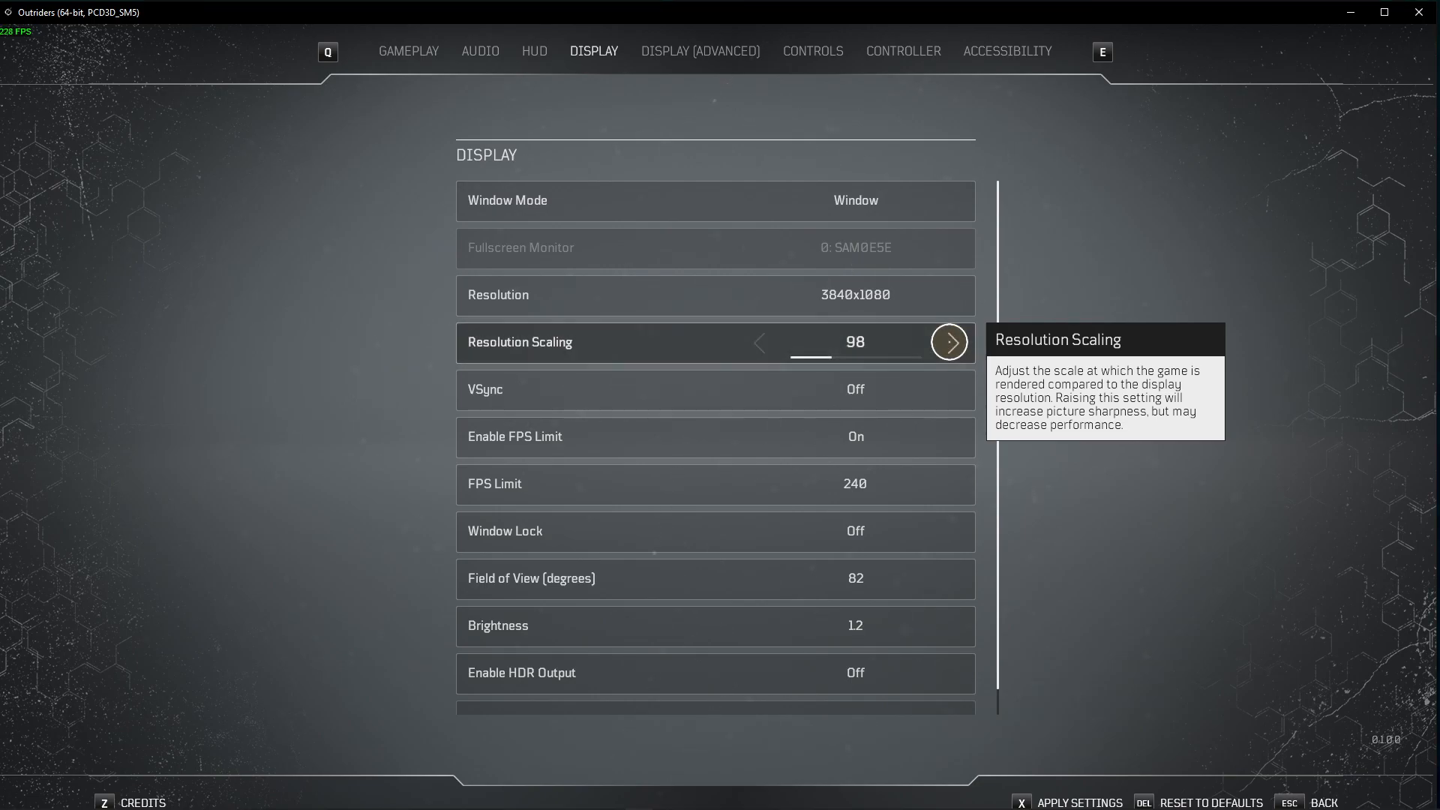
{"action": "left_click", "coordinate": [948, 342]}
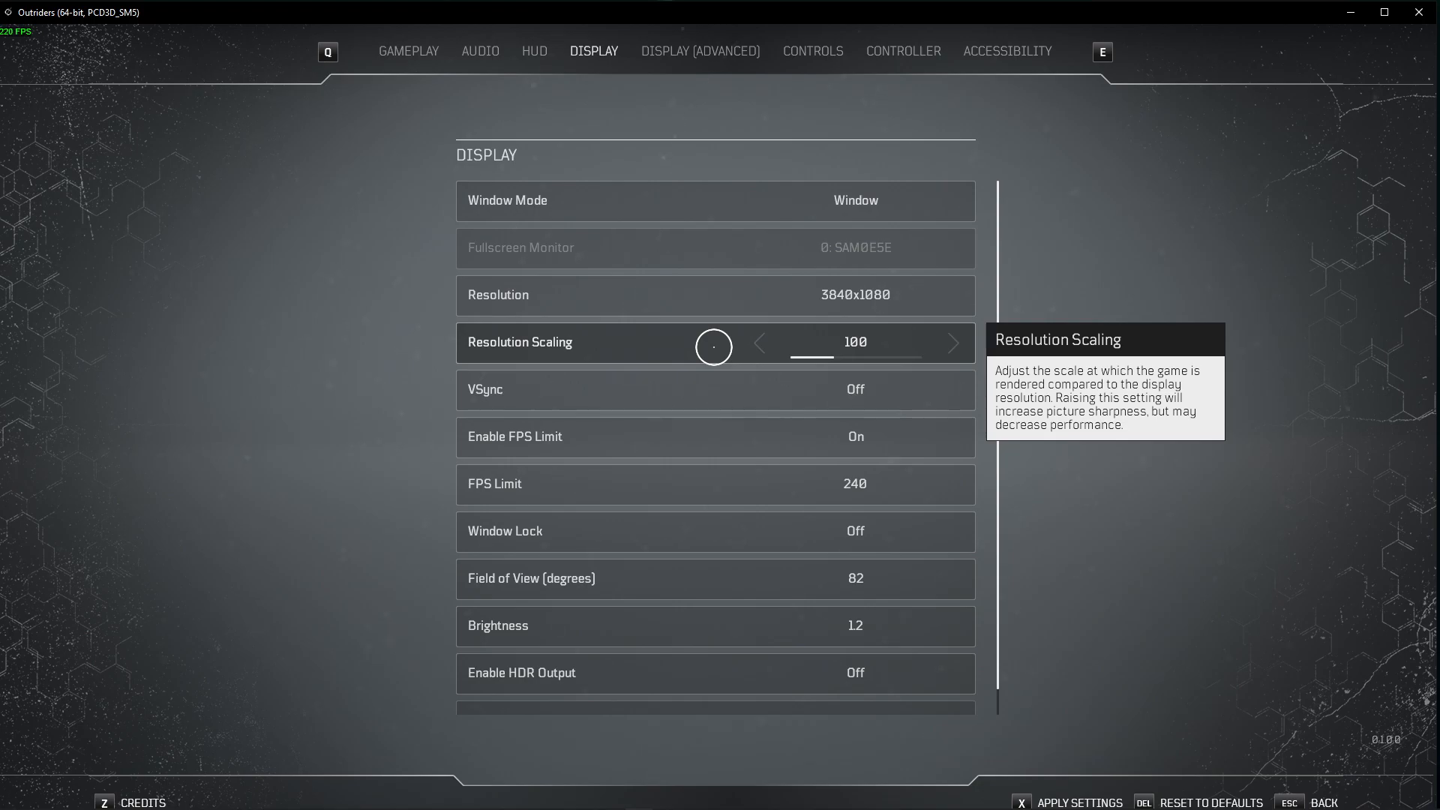
{"action": "mouse_move", "coordinate": [731, 379]}
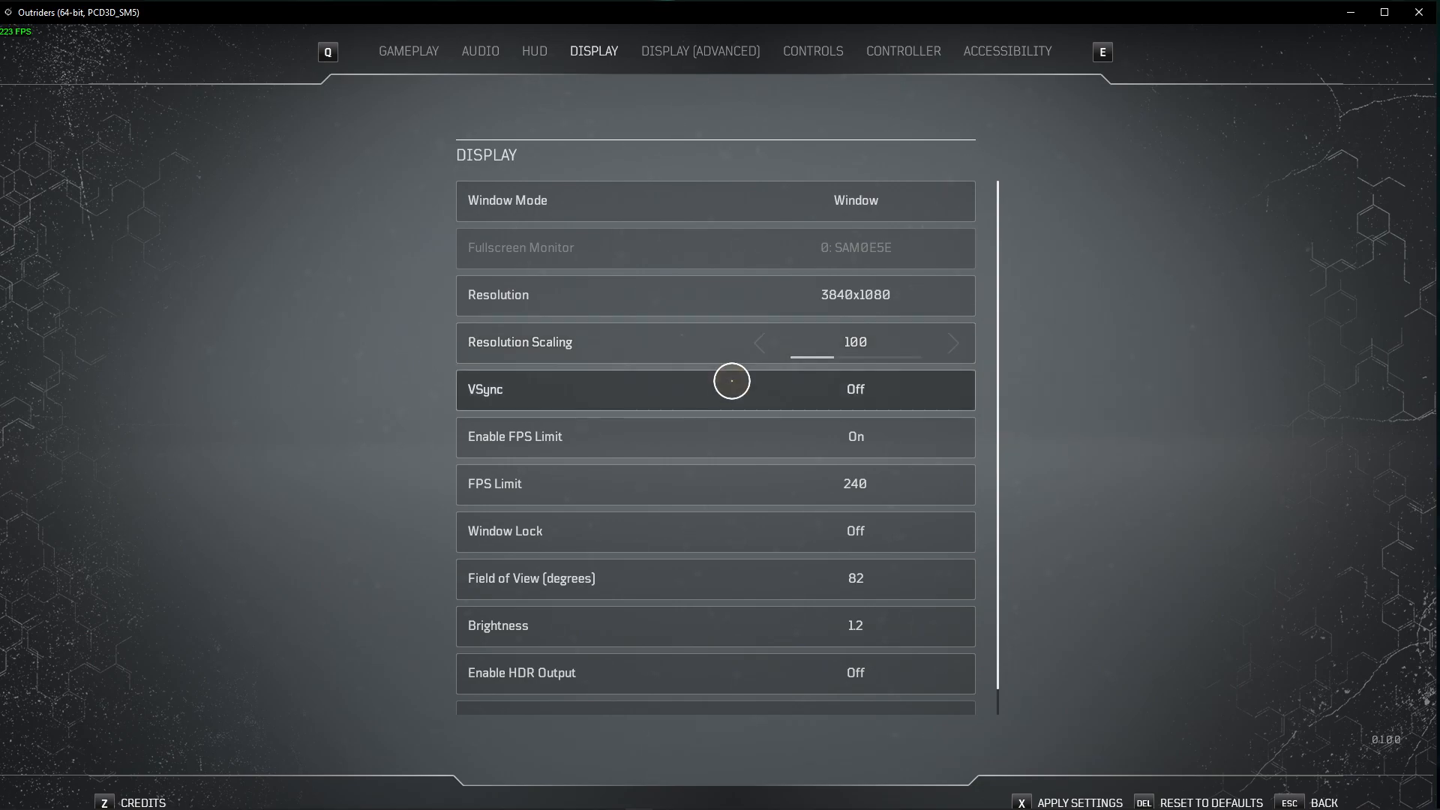
{"action": "mouse_move", "coordinate": [825, 439]}
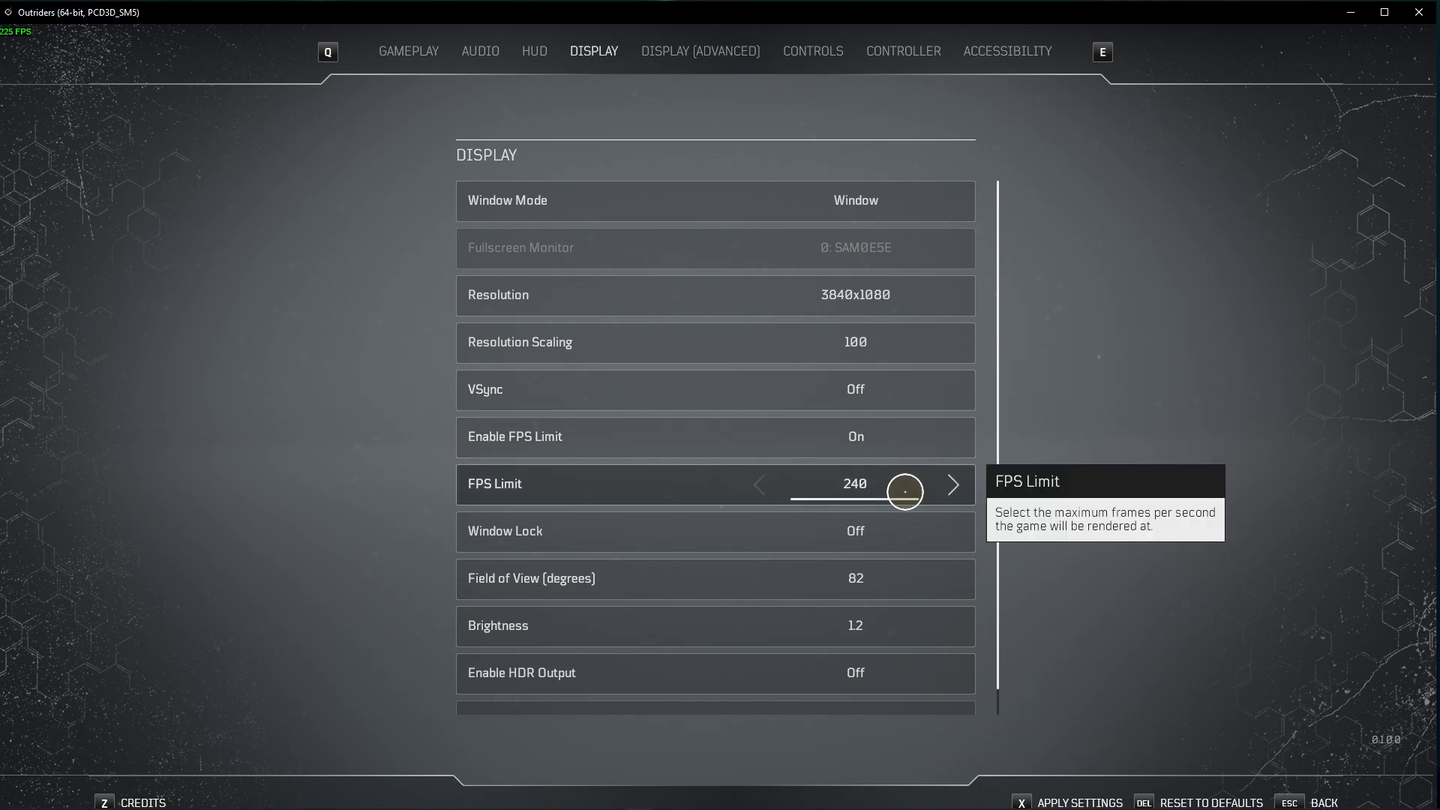
{"action": "left_click", "coordinate": [759, 485]}
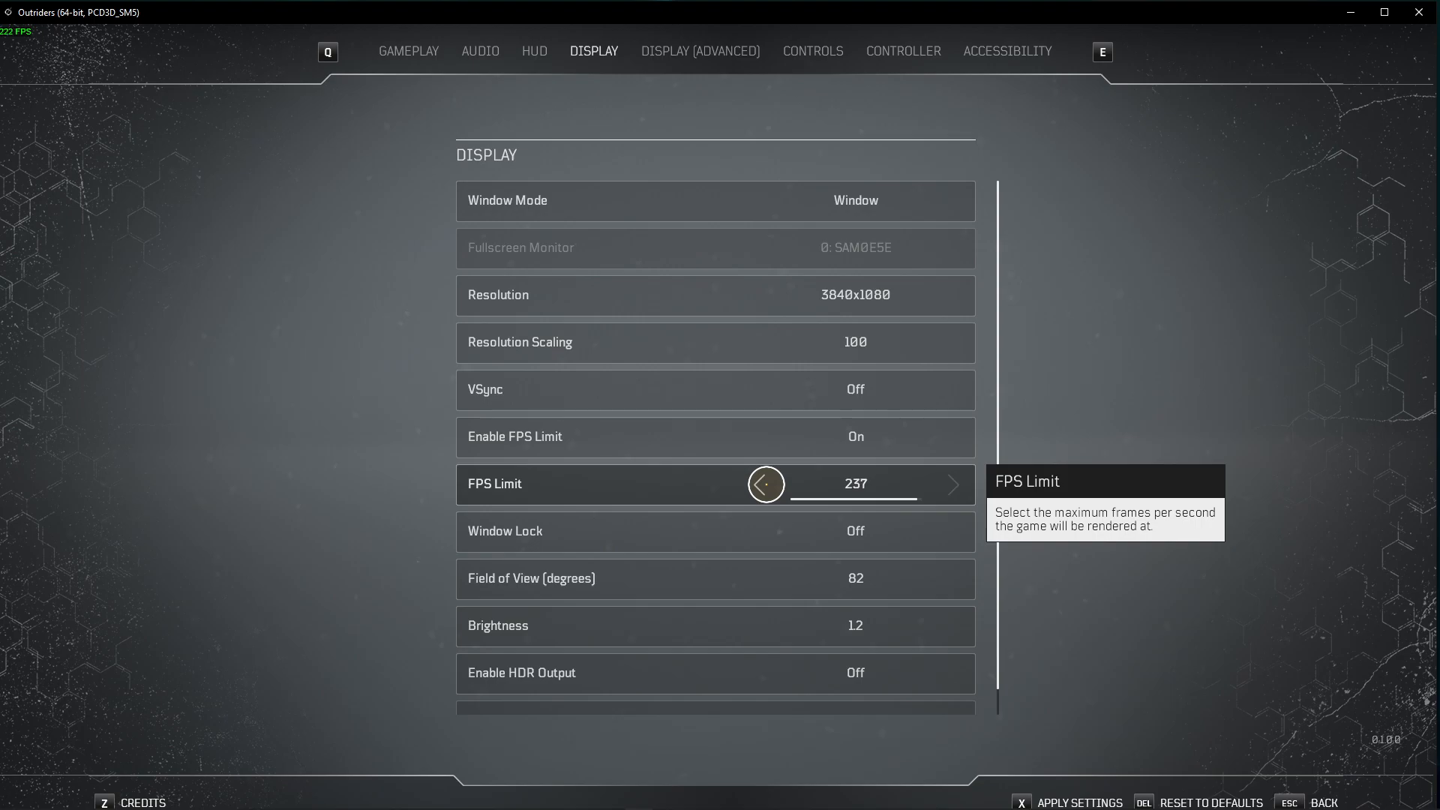
{"action": "left_click", "coordinate": [947, 482]}
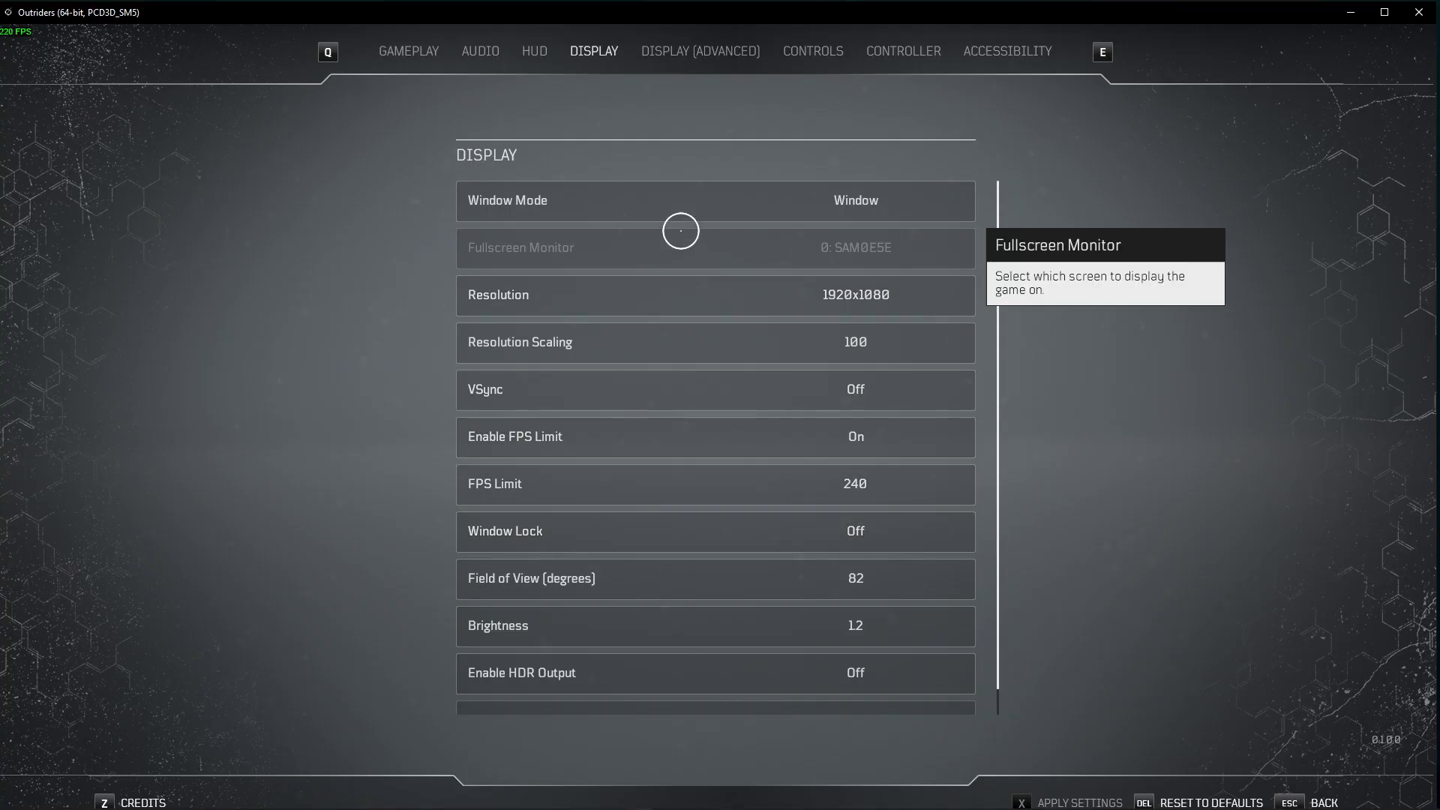
Try the Medium quality preset, then lower shadows and set View Distance Quality to High.
{"action": "left_click", "coordinate": [701, 51]}
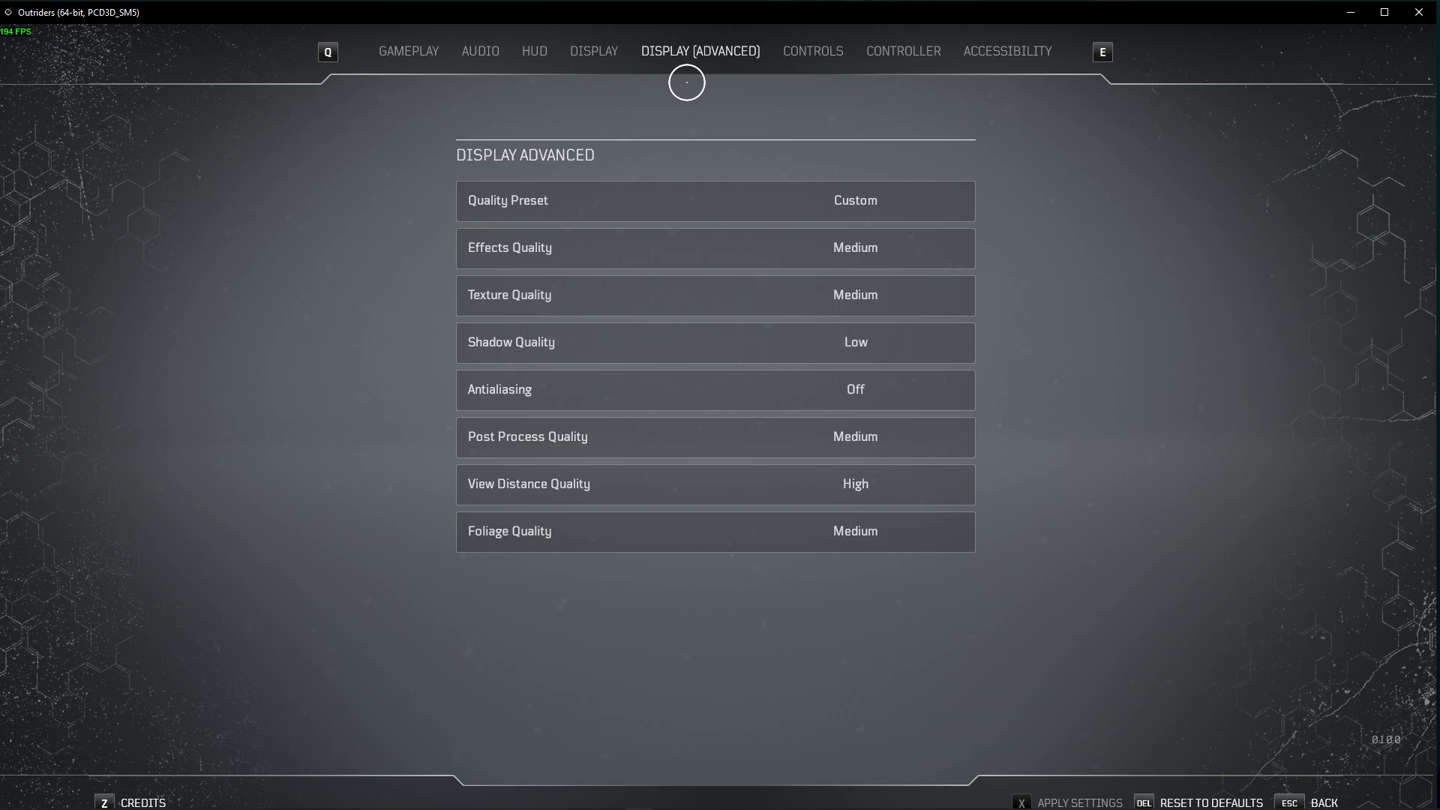
{"action": "left_click", "coordinate": [954, 201]}
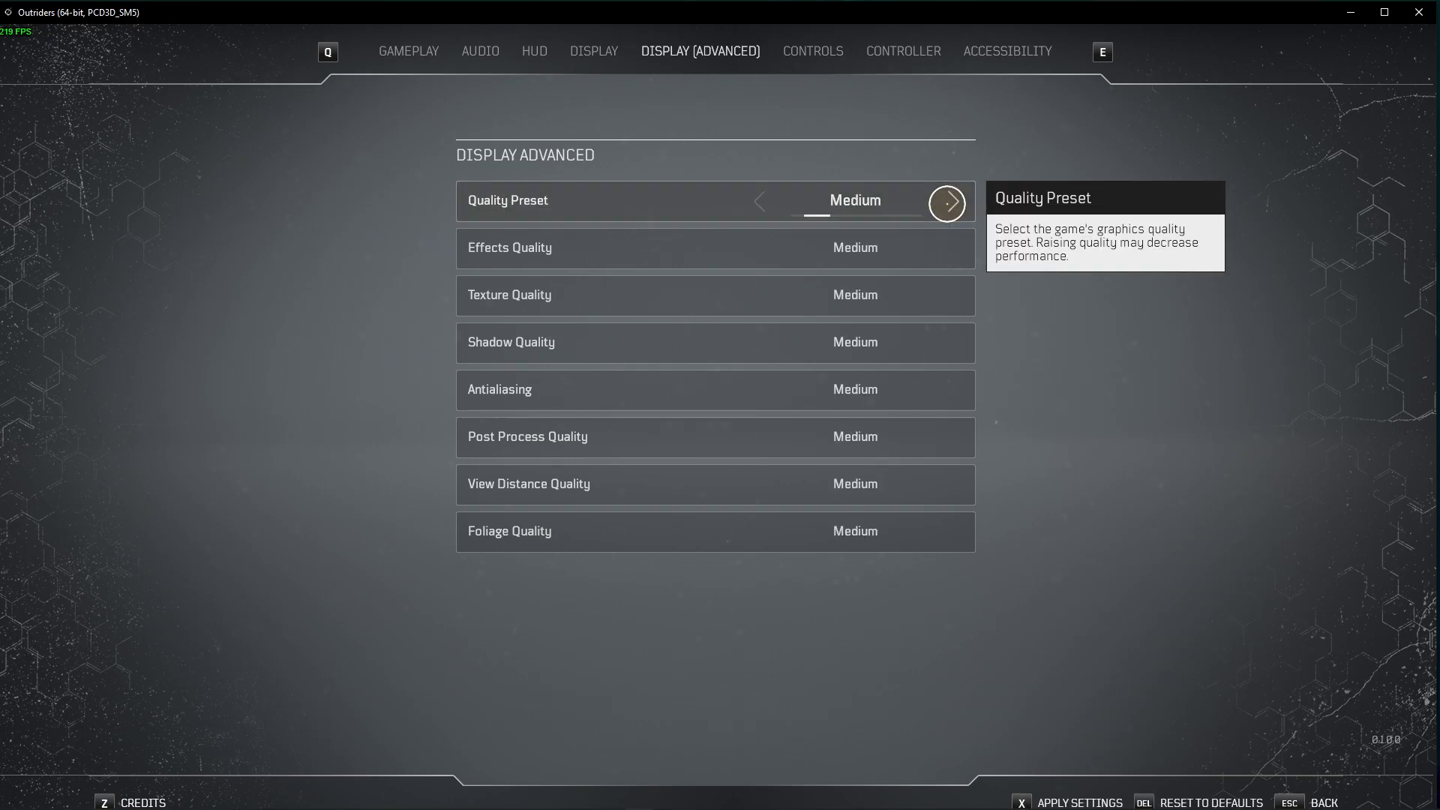
{"action": "mouse_move", "coordinate": [1040, 319]}
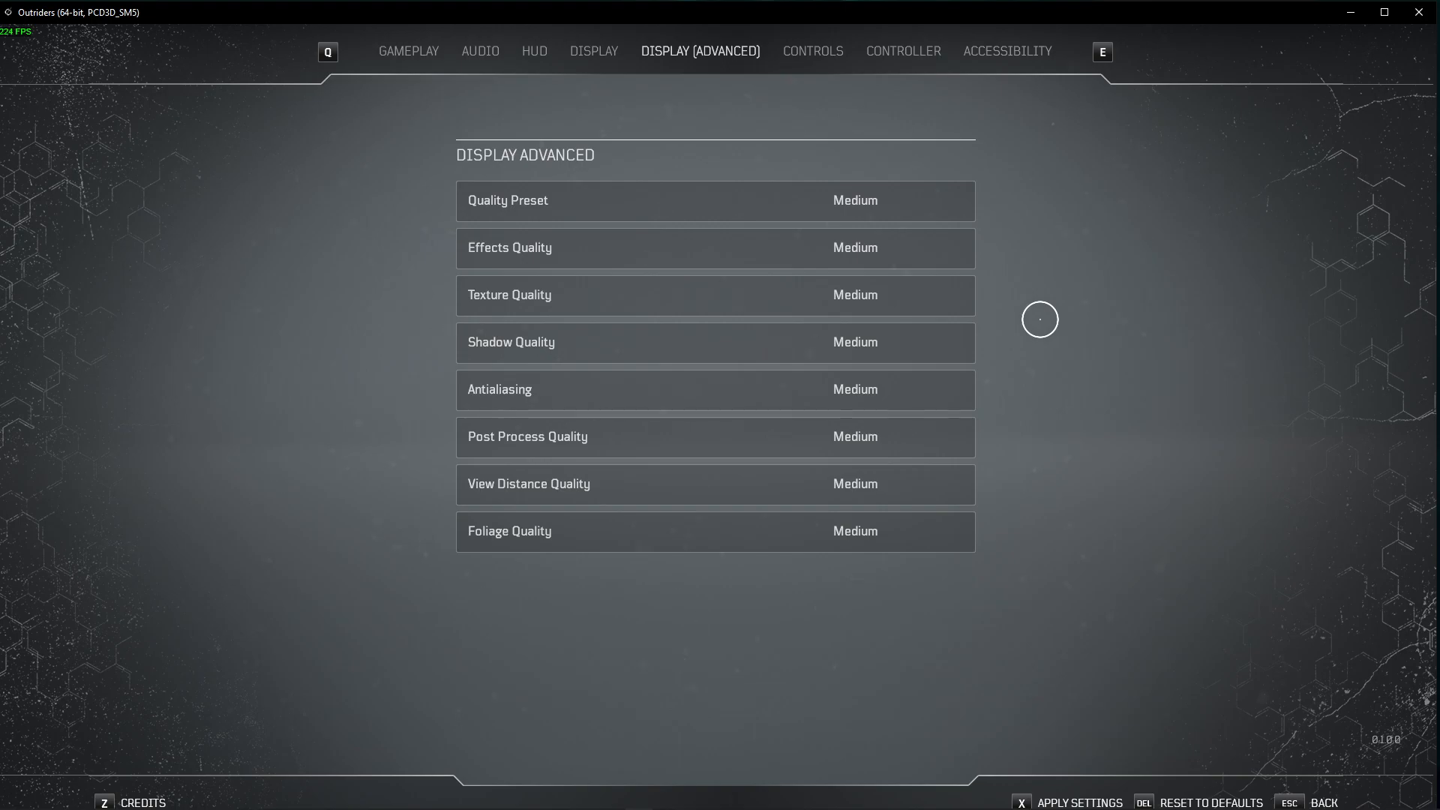
{"action": "left_click", "coordinate": [761, 342]}
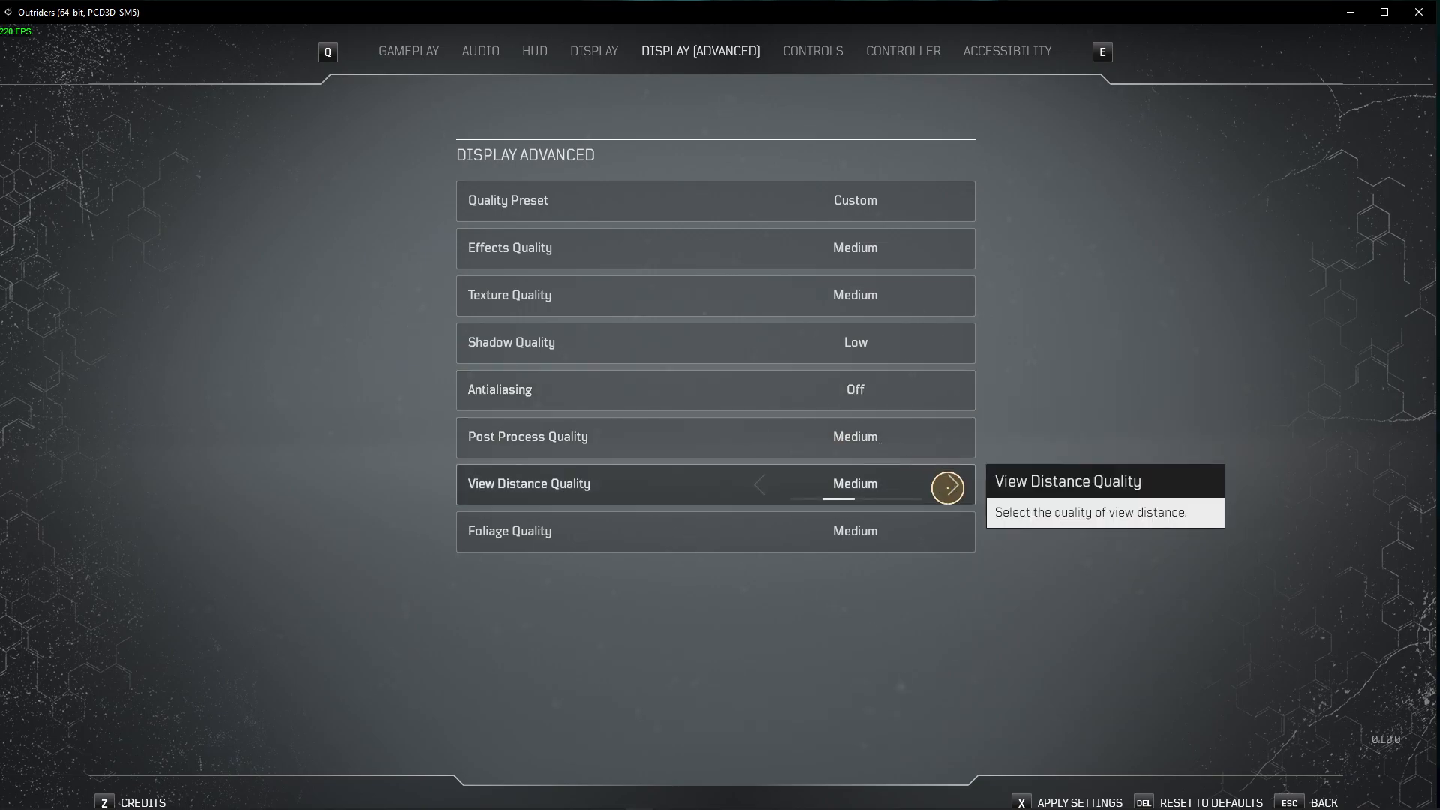
{"action": "left_click", "coordinate": [949, 486]}
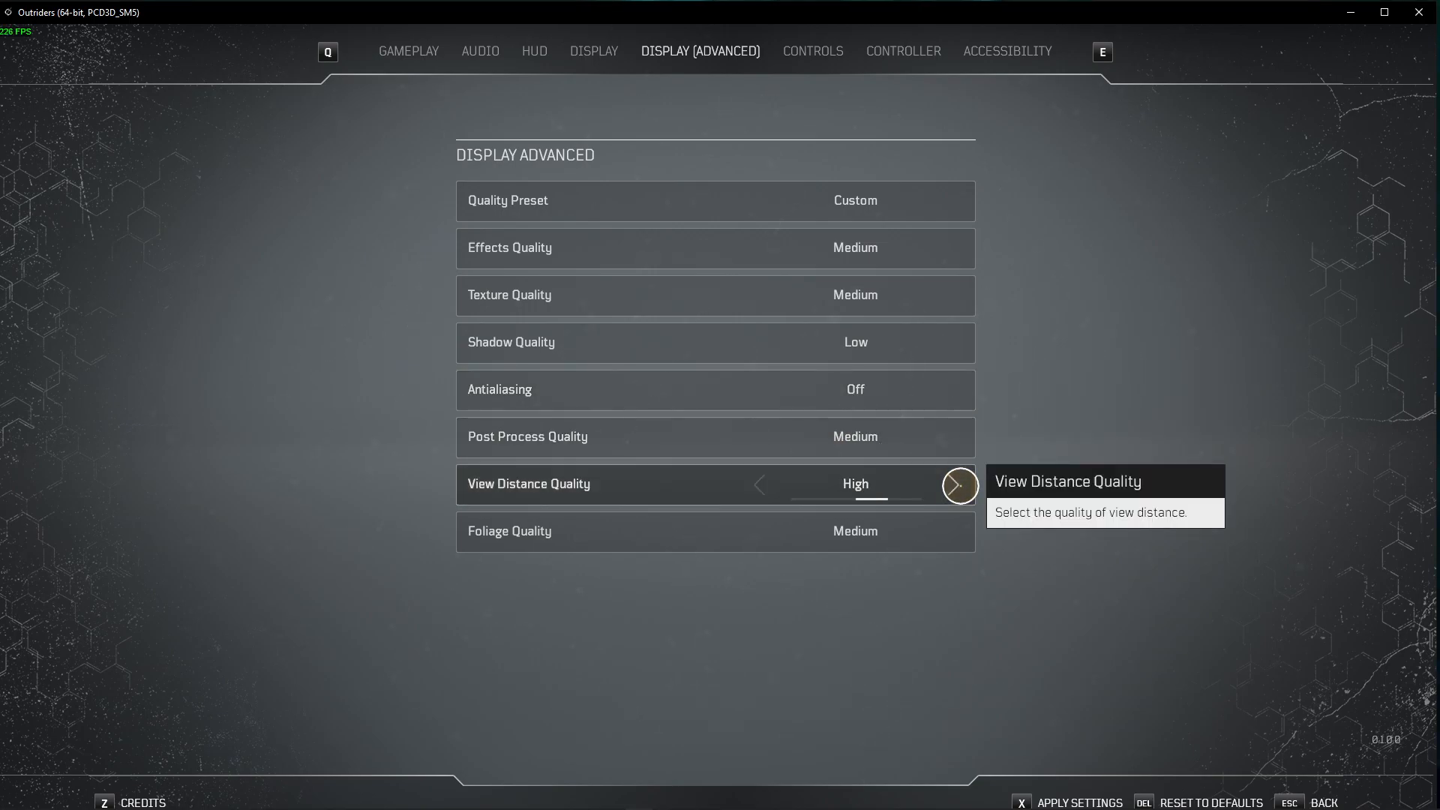
{"action": "mouse_move", "coordinate": [1356, 202]}
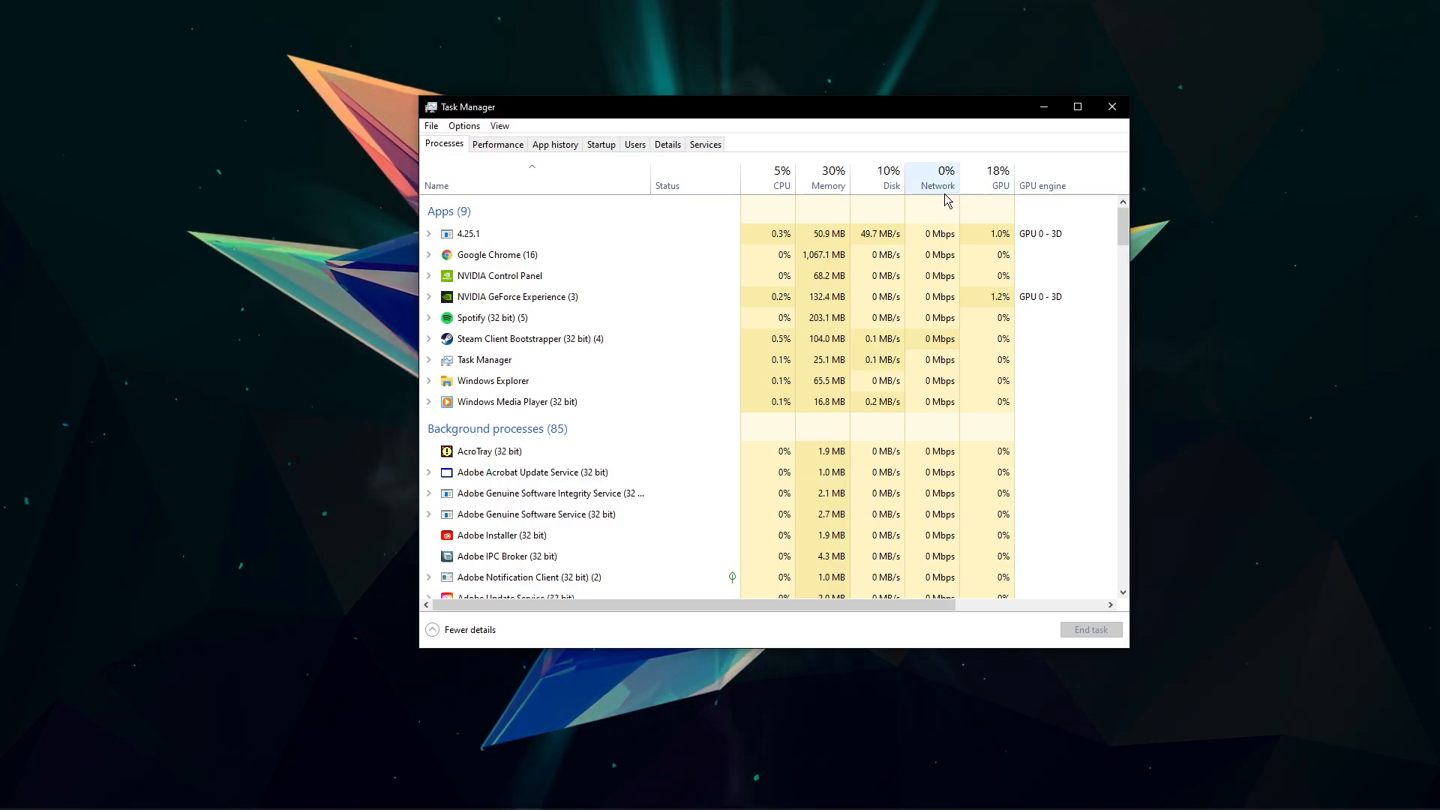
Select Google Chrome in the Processes list and sort processes by memory use.
{"action": "left_click", "coordinate": [496, 255]}
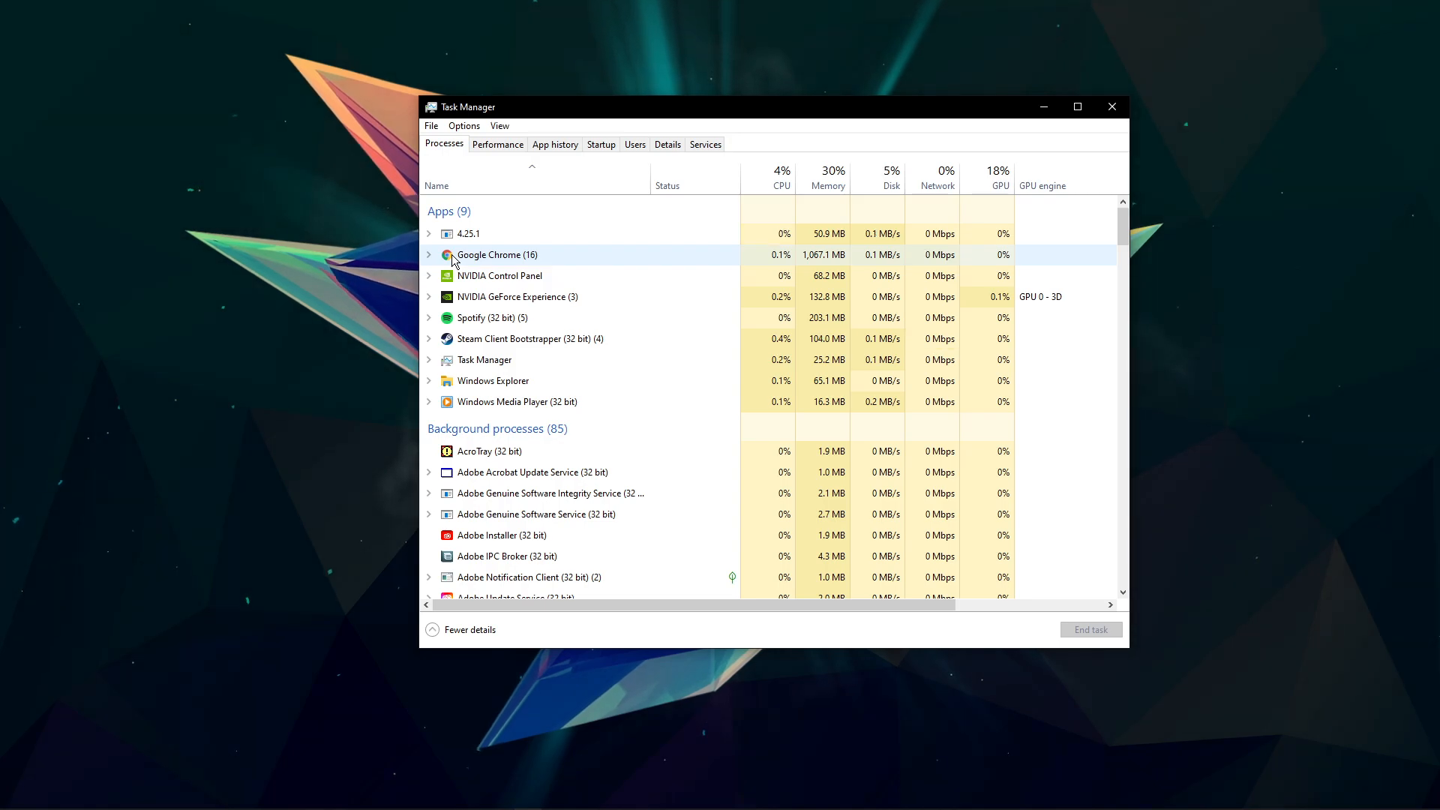
{"action": "left_click", "coordinate": [529, 339]}
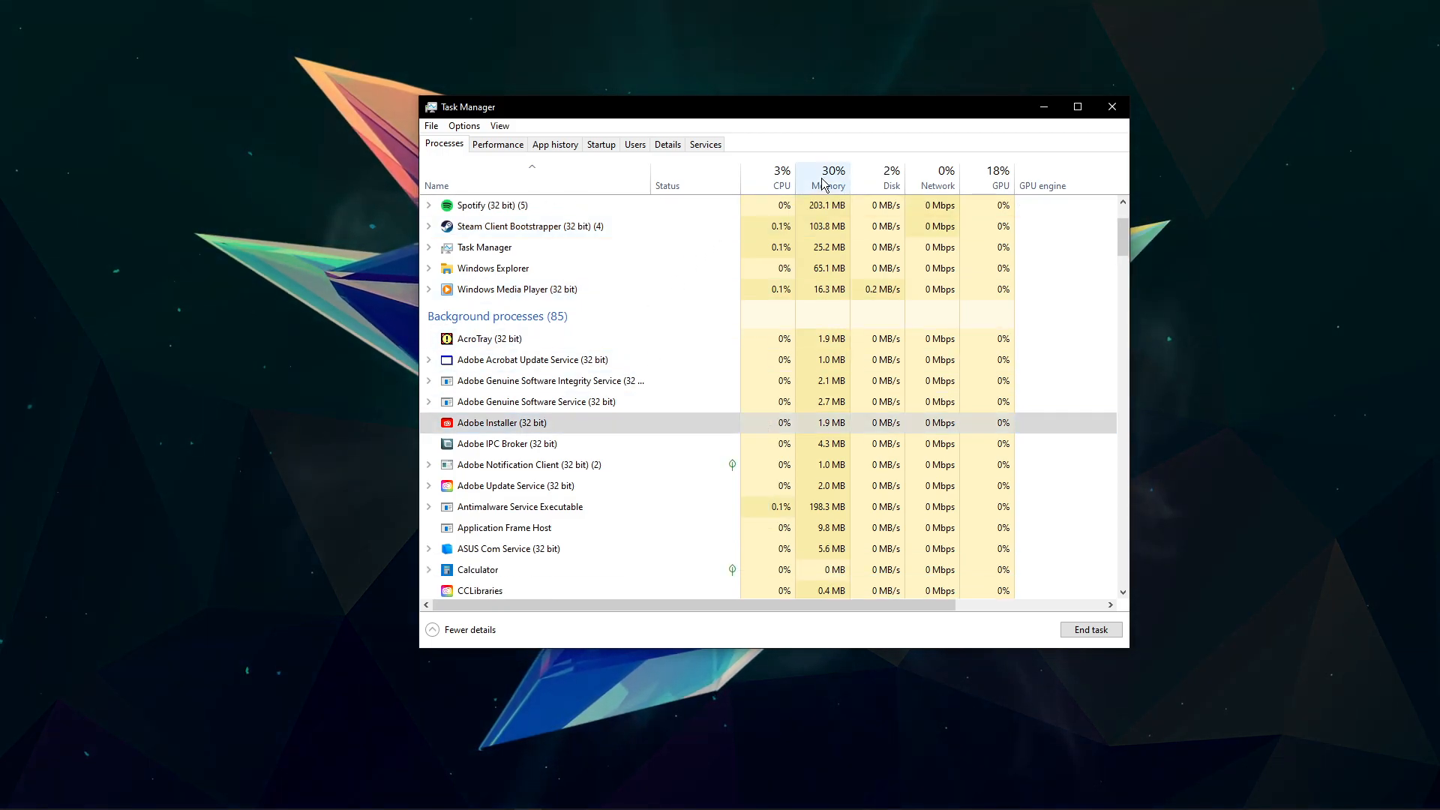
{"action": "left_click", "coordinate": [830, 171]}
{"action": "type", "text": "device manager"}
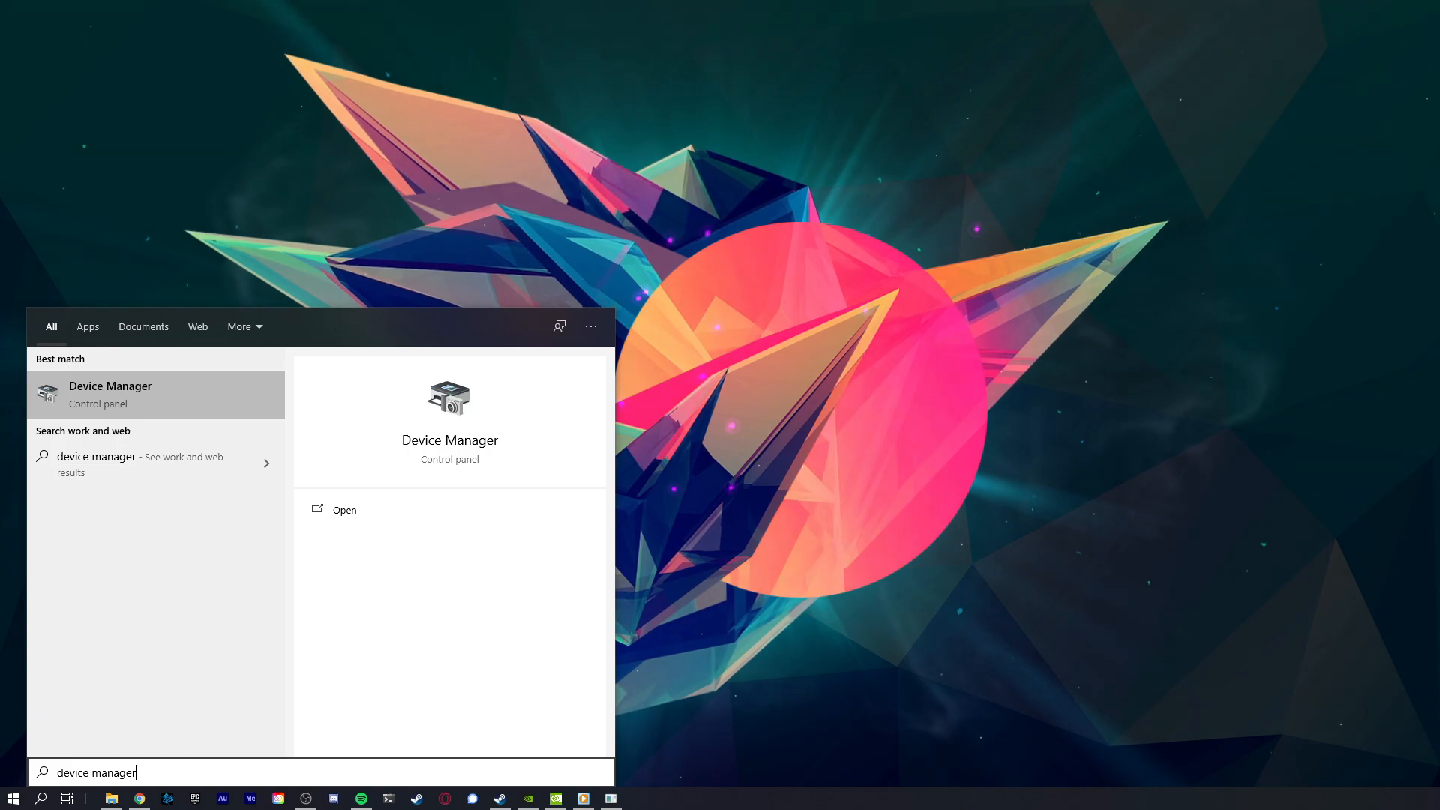
Start a driver update for the first HID-compliant mouse under Mice and other pointing devices.
{"action": "left_click", "coordinate": [346, 510]}
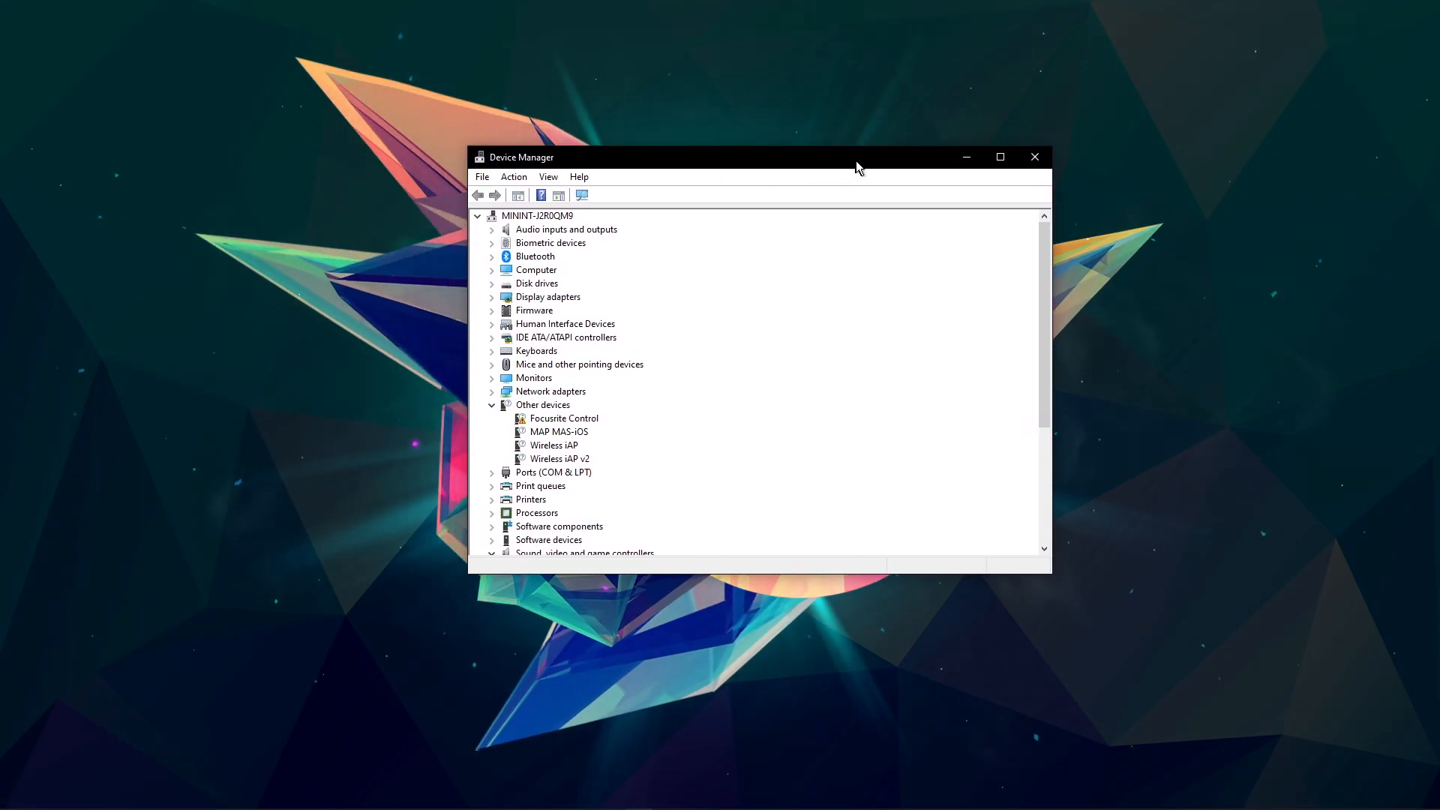
{"action": "left_click_drag", "start_coordinate": [858, 156], "coordinate": [858, 157]}
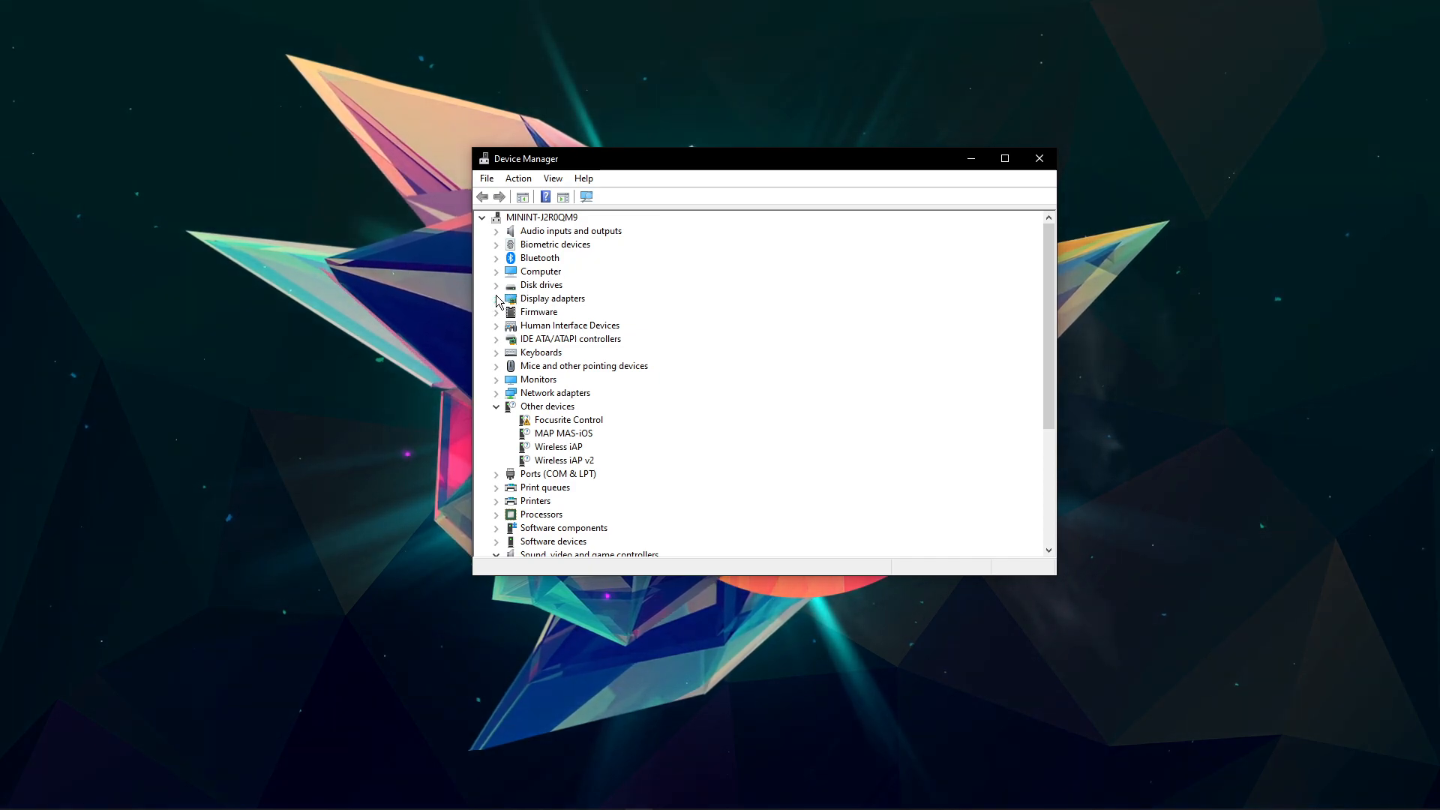
{"action": "left_click", "coordinate": [497, 366]}
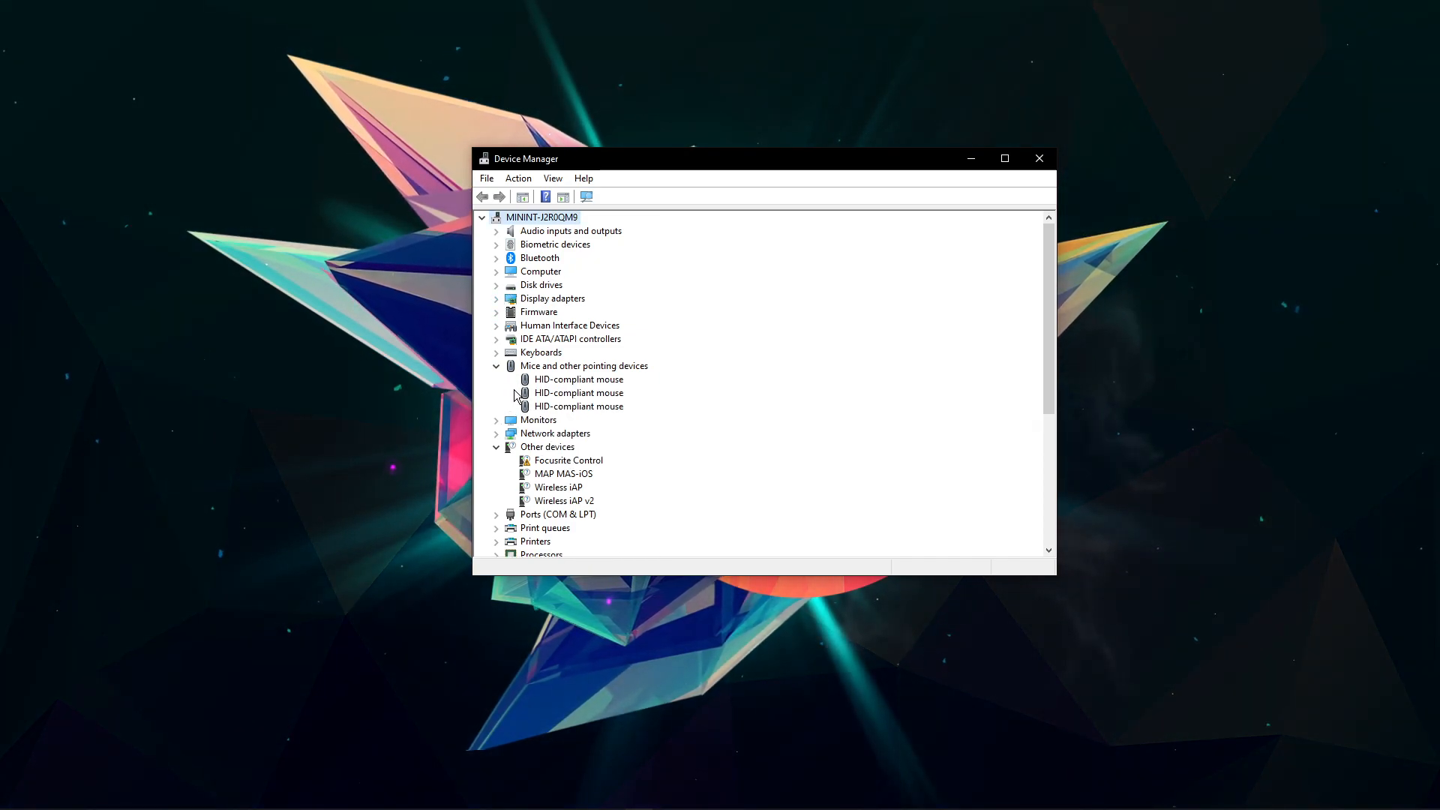
{"action": "right_click", "coordinate": [579, 380]}
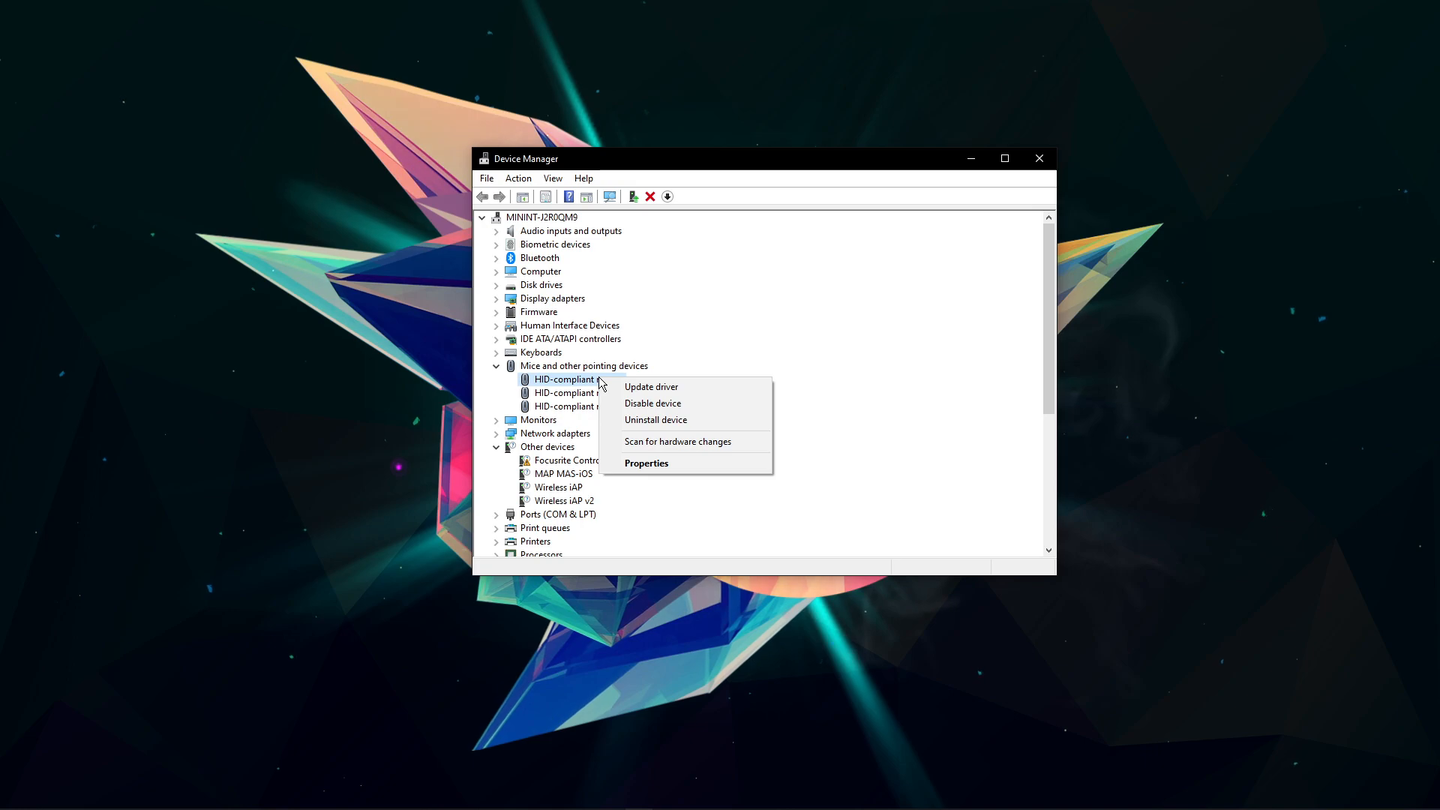
{"action": "left_click", "coordinate": [650, 386]}
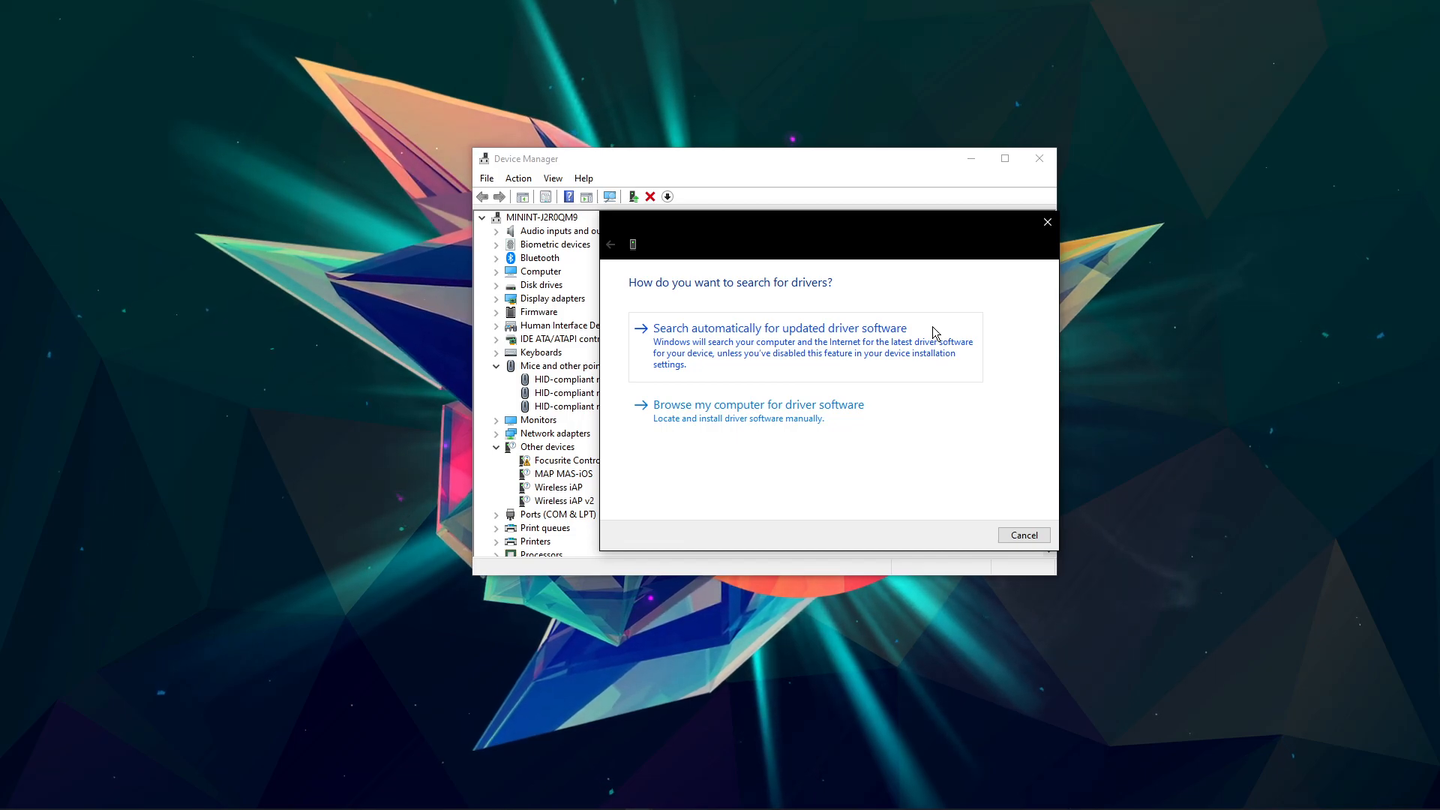
{"action": "mouse_move", "coordinate": [1023, 244]}
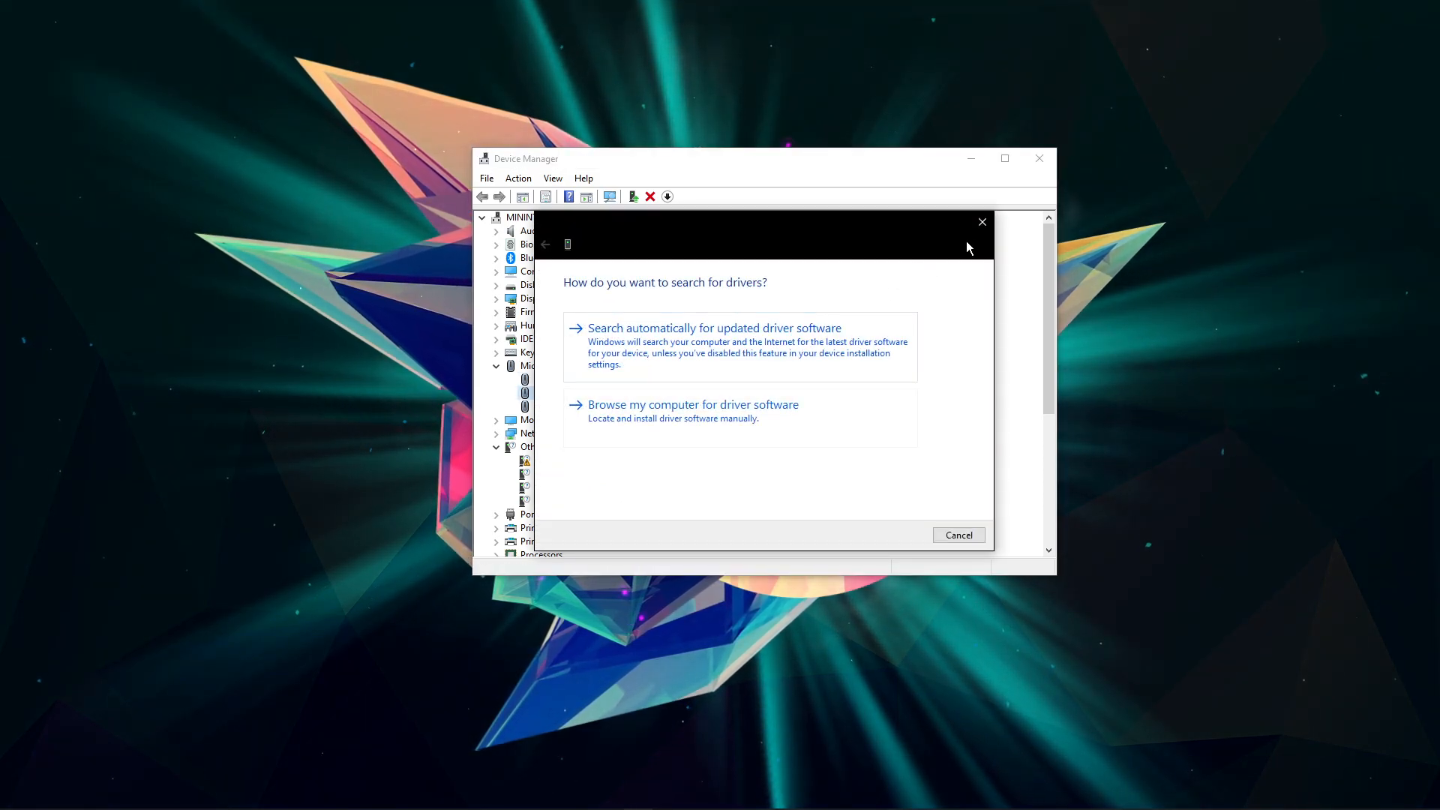
Back out of the driver search and close Device Manager.
{"action": "left_click", "coordinate": [958, 534]}
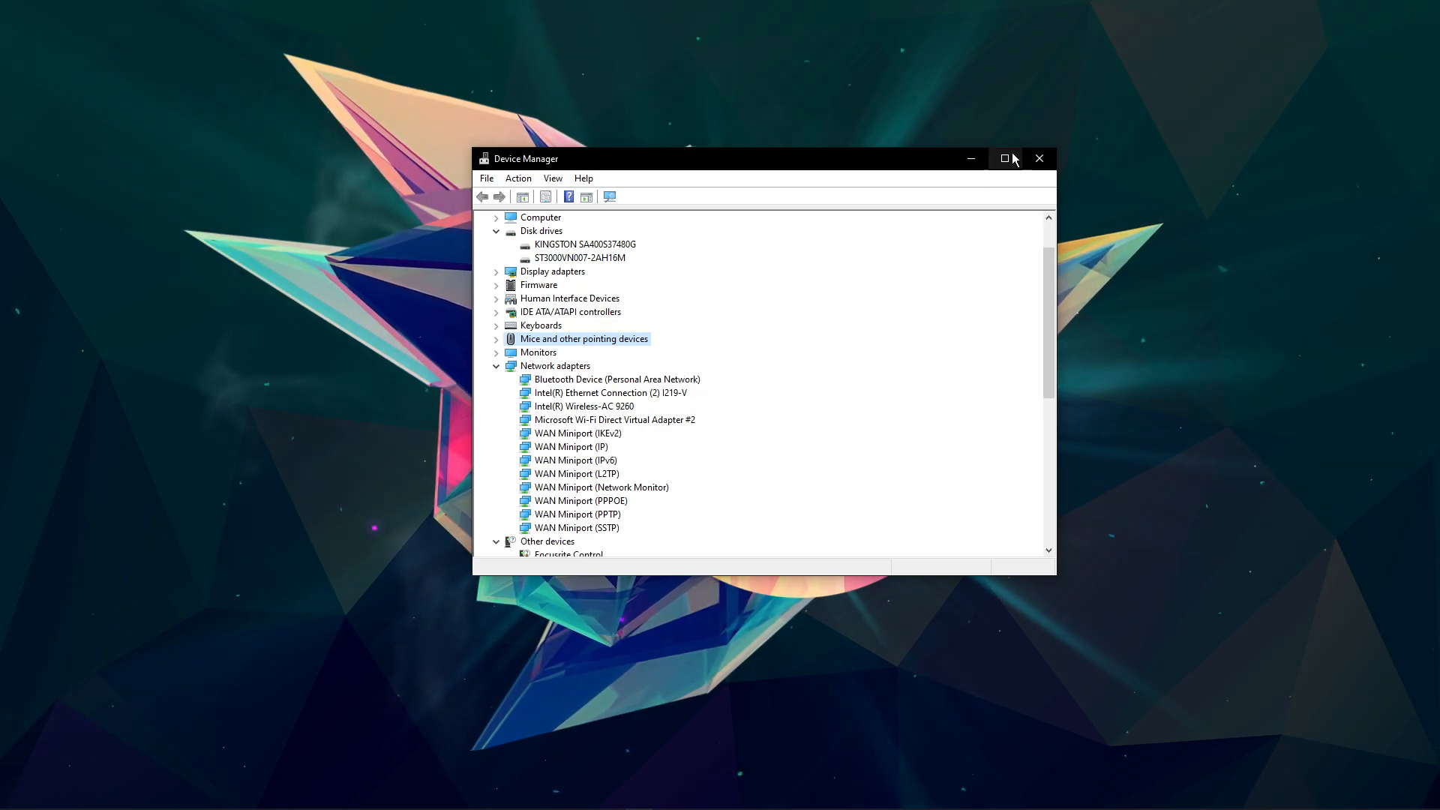
{"action": "left_click", "coordinate": [1038, 157]}
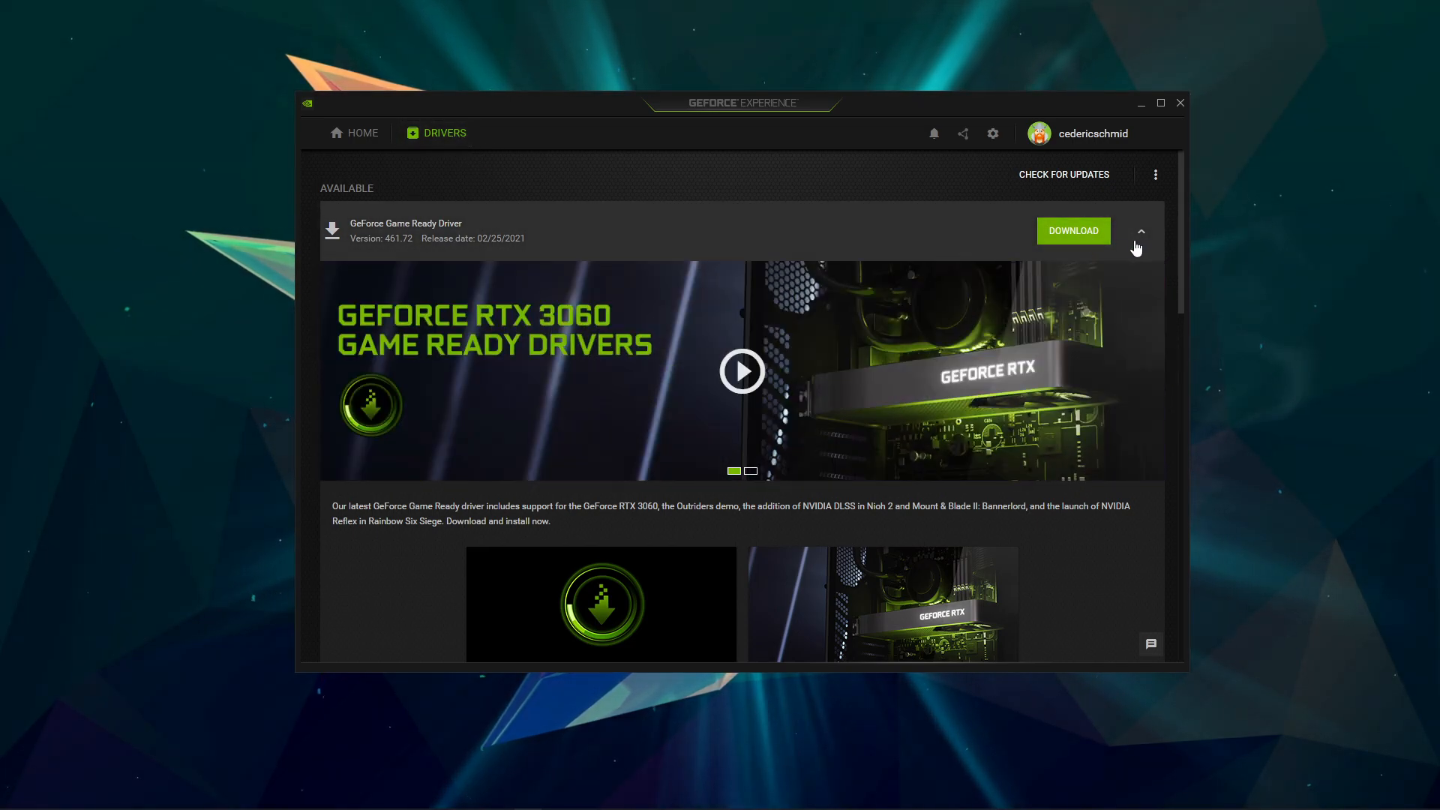
Review Game Ready Driver 461.72, then check the In-Game Overlay toggle under General settings.
{"action": "left_click", "coordinate": [1141, 231]}
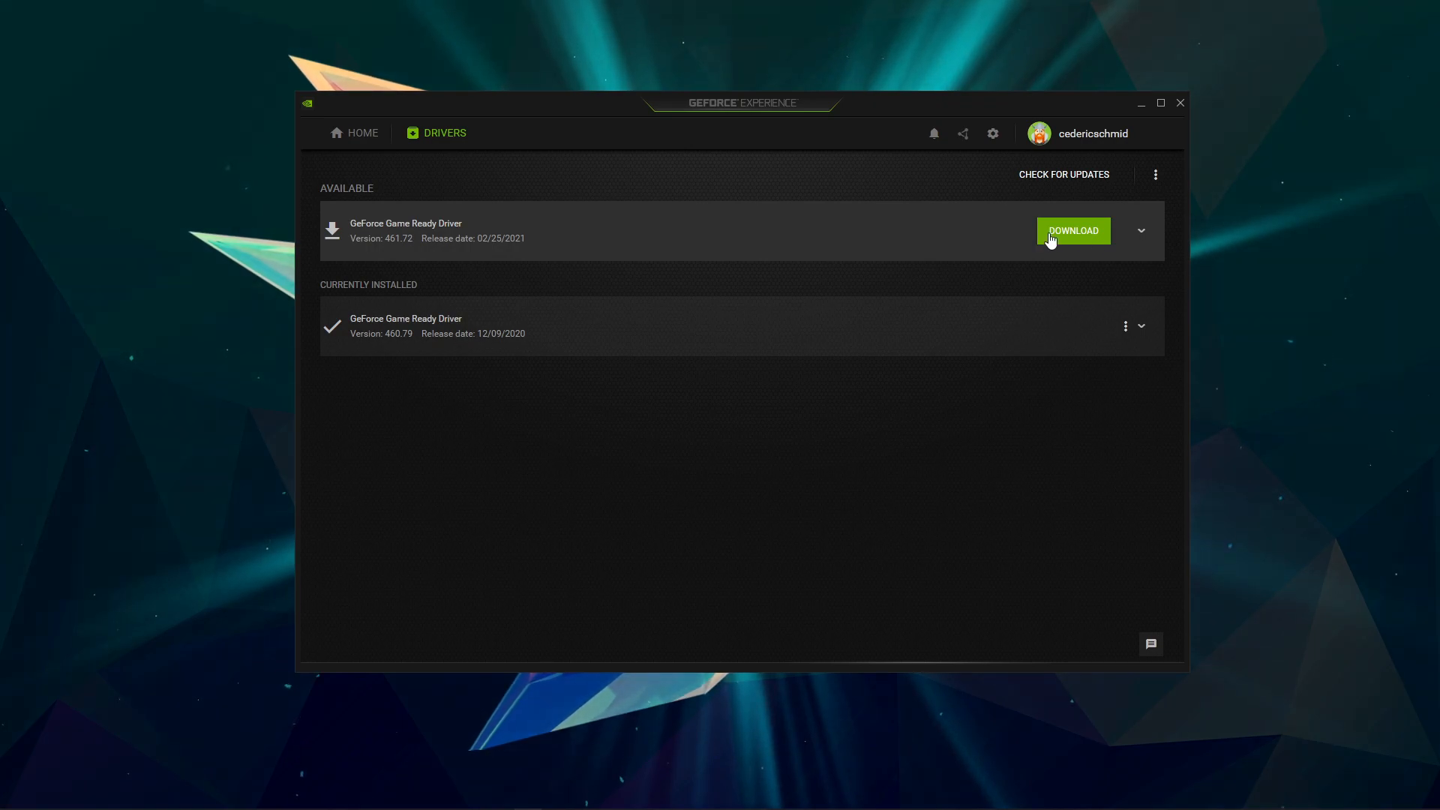
{"action": "mouse_move", "coordinate": [991, 133]}
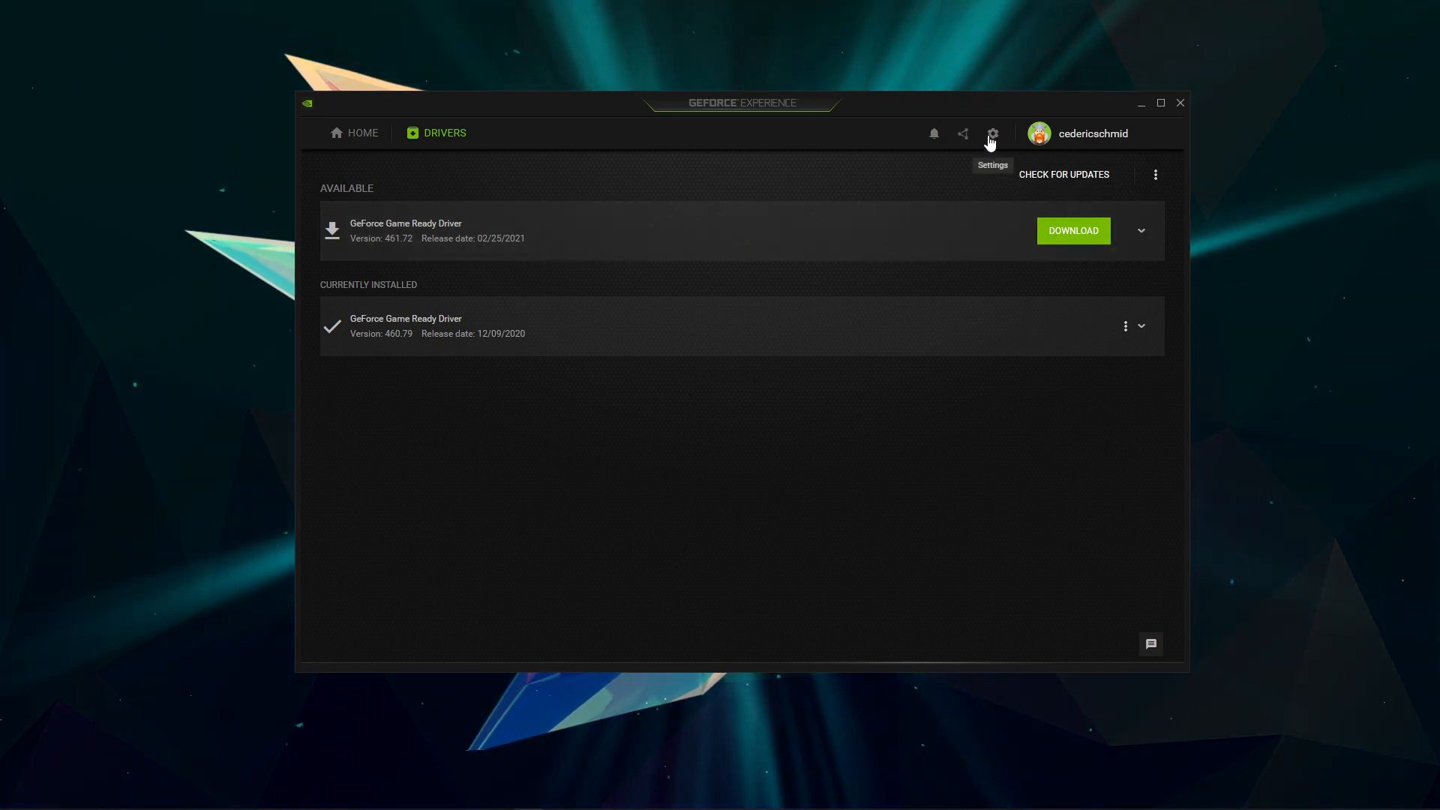
{"action": "left_click", "coordinate": [992, 134]}
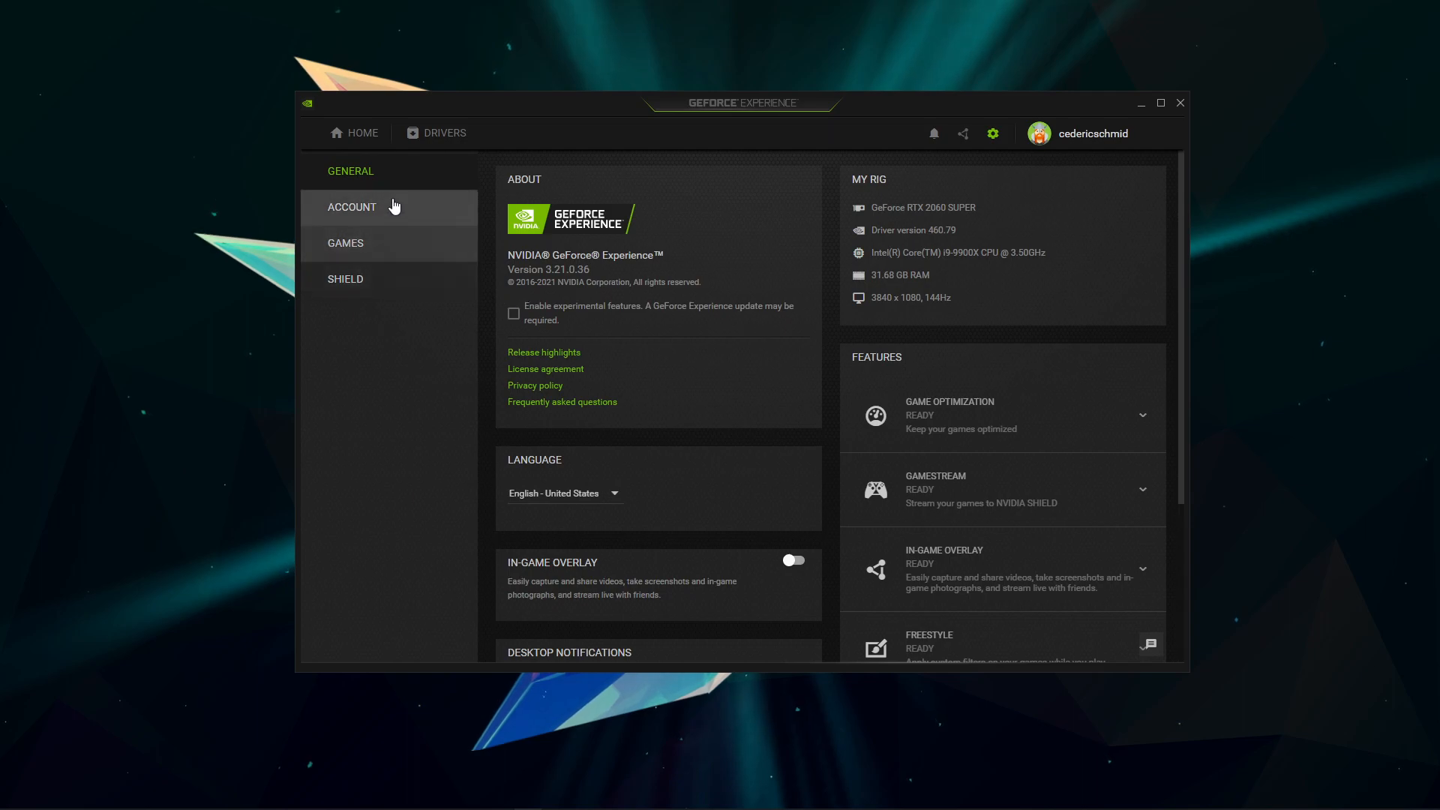
{"action": "scroll", "scroll_direction": "down", "scroll_amount": 3}
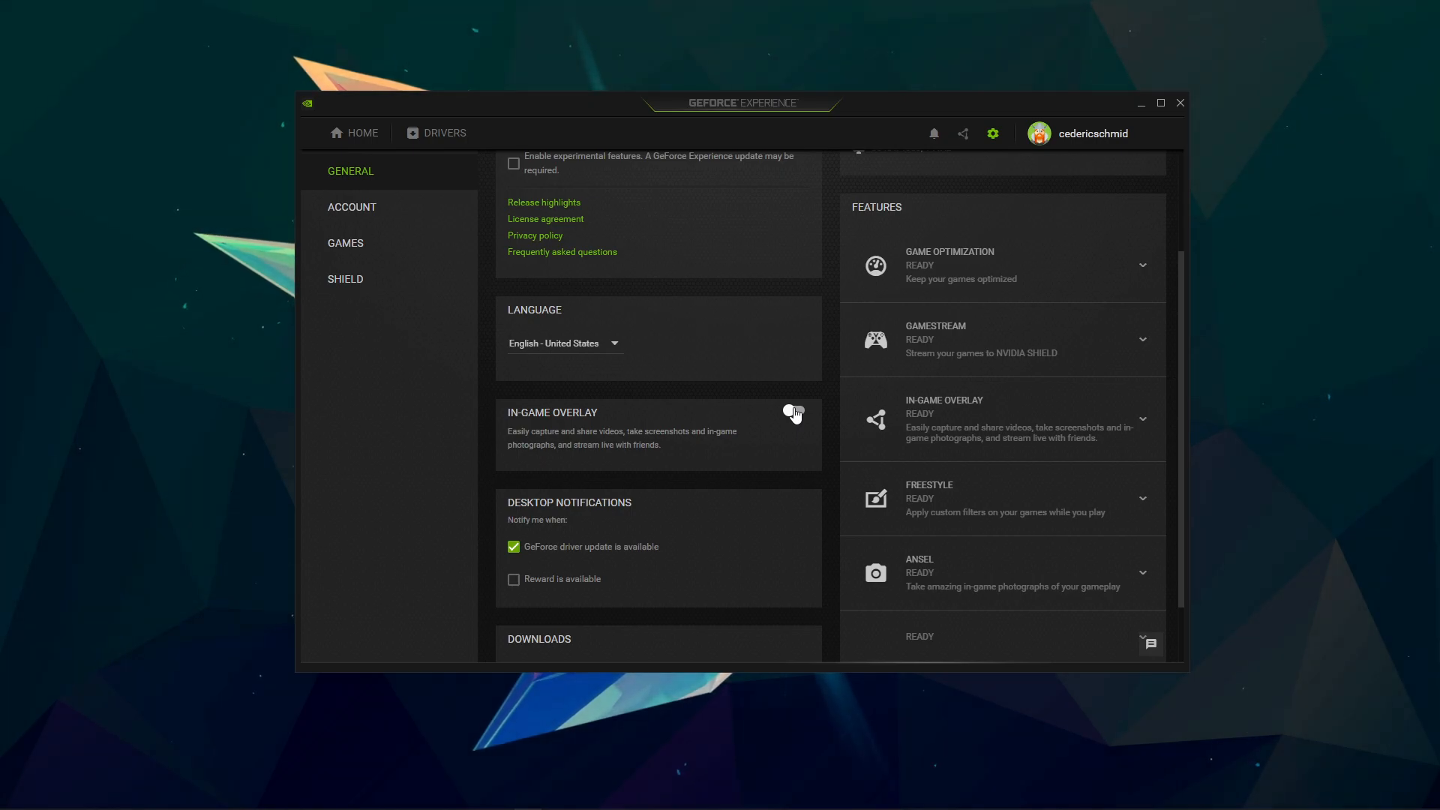
{"action": "scroll", "scroll_direction": "down", "scroll_amount": 3}
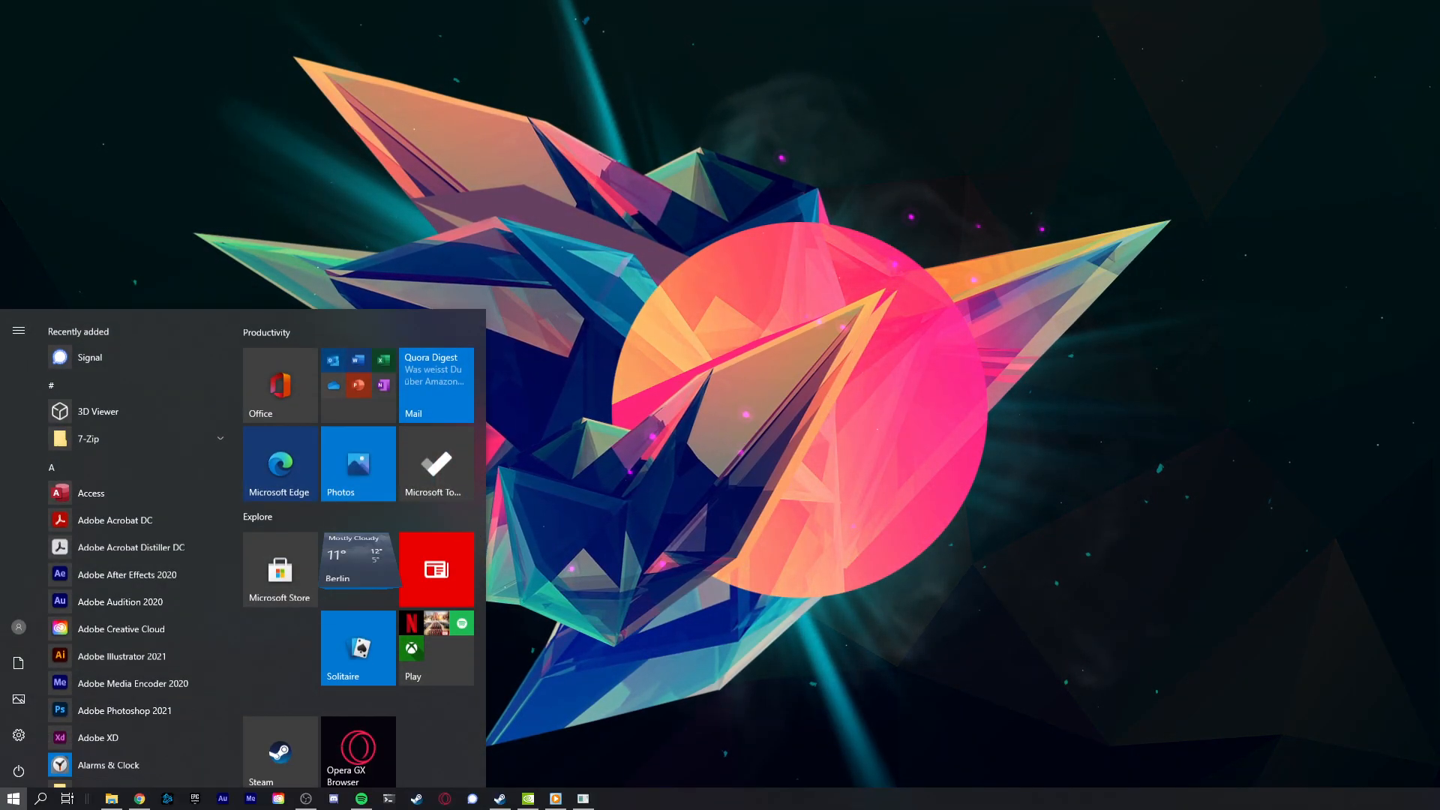
Search 'update', reach Windows Update and start downloading the pending update.
{"action": "type", "text": "update"}
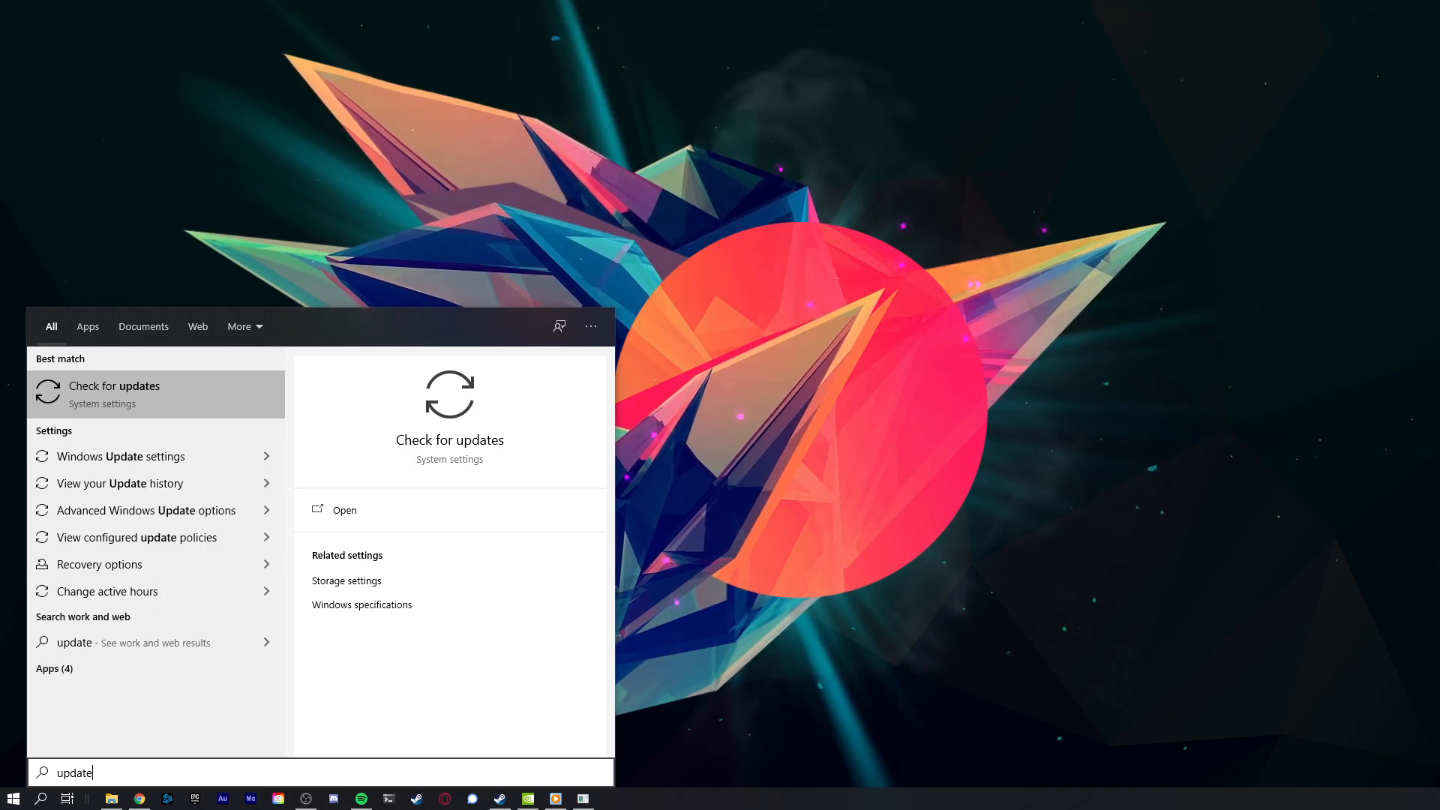
{"action": "left_click", "coordinate": [114, 386]}
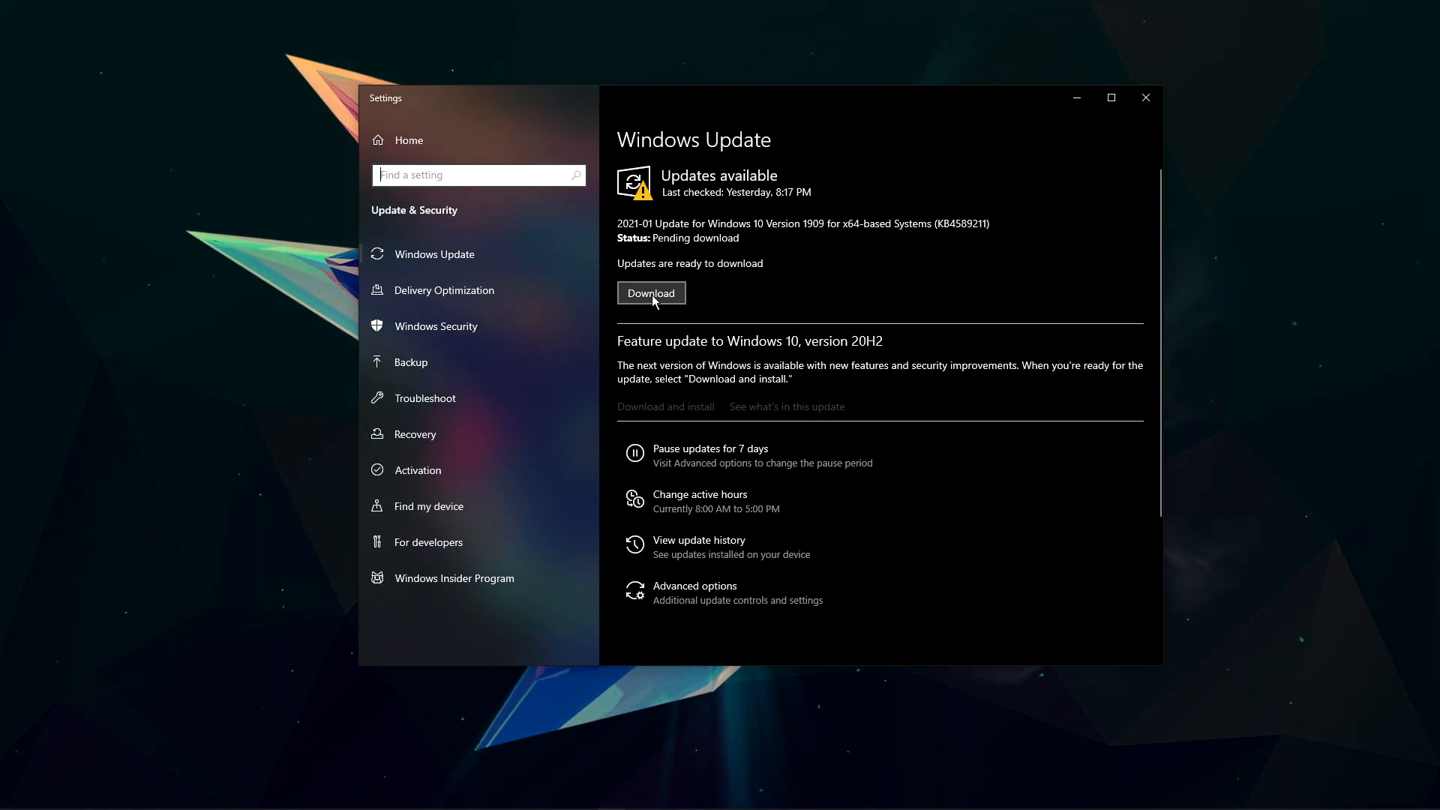
{"action": "left_click", "coordinate": [14, 798]}
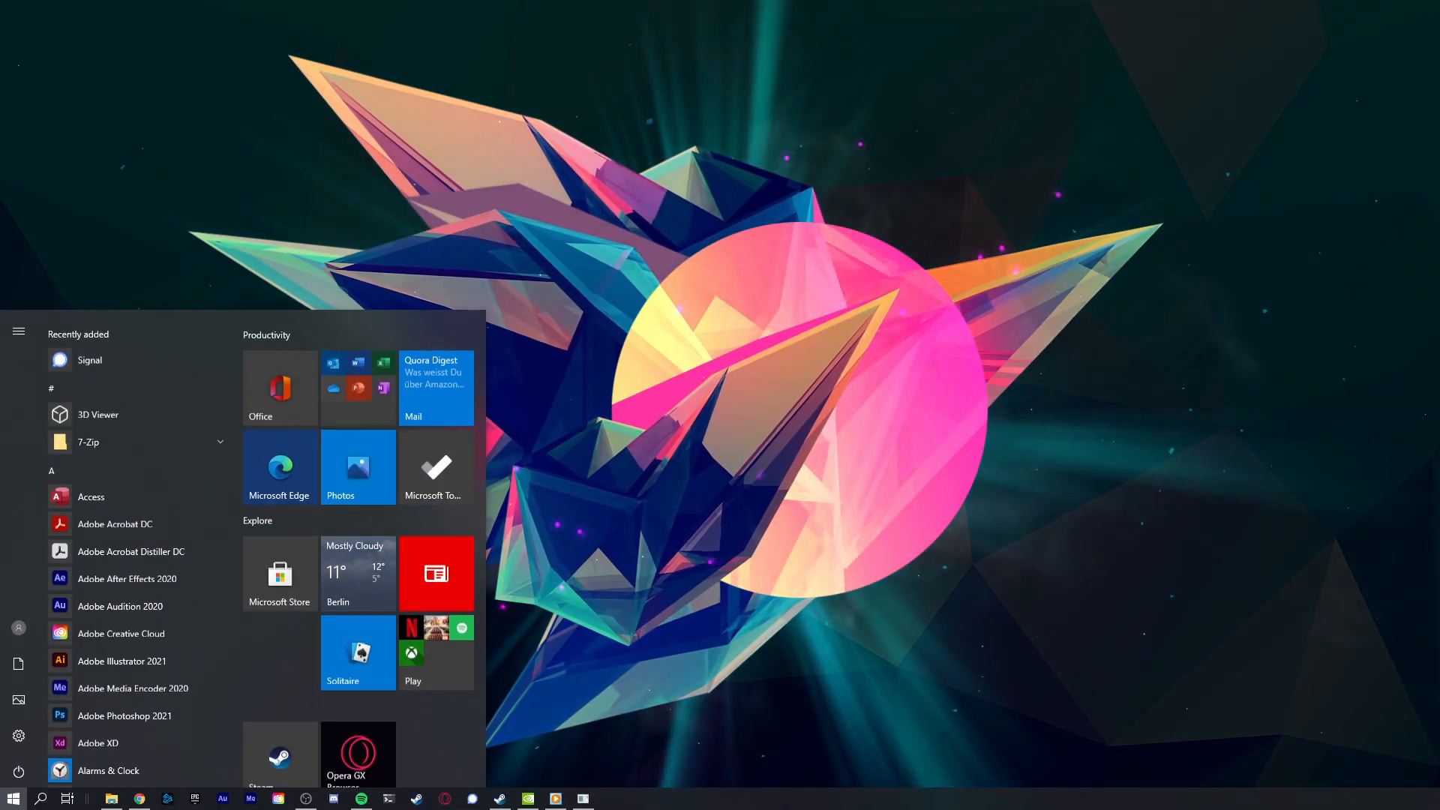
Search 'game bar' and review the Captures page for background recording and audio toggles.
{"action": "type", "text": "game bar"}
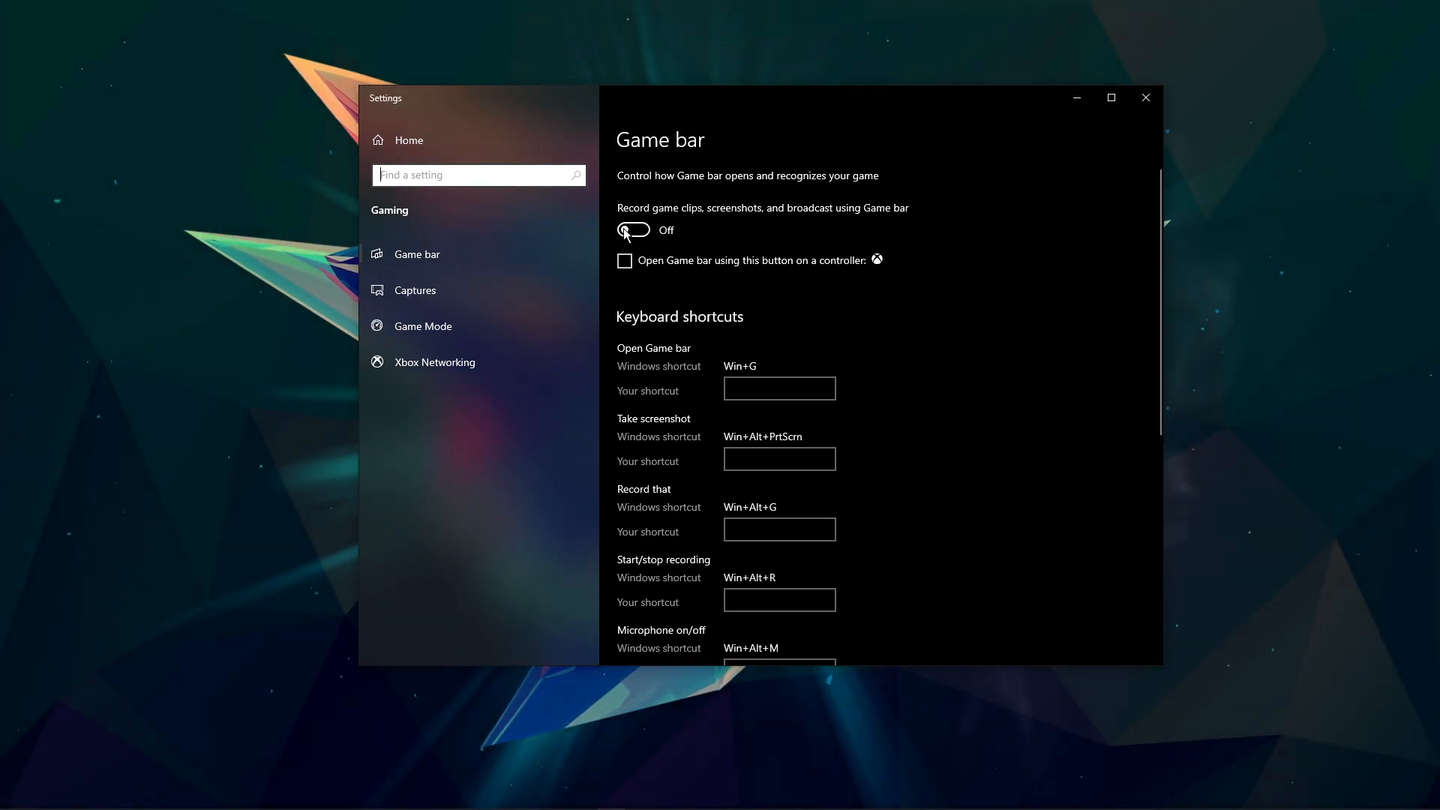
{"action": "mouse_move", "coordinate": [560, 290]}
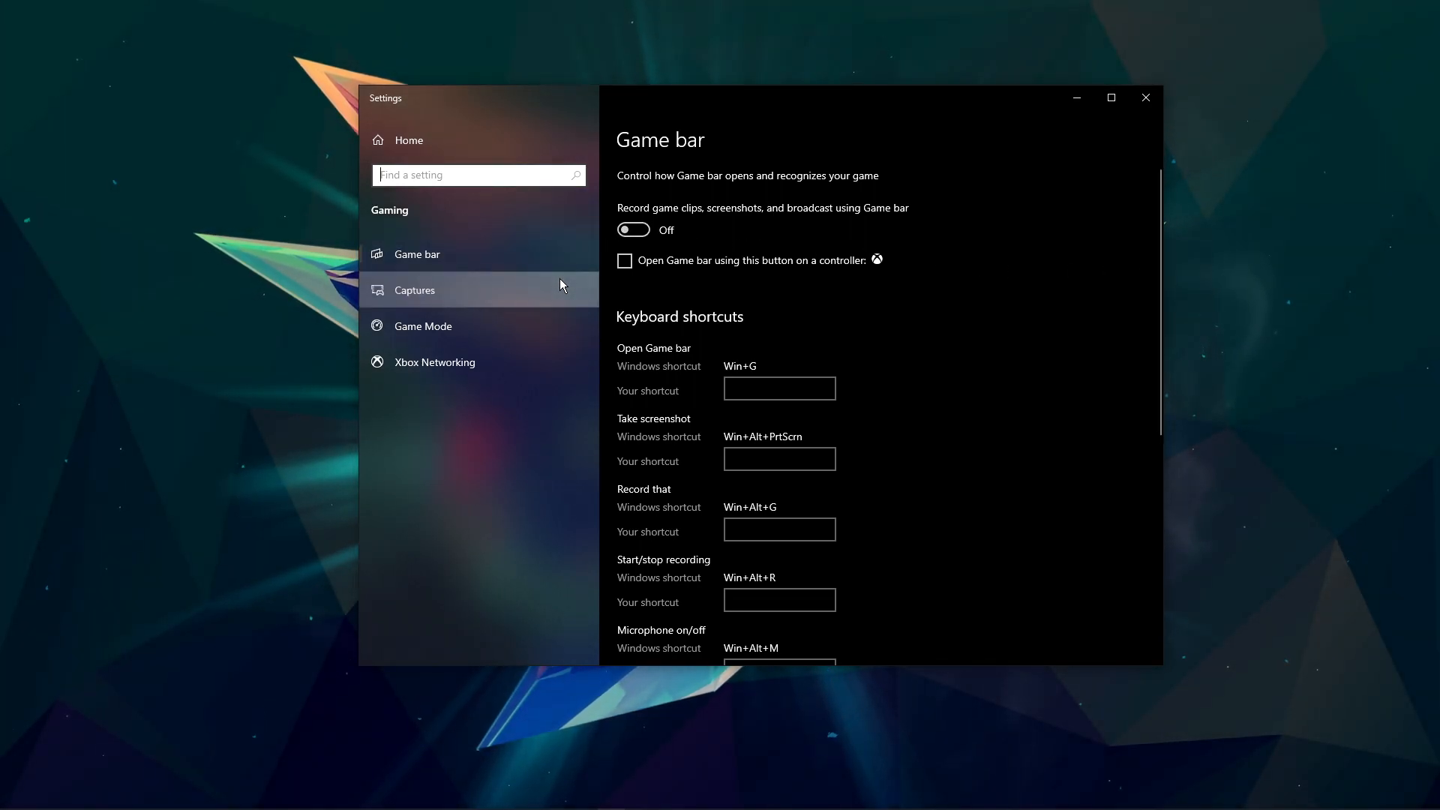
{"action": "left_click", "coordinate": [414, 290]}
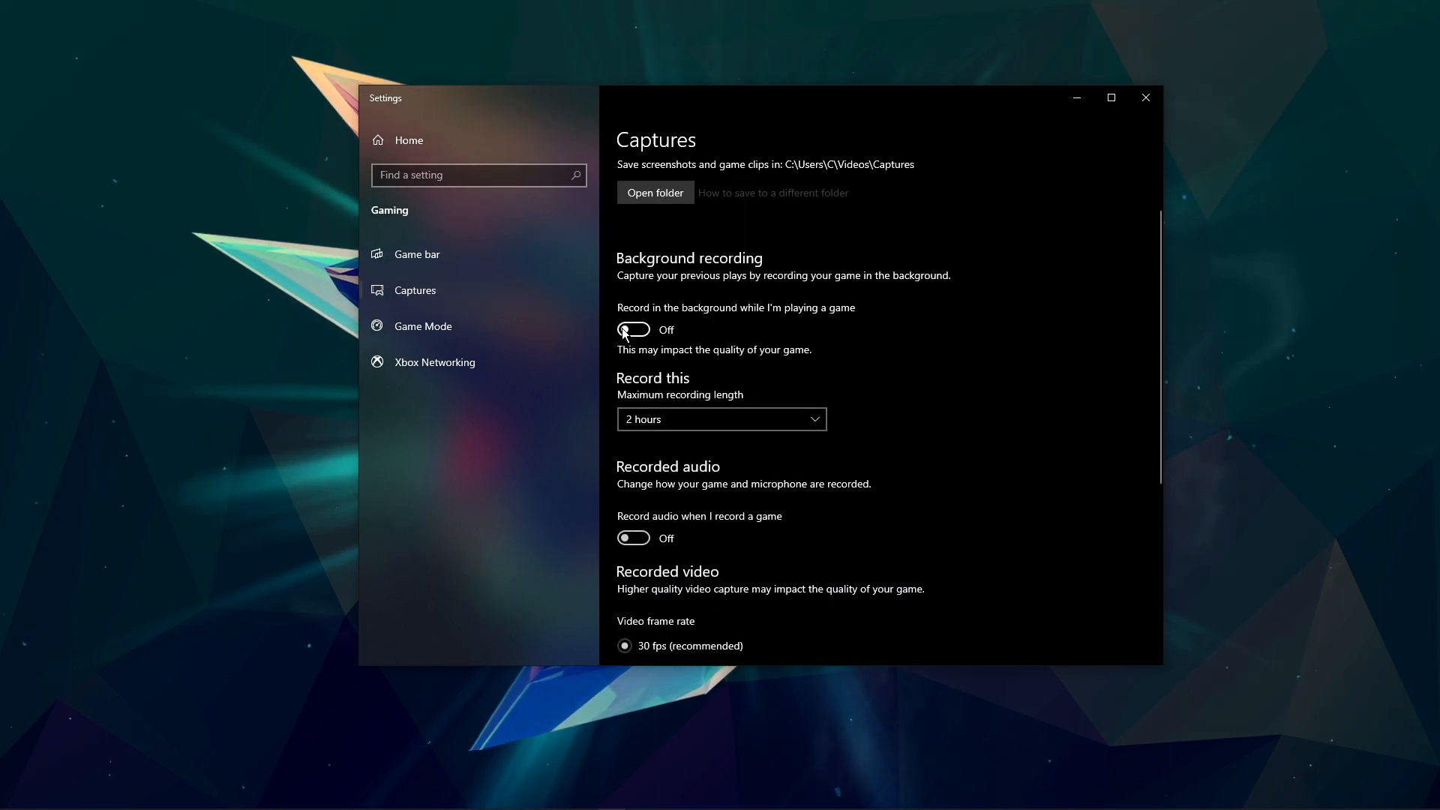
{"action": "mouse_move", "coordinate": [632, 539]}
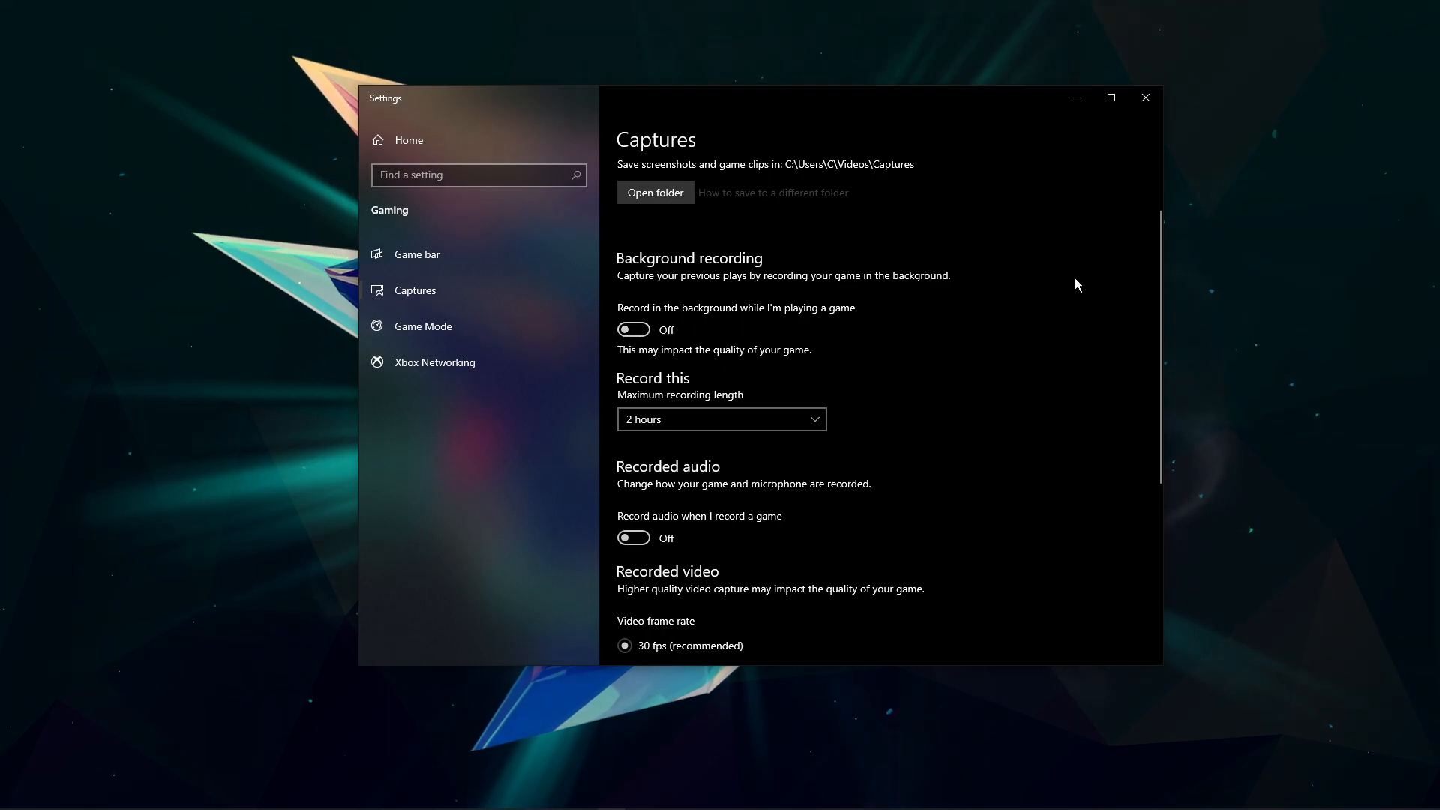
{"action": "scroll", "scroll_direction": "down", "scroll_amount": 3}
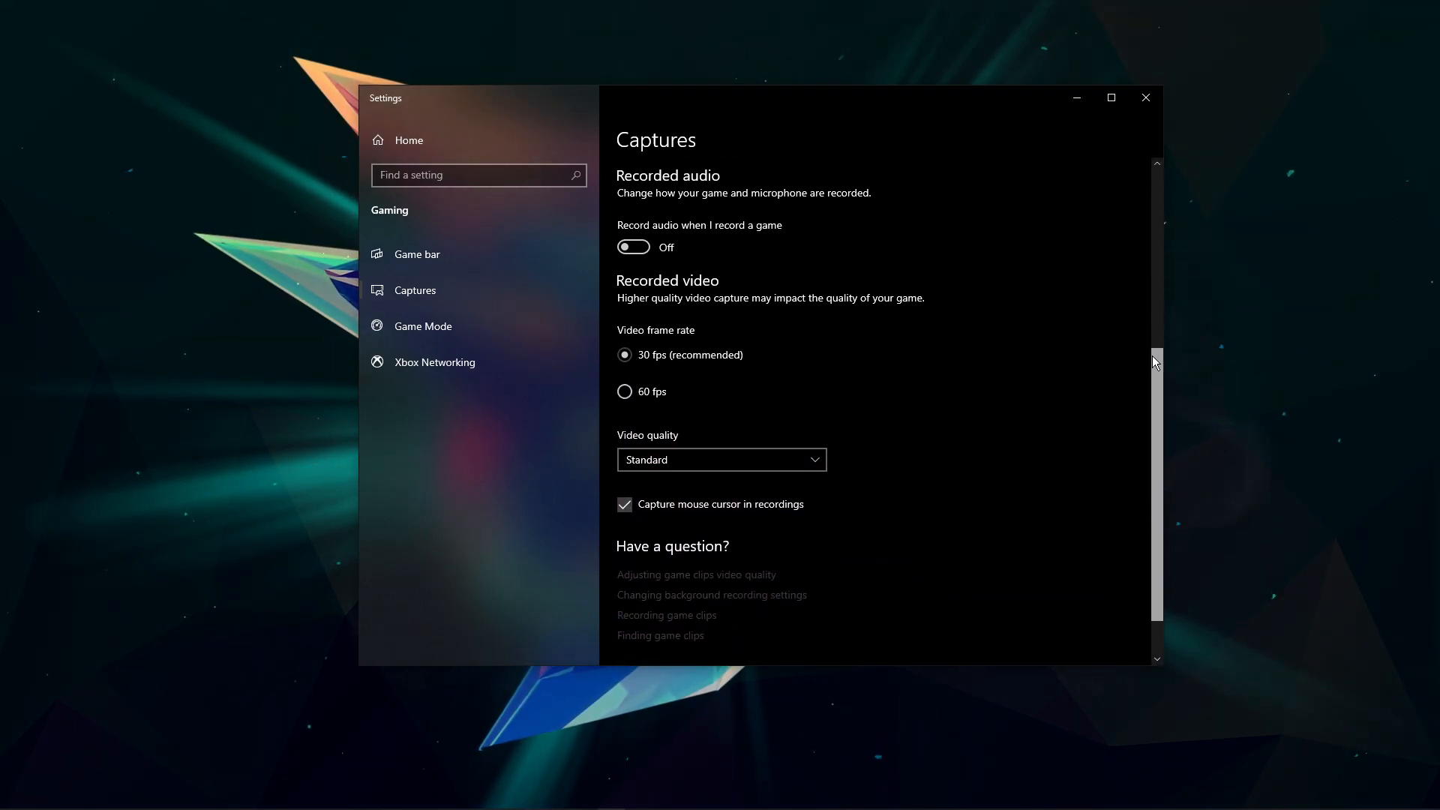
{"action": "scroll", "scroll_direction": "up", "scroll_amount": 3}
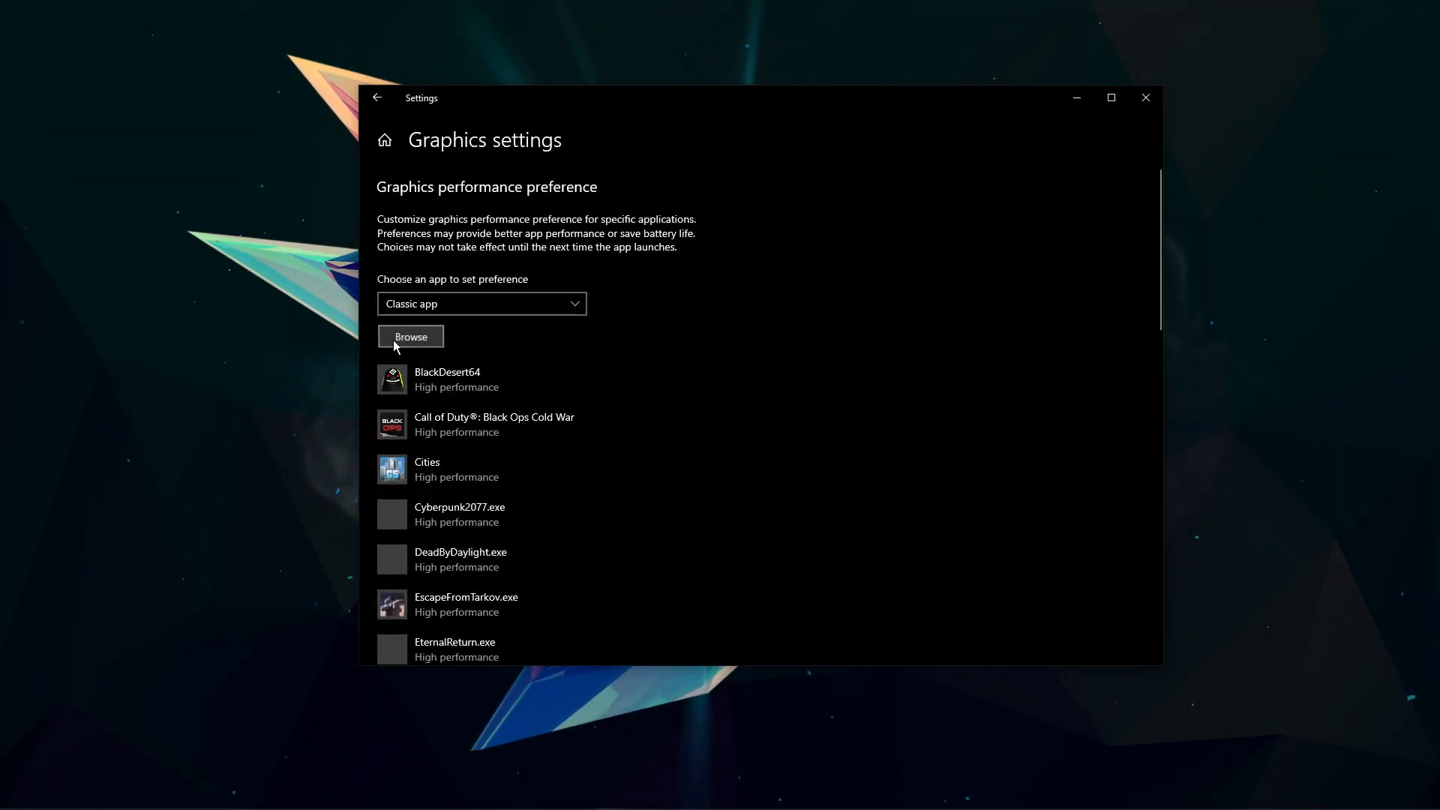
Browse the Steam folders and add OUTRIDERS-Win64-Shipping.exe to the graphics preference list.
{"action": "left_click", "coordinate": [410, 336]}
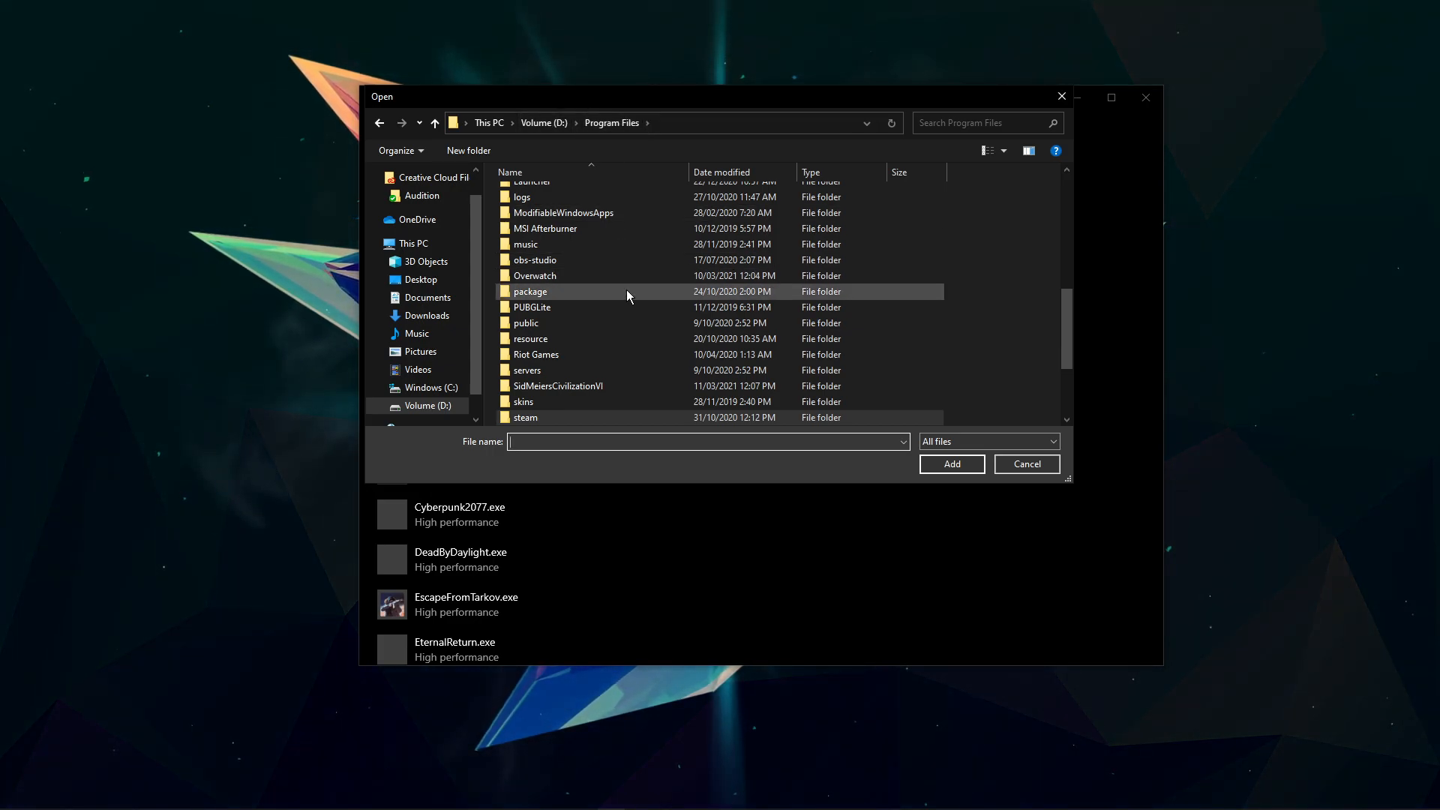
{"action": "double_click", "coordinate": [525, 417]}
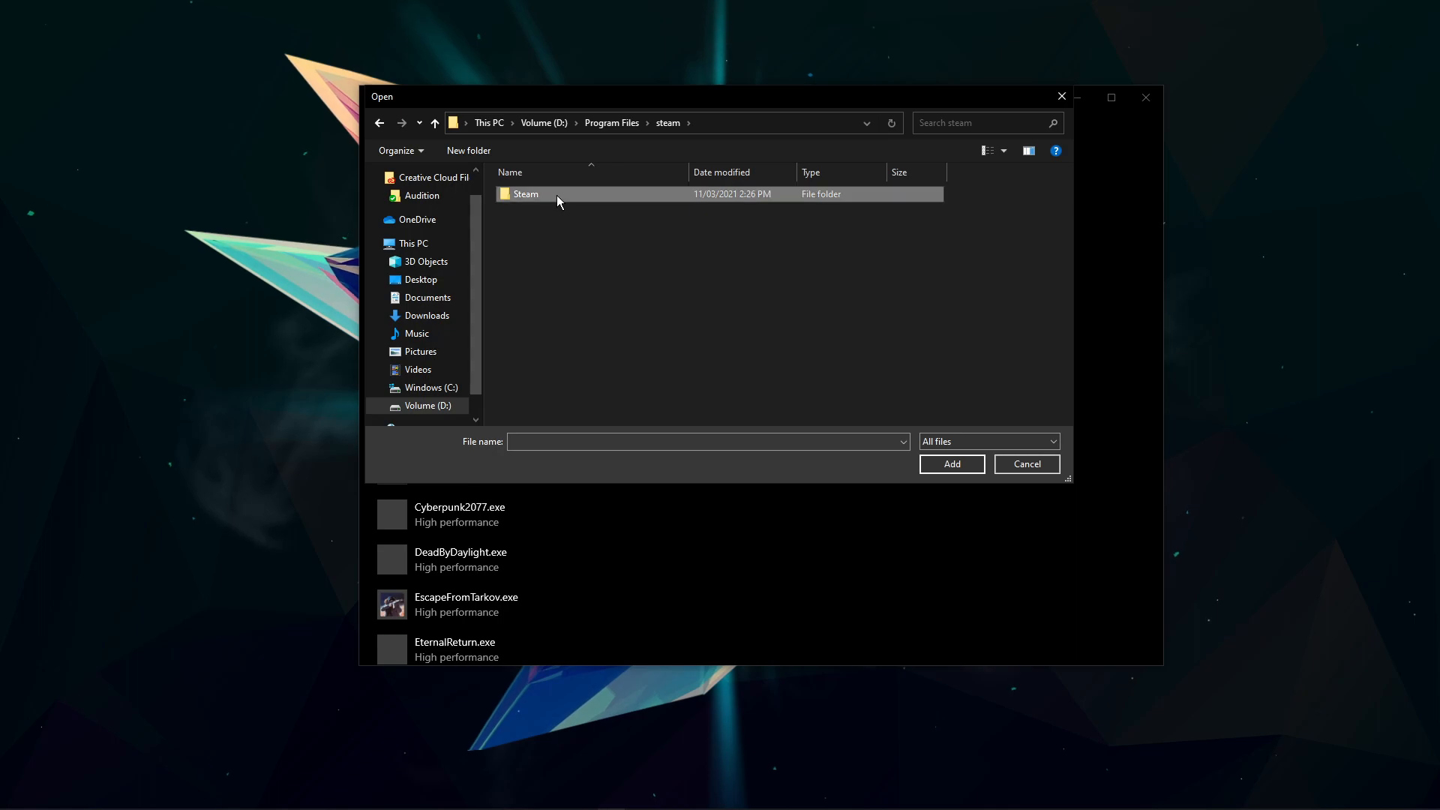
{"action": "double_click", "coordinate": [525, 194]}
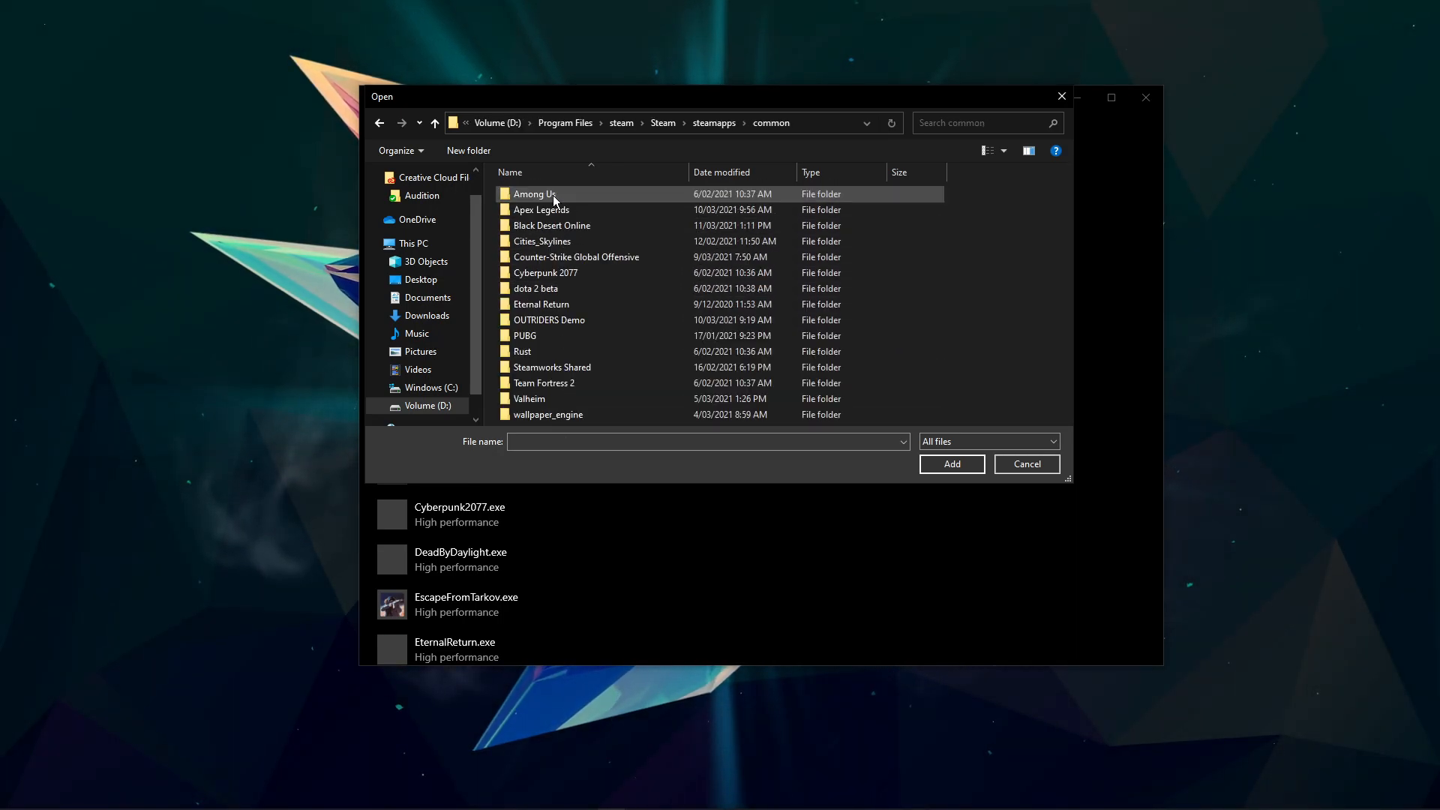
{"action": "double_click", "coordinate": [549, 319]}
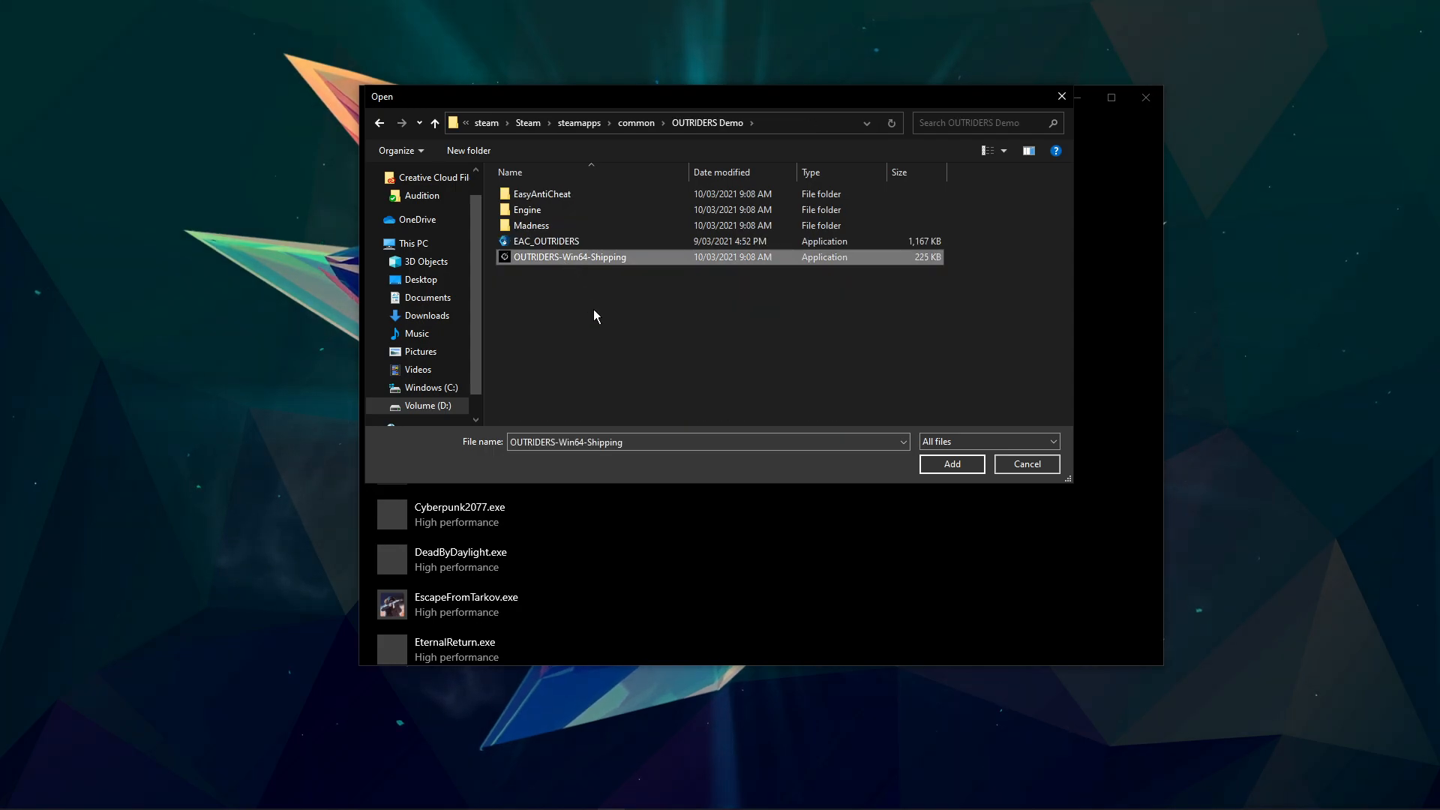
Set the Outriders entry's GPU preference to High performance and verify it.
{"action": "left_click", "coordinate": [951, 463]}
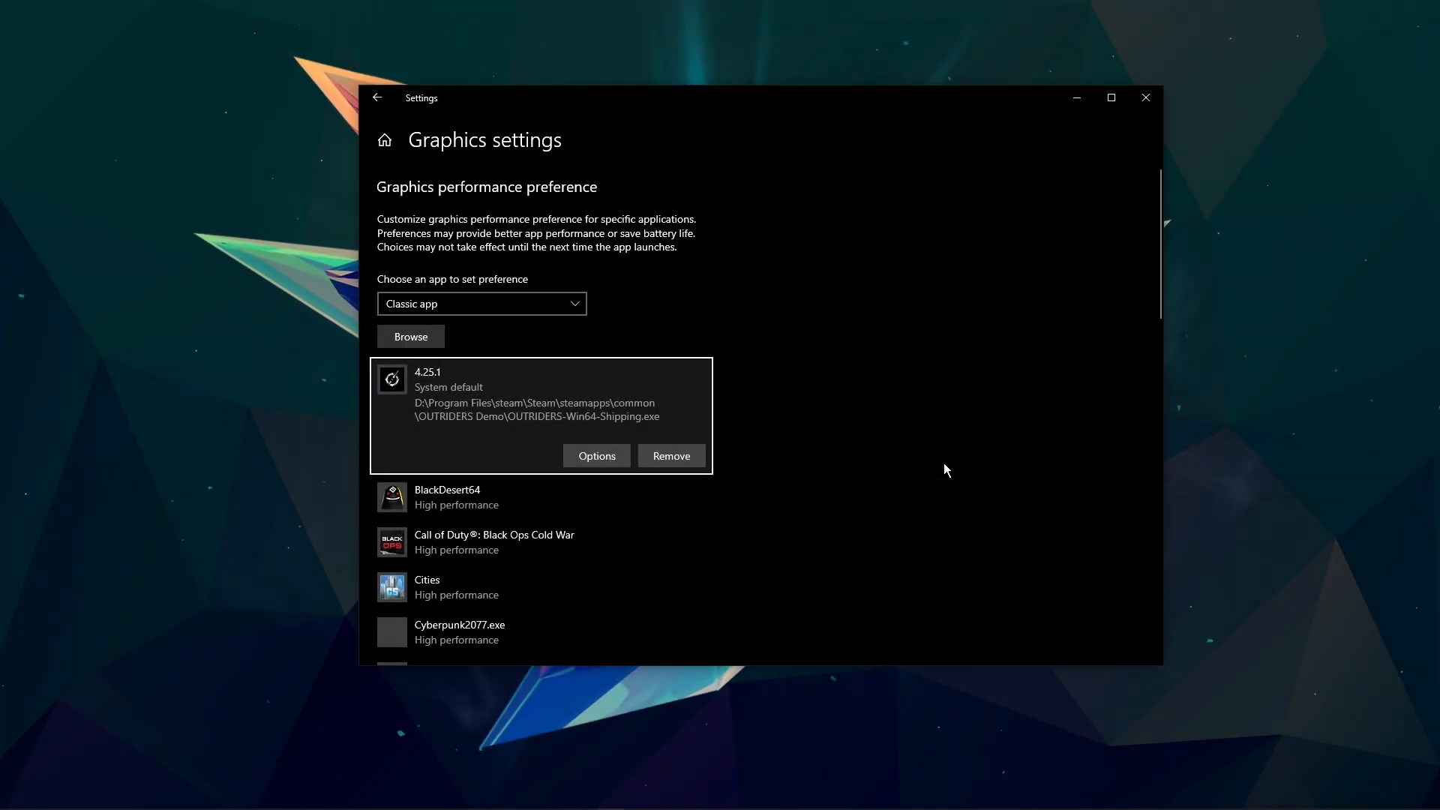
{"action": "mouse_move", "coordinate": [717, 475]}
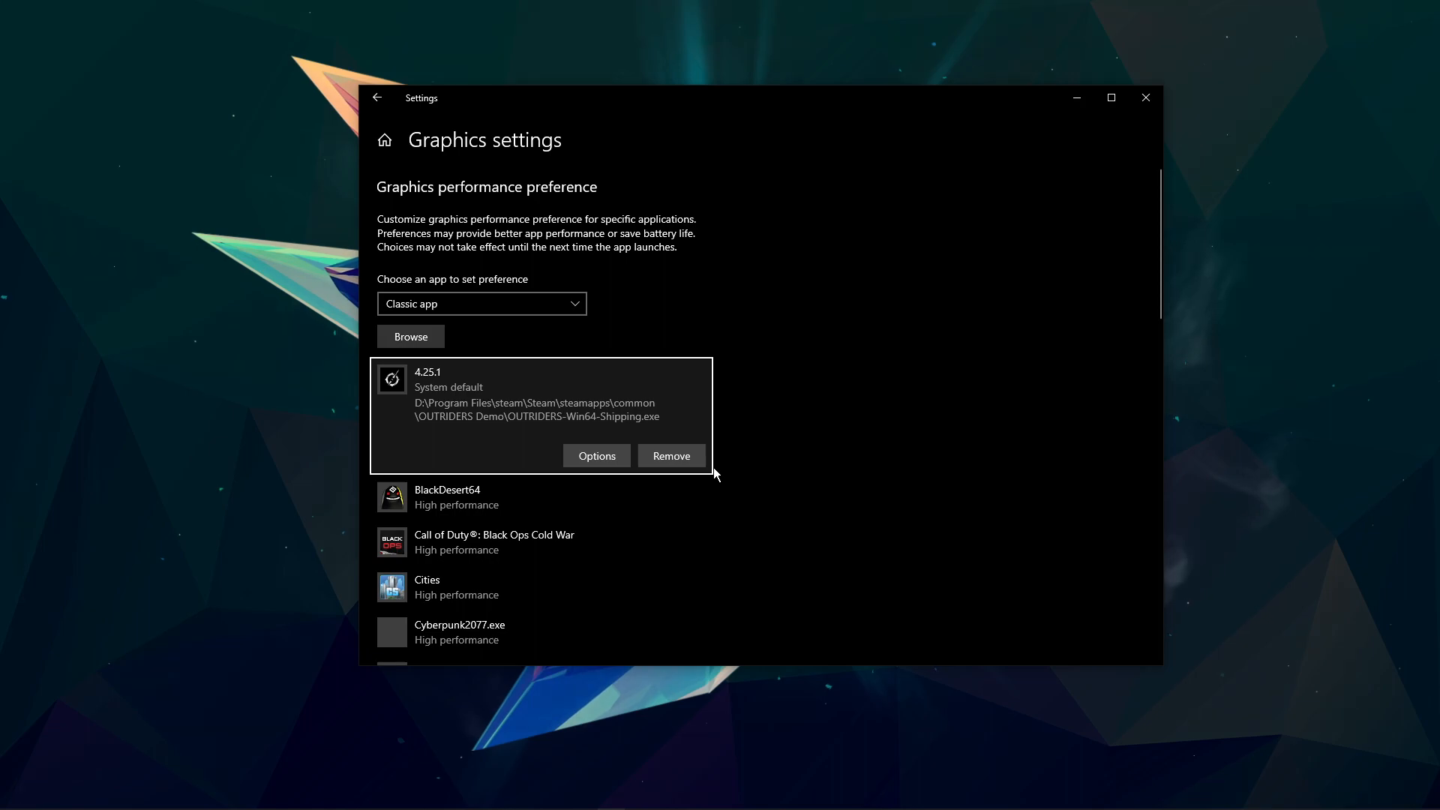
{"action": "mouse_move", "coordinate": [596, 456]}
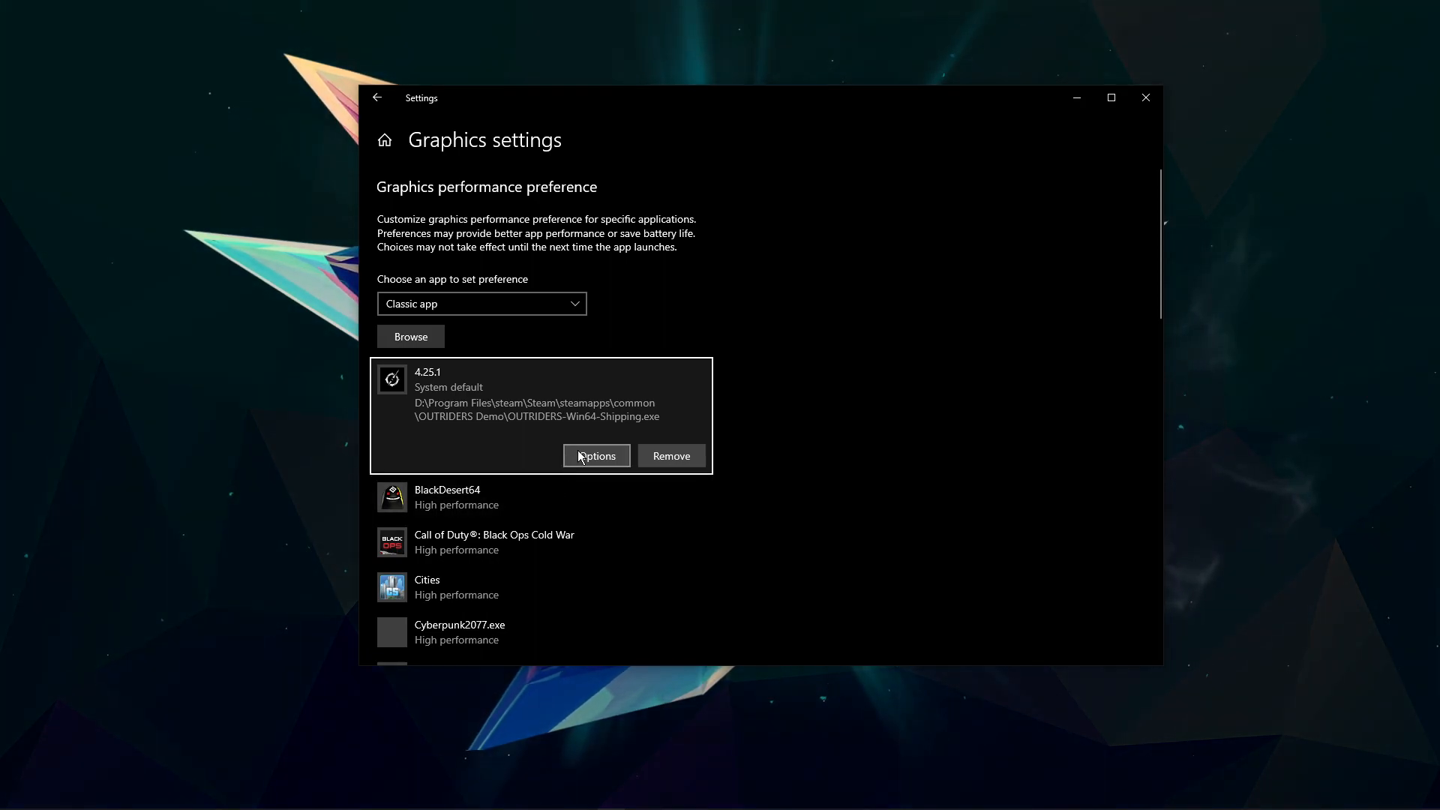
{"action": "left_click", "coordinate": [596, 456]}
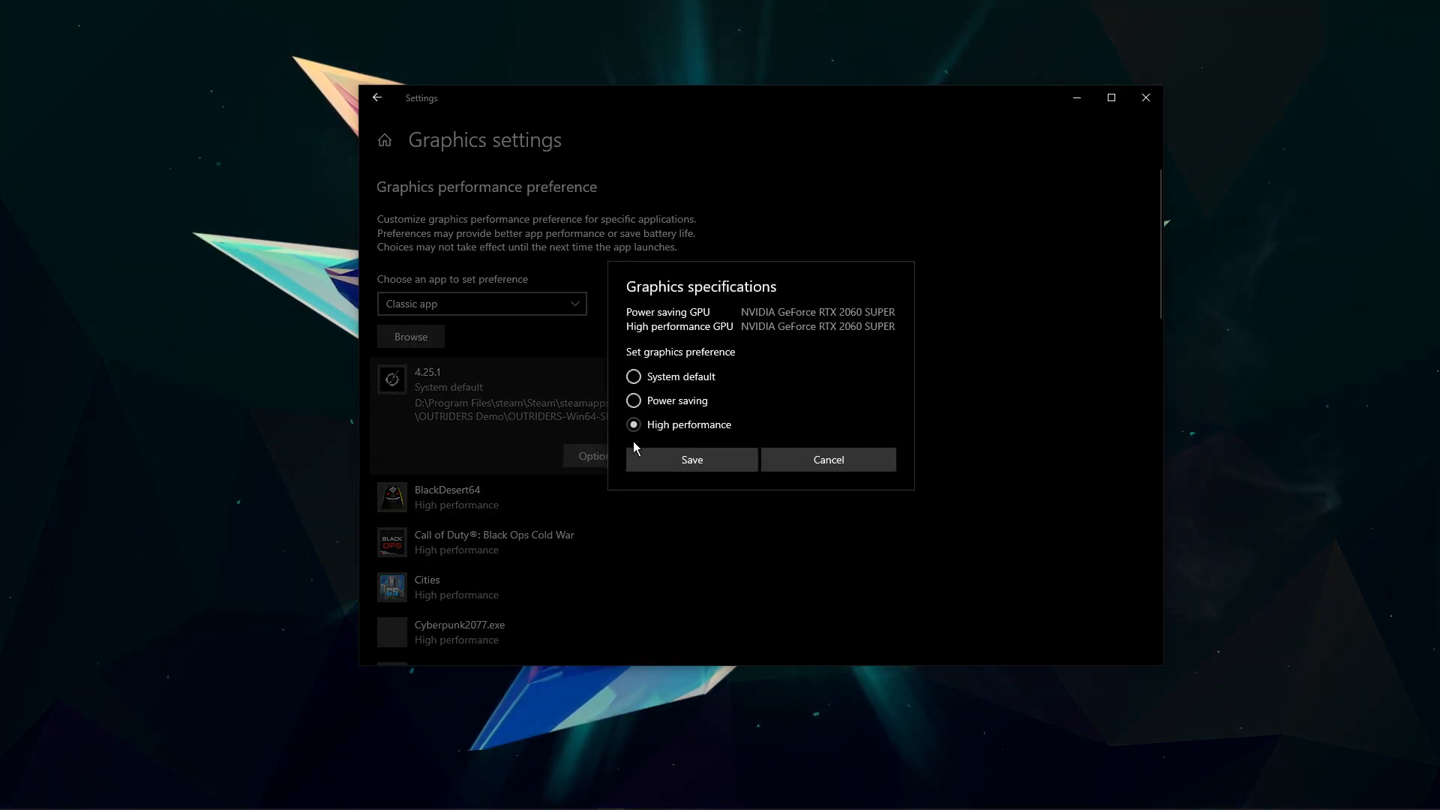
{"action": "left_click", "coordinate": [690, 459]}
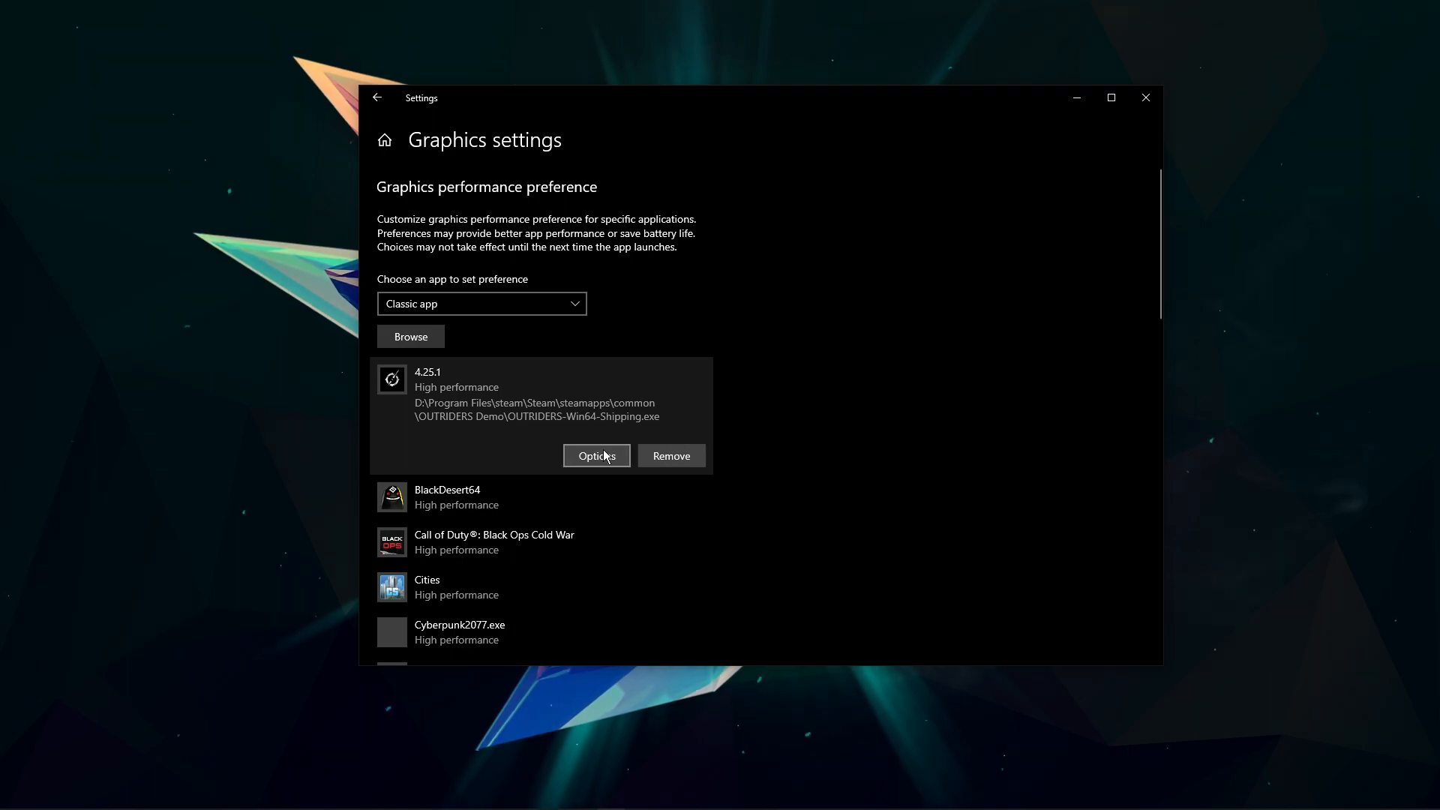
{"action": "left_click", "coordinate": [595, 456]}
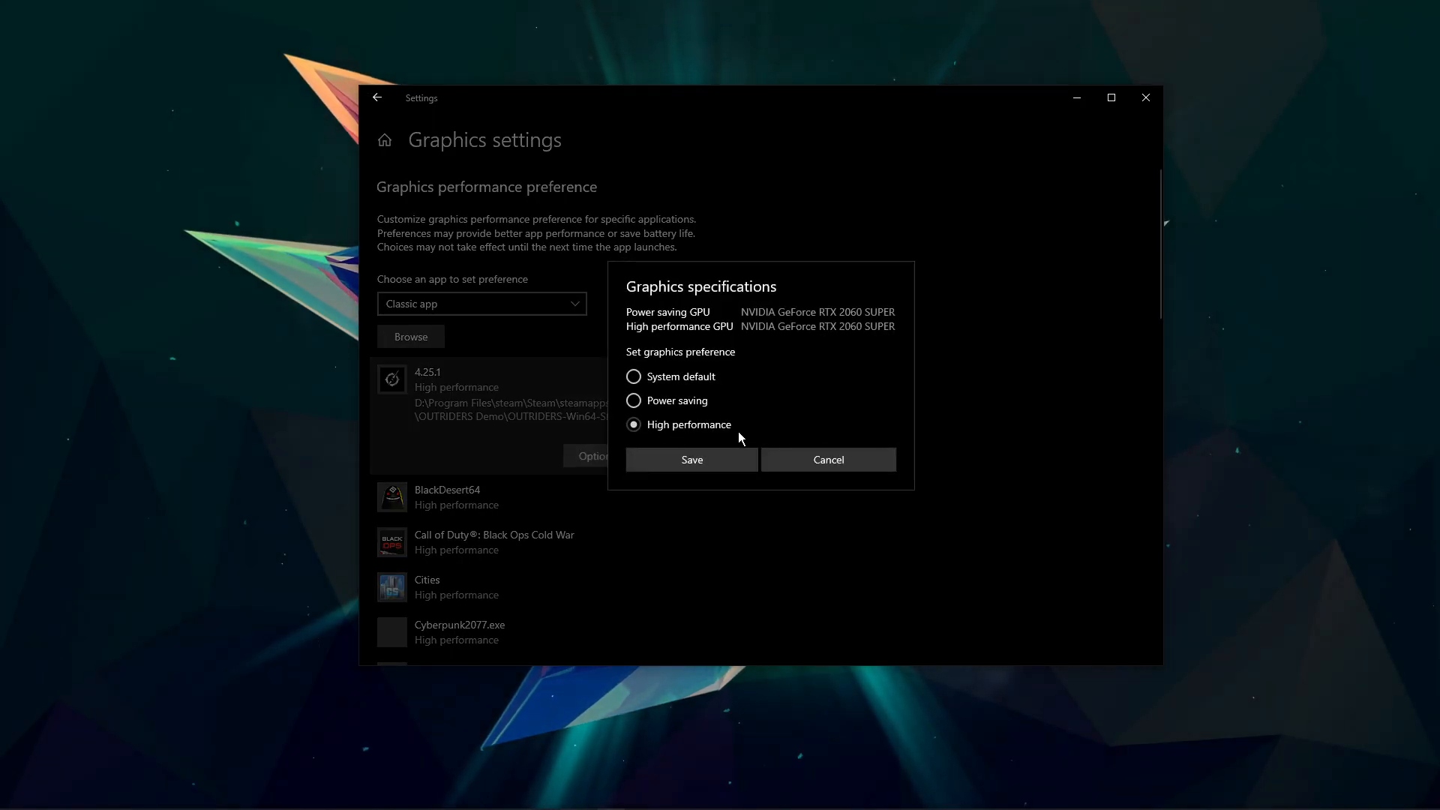
{"action": "left_click", "coordinate": [690, 459]}
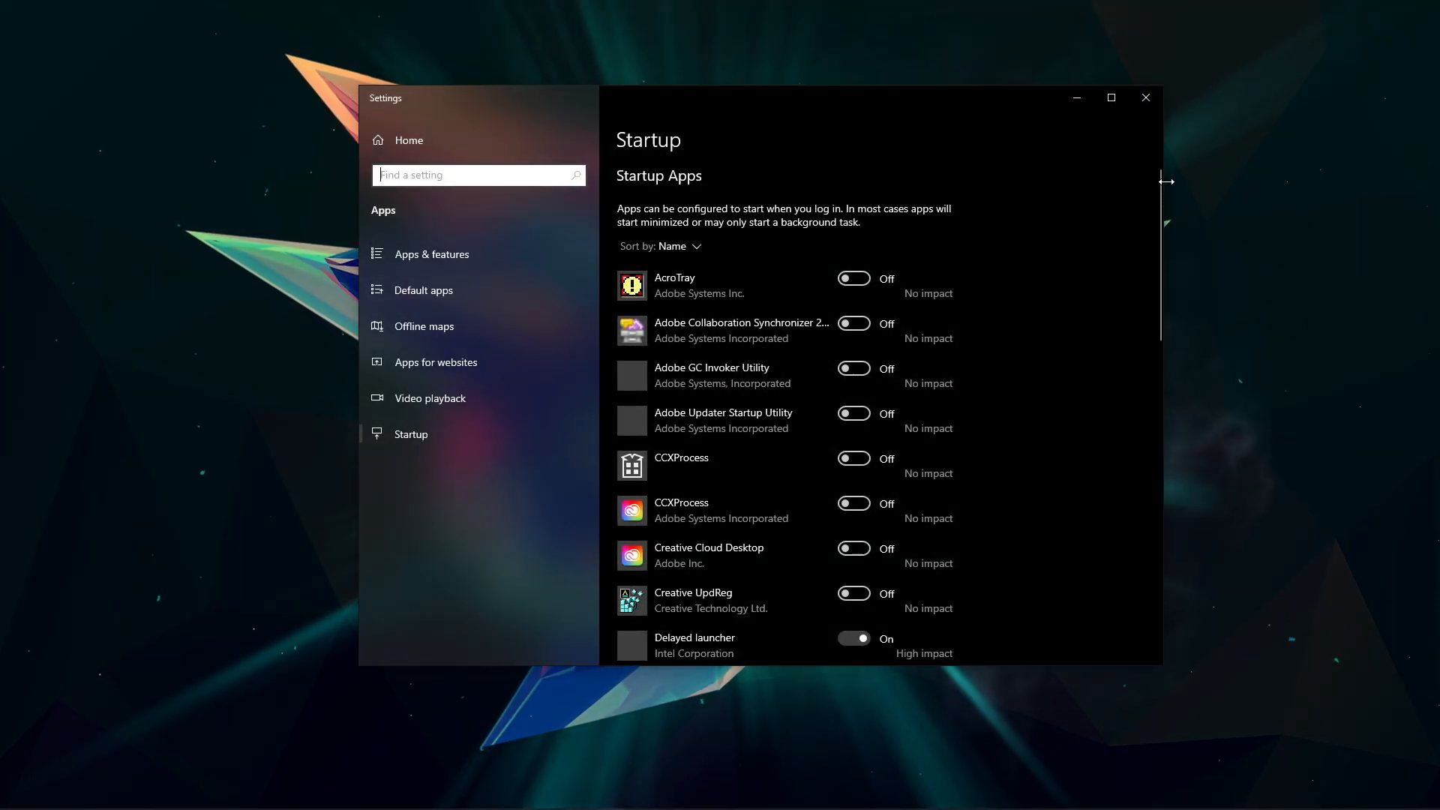
Scroll through the Startup apps list to see which ones are turned off.
{"action": "scroll", "scroll_direction": "down", "scroll_amount": 3}
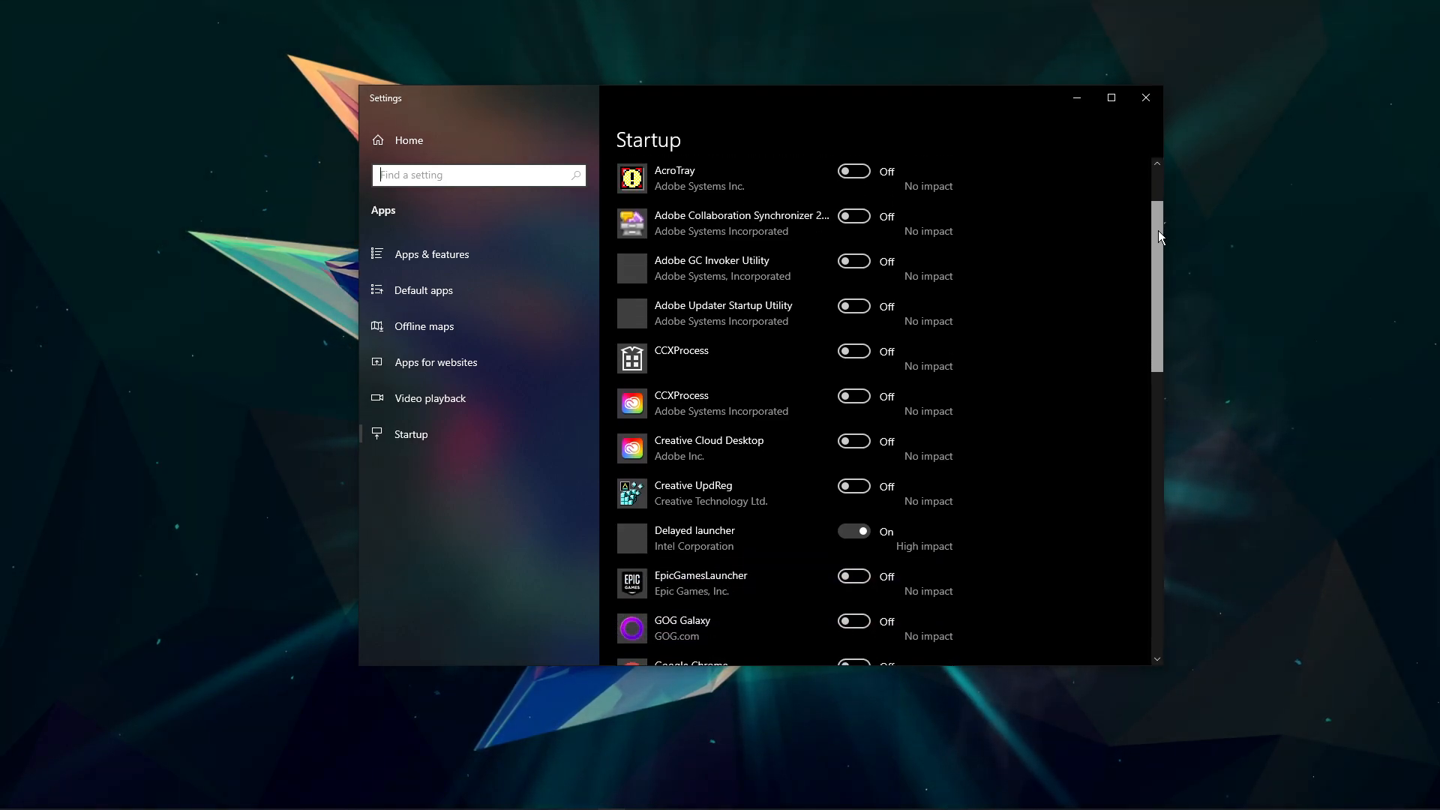
{"action": "scroll", "scroll_direction": "down", "scroll_amount": 3}
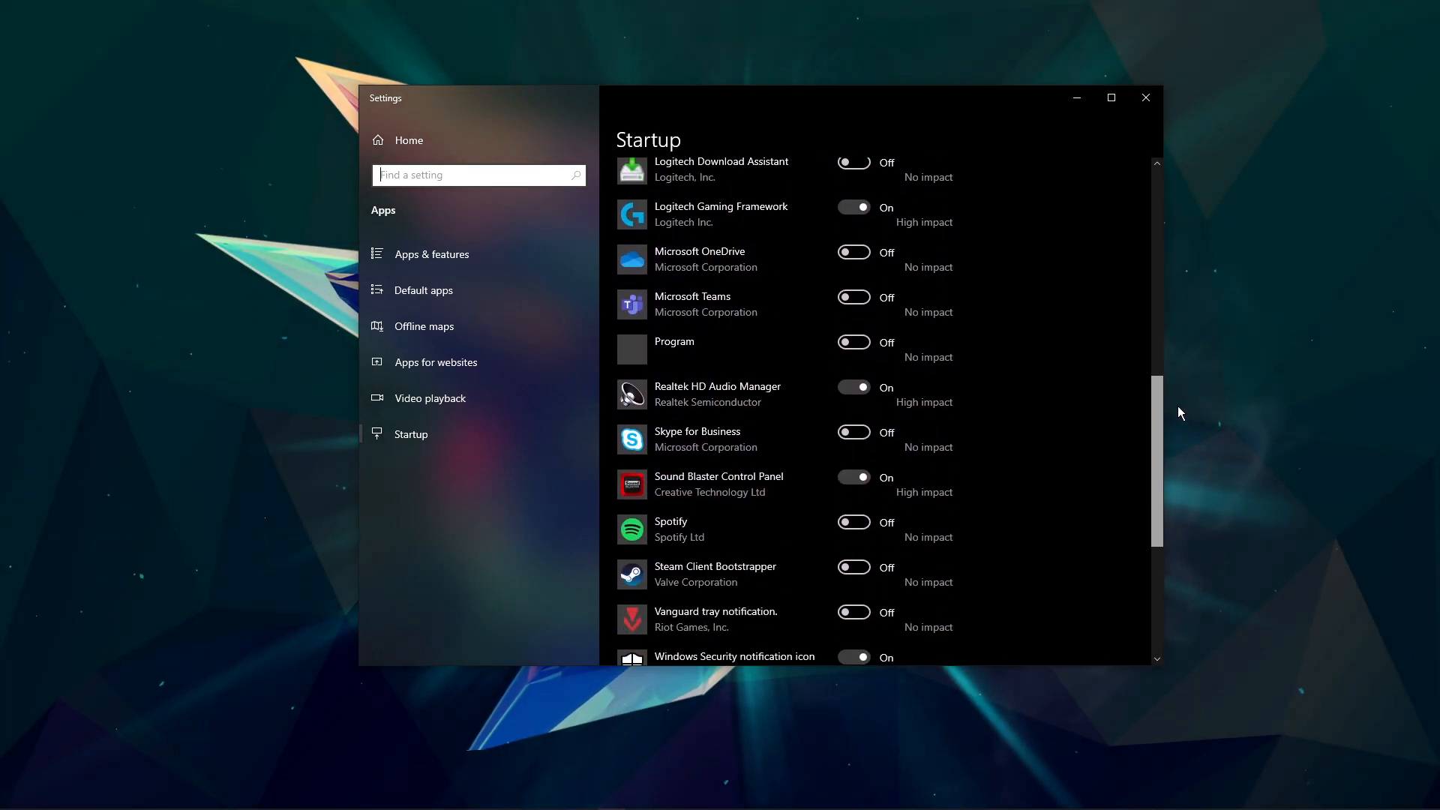
{"action": "scroll", "scroll_direction": "down", "scroll_amount": 3}
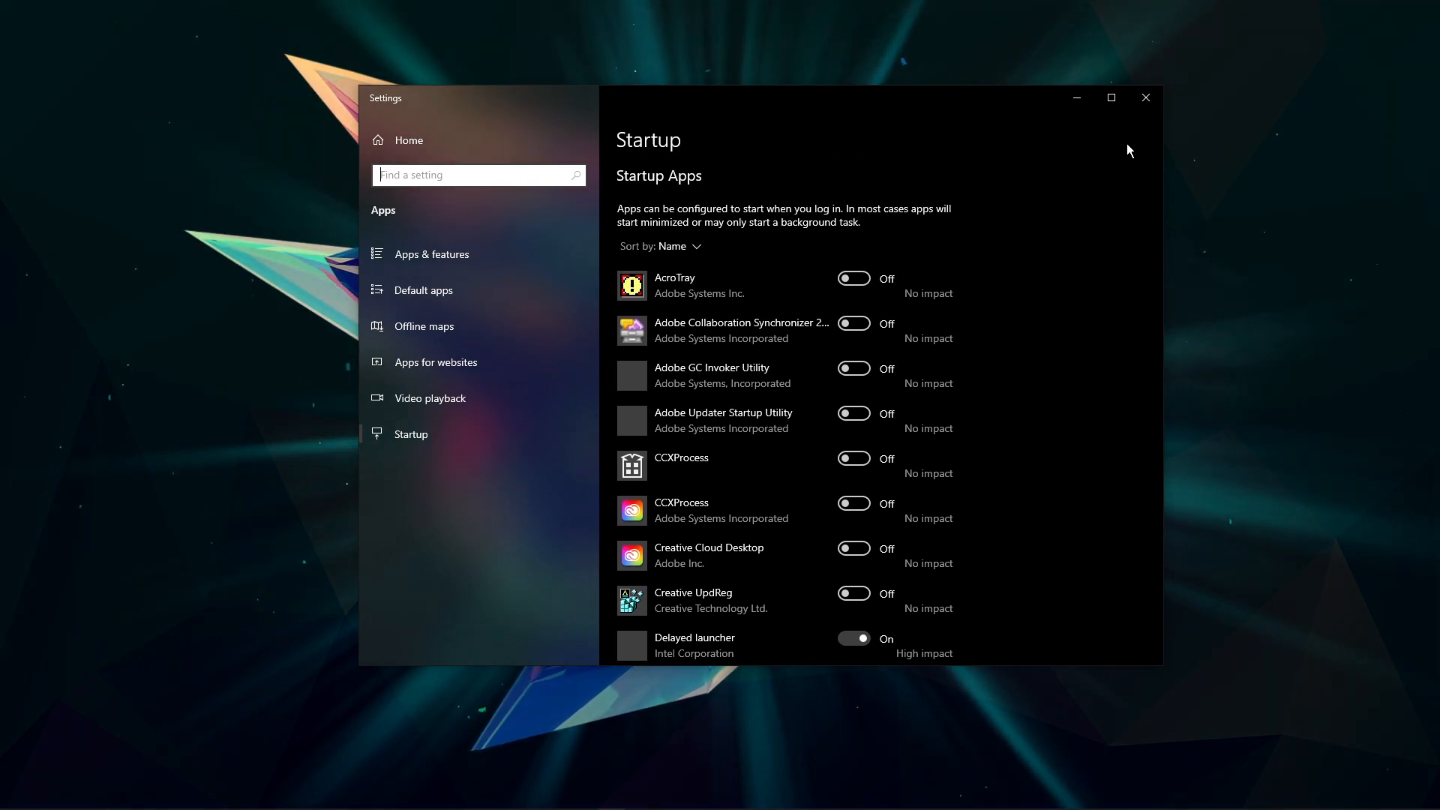
From the desktop menu reach NVIDIA Control Panel program settings and pick the Outriders executable.
{"action": "right_click", "coordinate": [795, 267]}
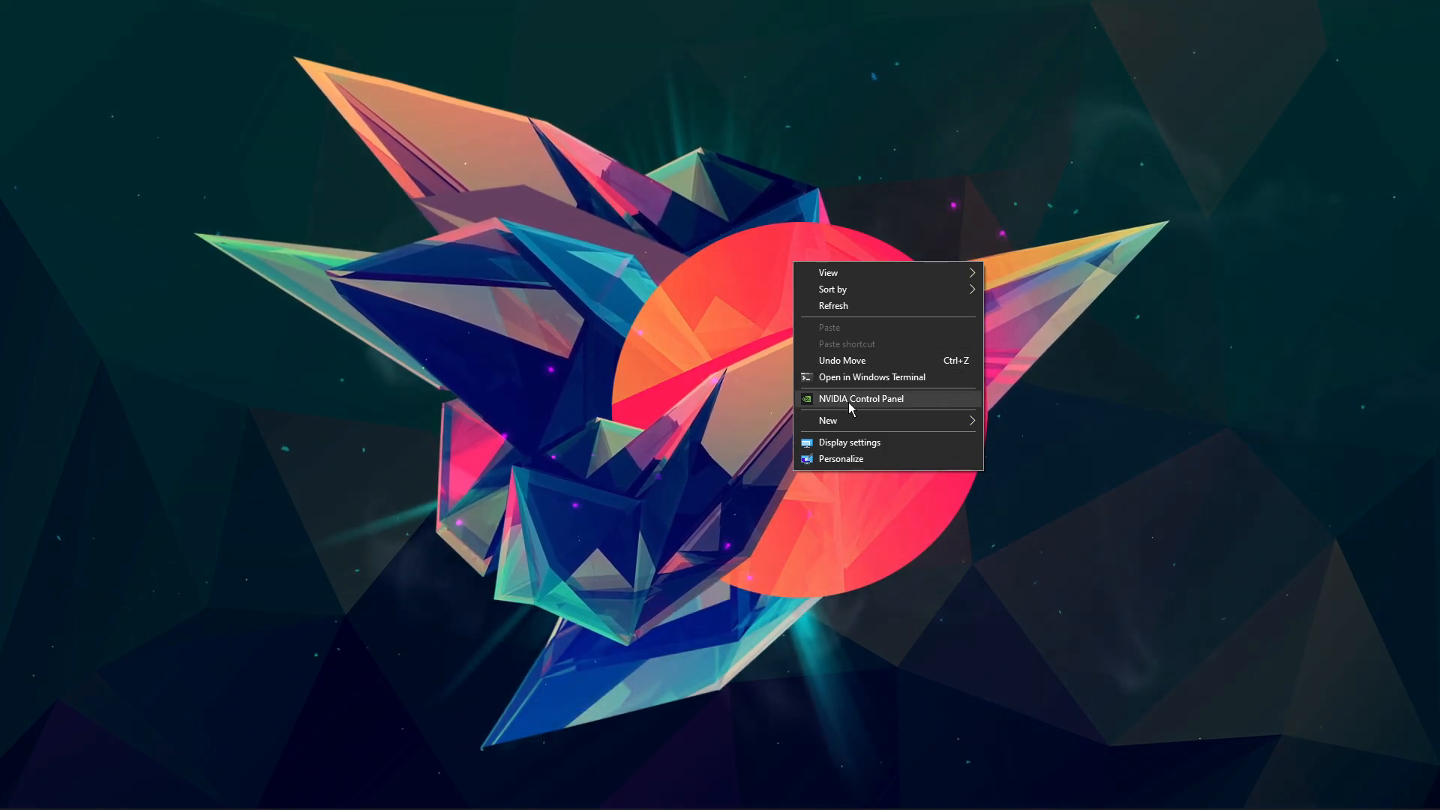
{"action": "left_click", "coordinate": [859, 399]}
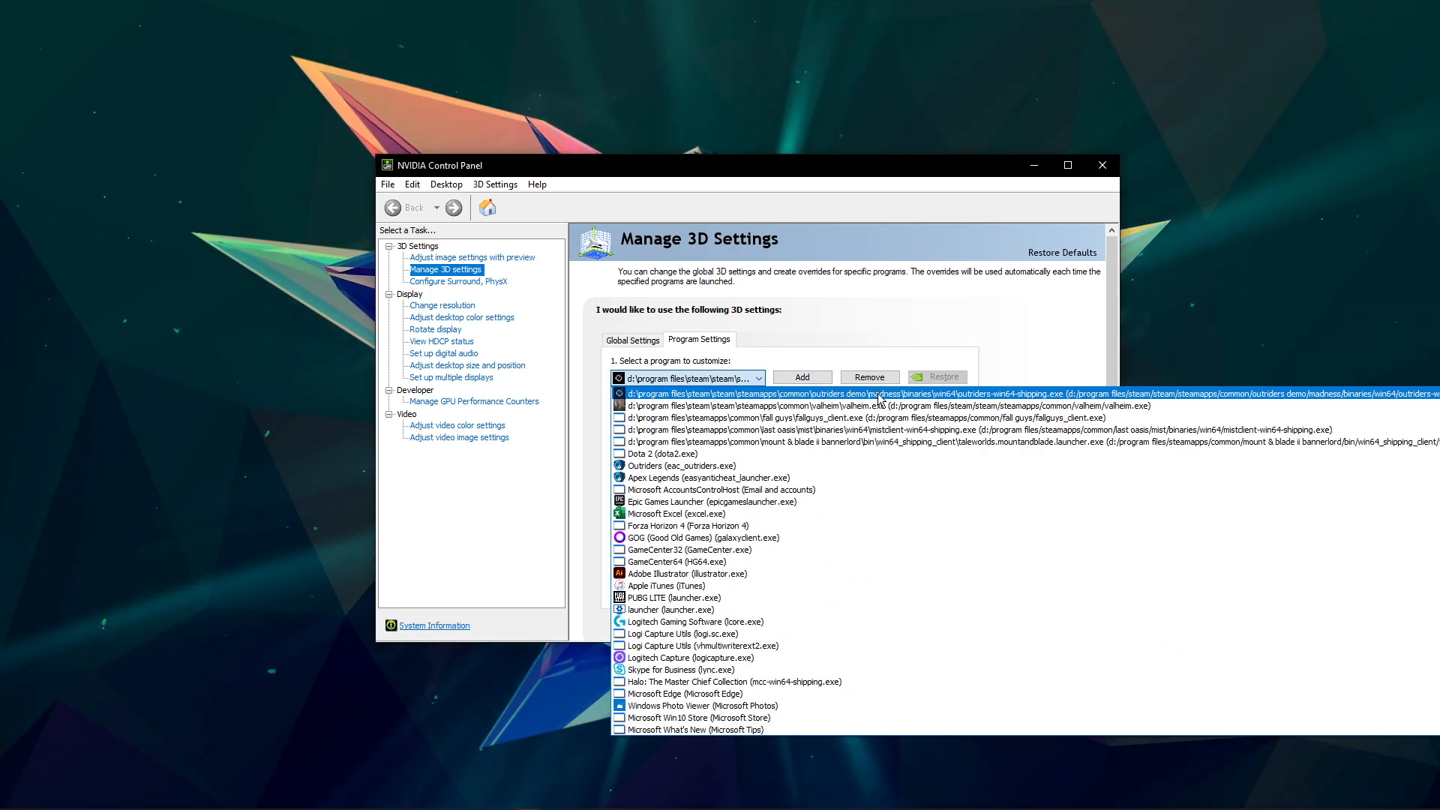
{"action": "left_click", "coordinate": [689, 393]}
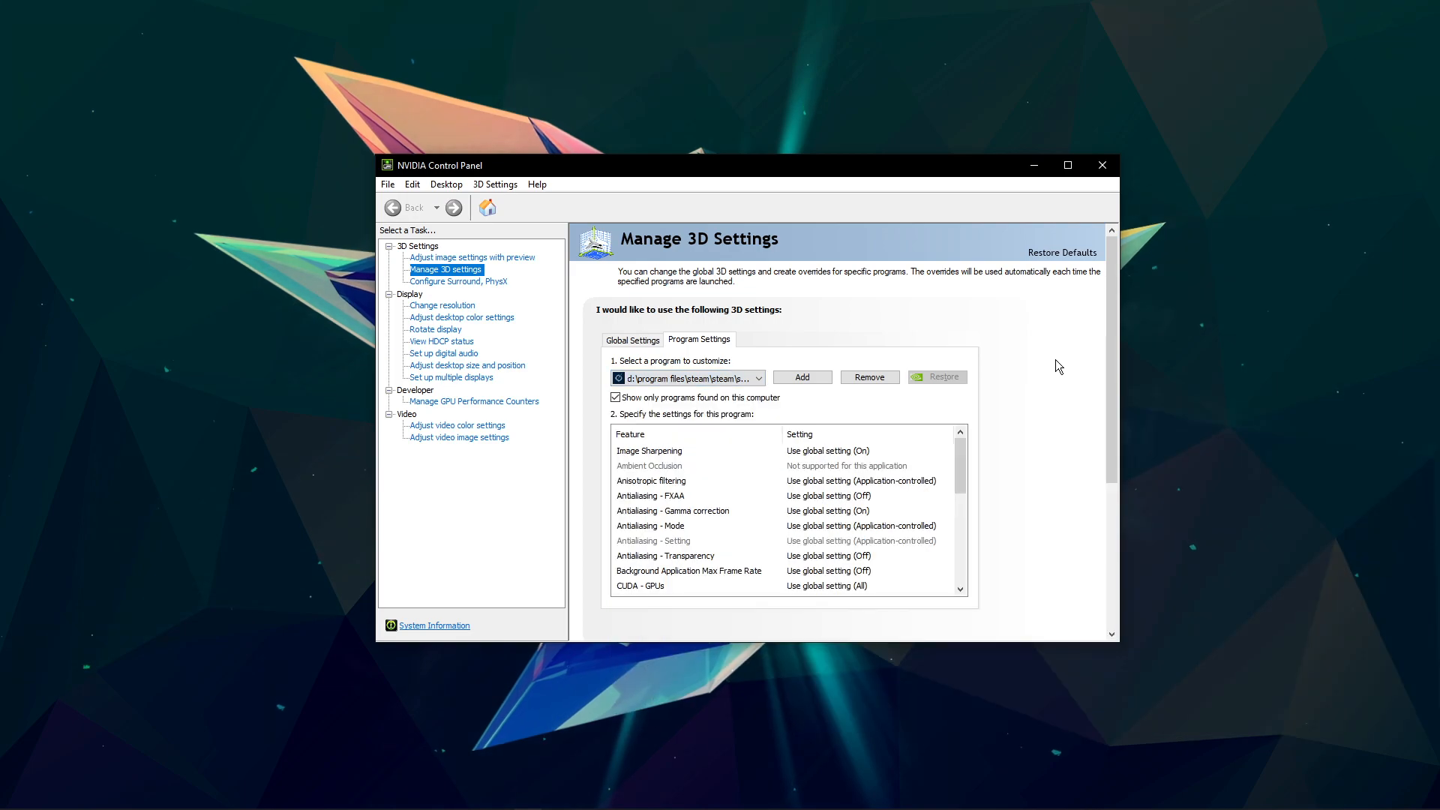
{"action": "scroll", "scroll_direction": "down", "scroll_amount": 3}
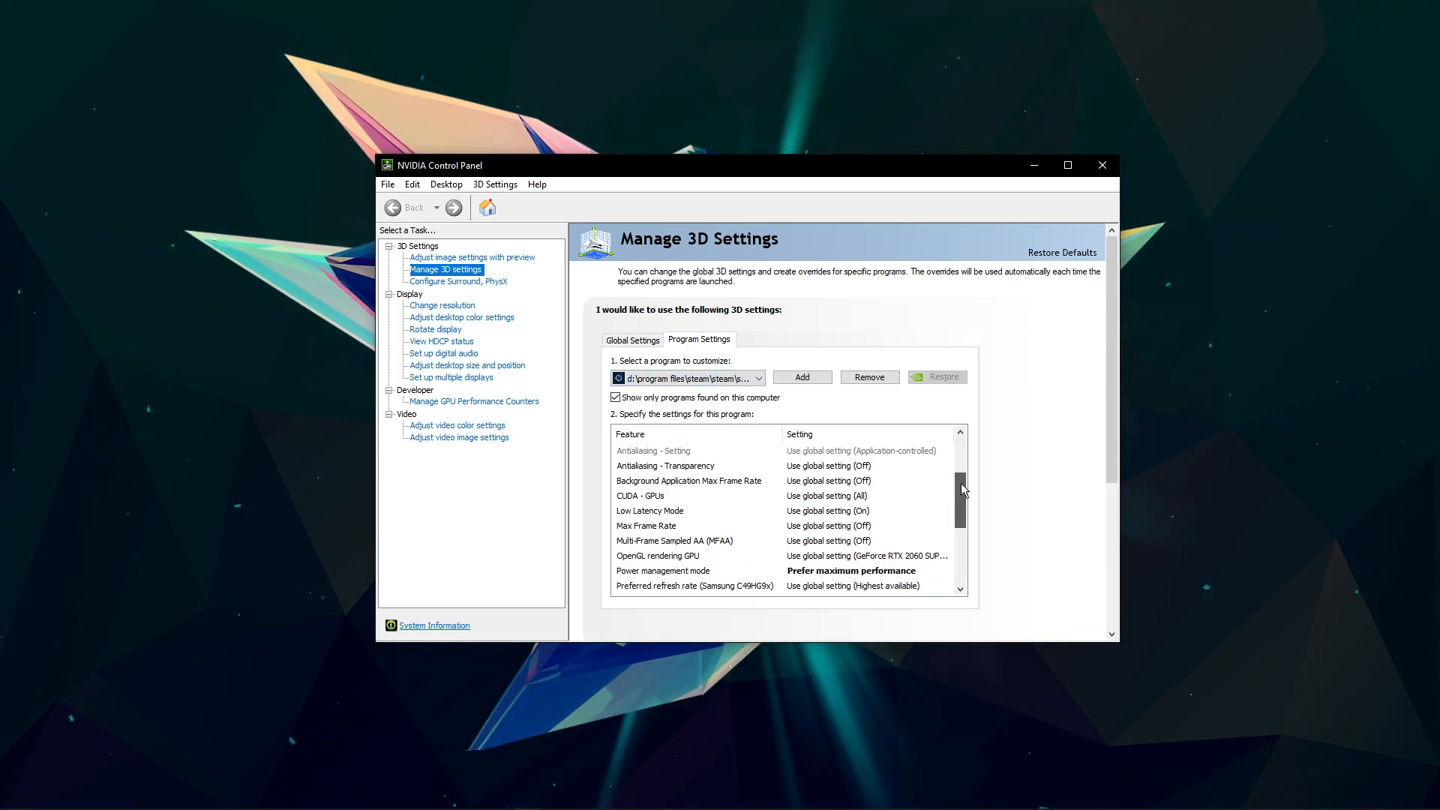
{"action": "scroll", "scroll_direction": "down", "scroll_amount": 3}
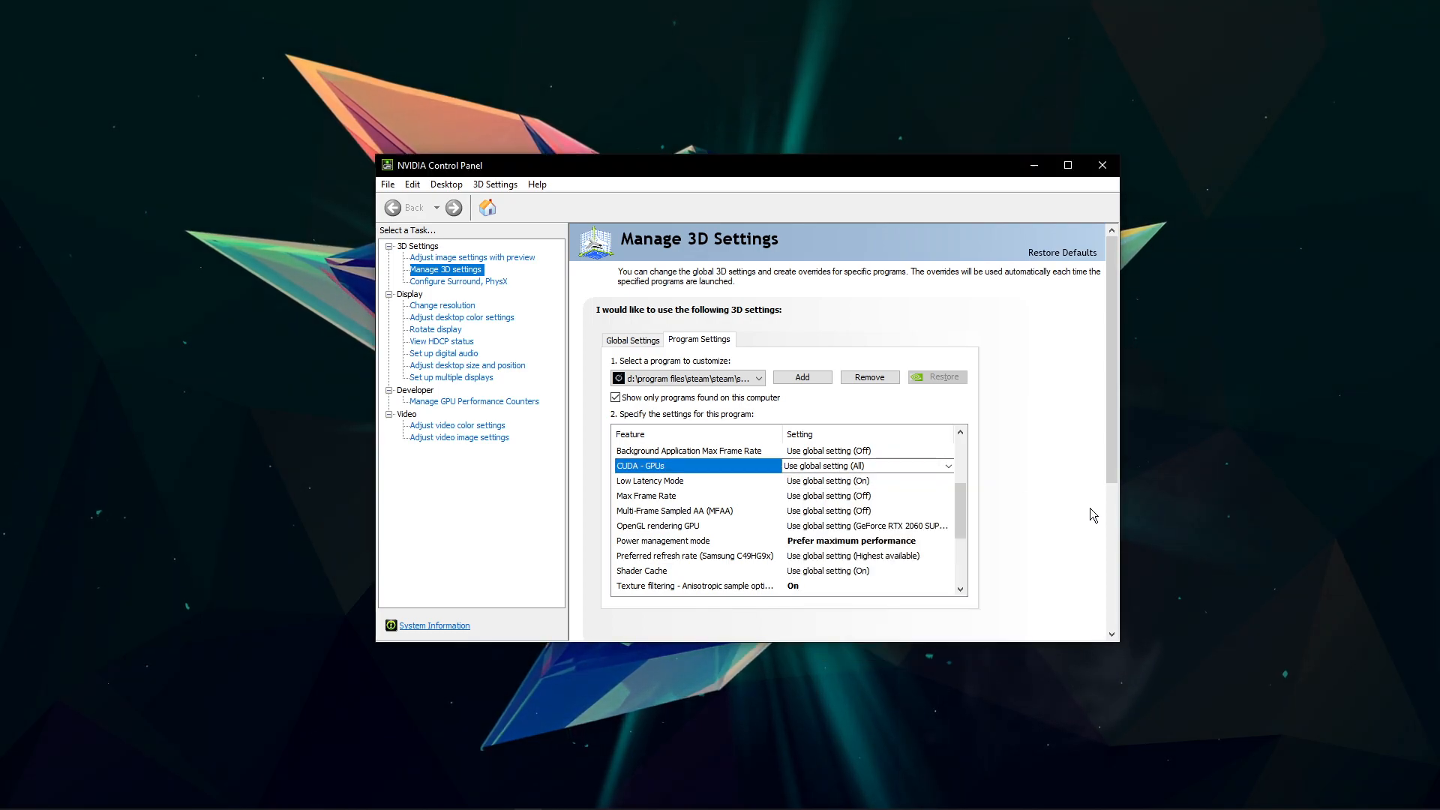
Set Power management to Prefer maximum performance and Texture filtering - Quality to Performance.
{"action": "left_click", "coordinate": [948, 495]}
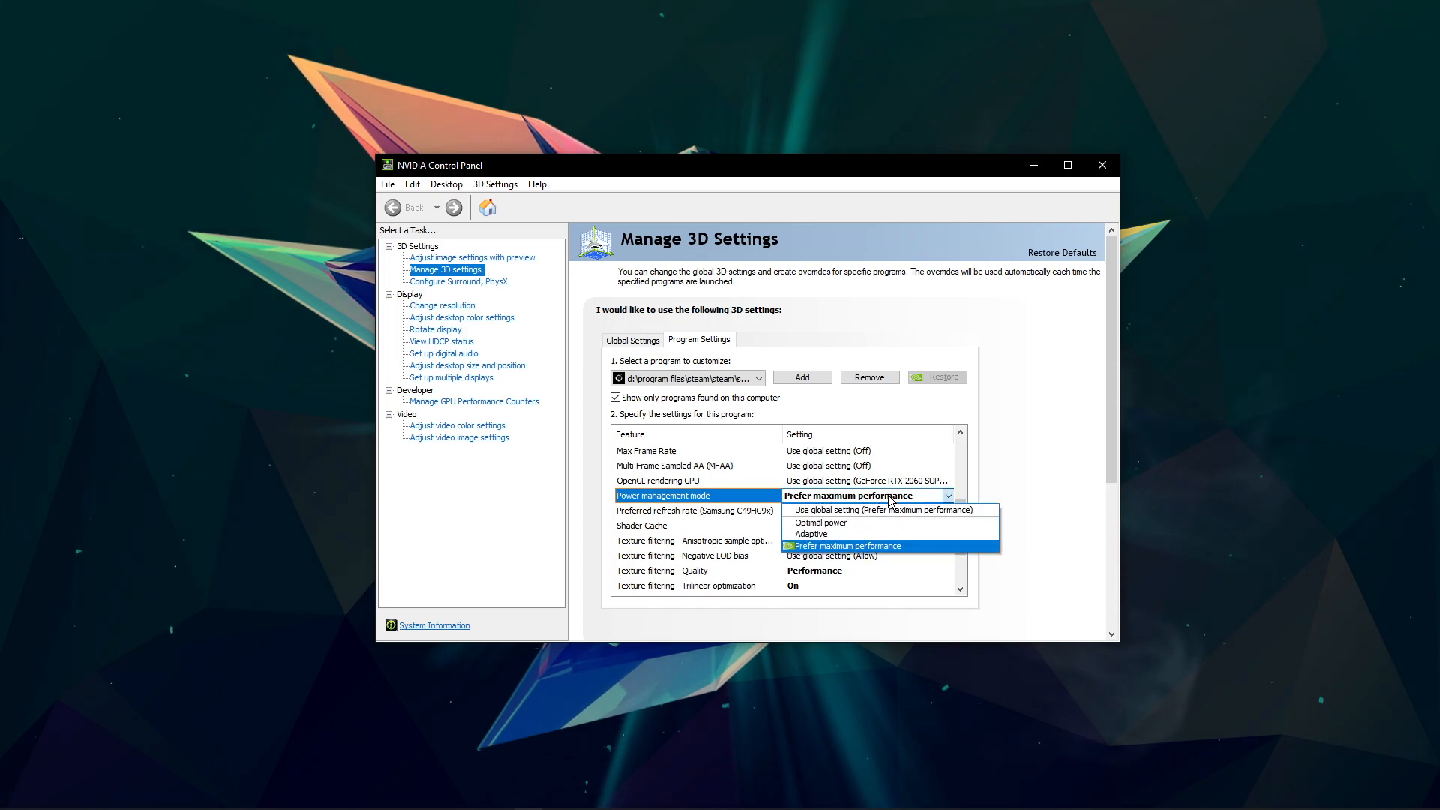
{"action": "mouse_move", "coordinate": [1036, 552]}
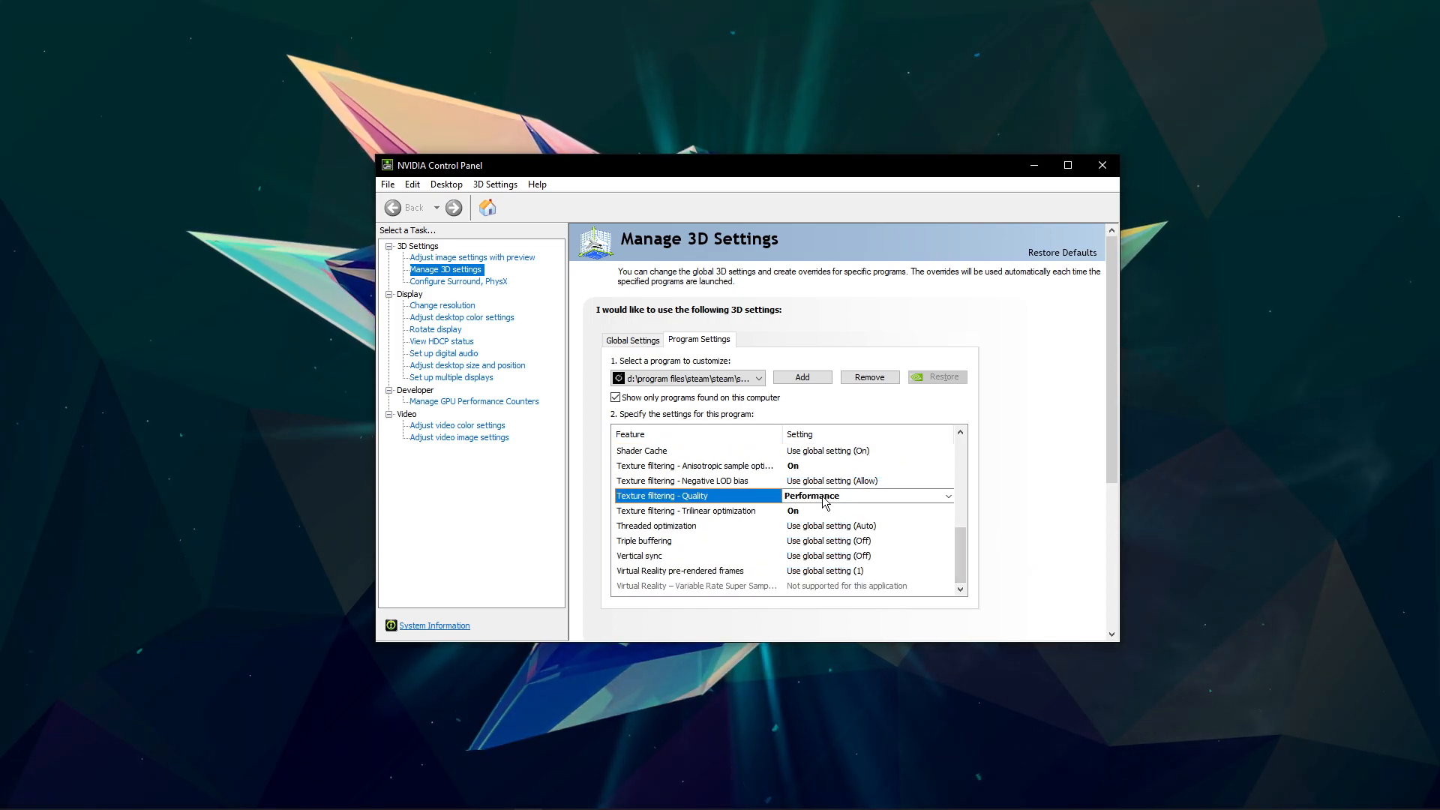
{"action": "left_click", "coordinate": [946, 495]}
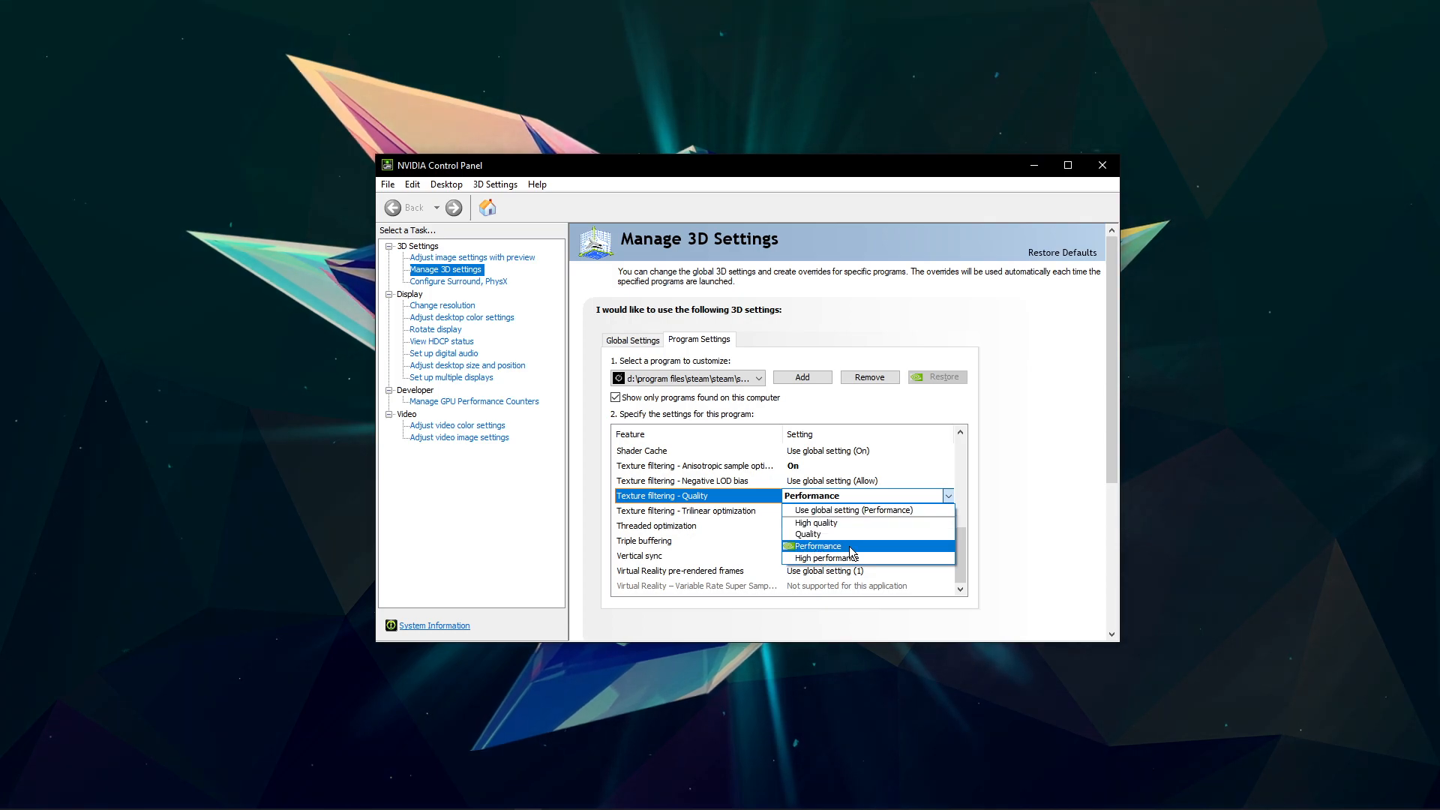
{"action": "left_click", "coordinate": [817, 546]}
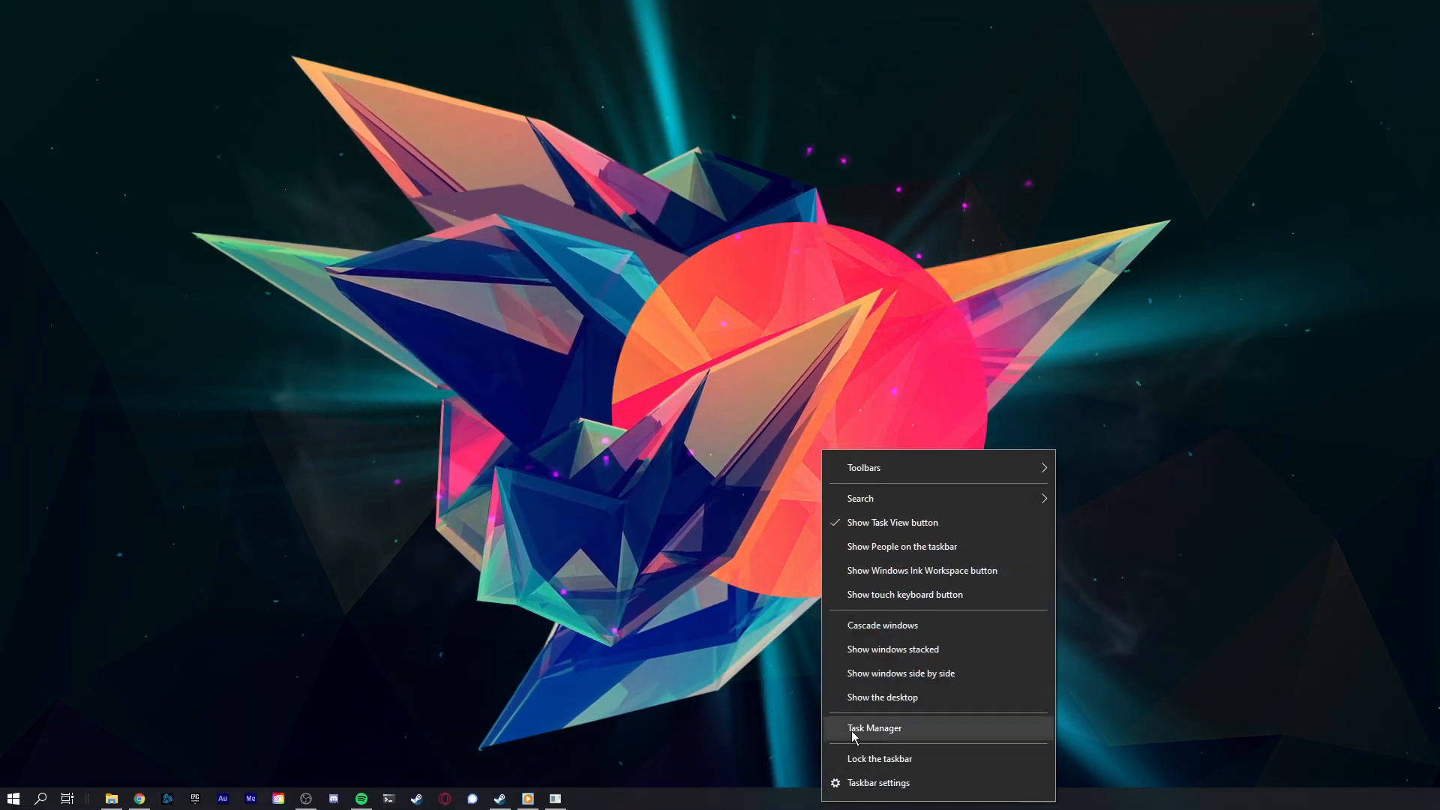
In Task Manager, find Creative Cloud (32 bit) and bring up its End task options.
{"action": "left_click", "coordinate": [873, 727]}
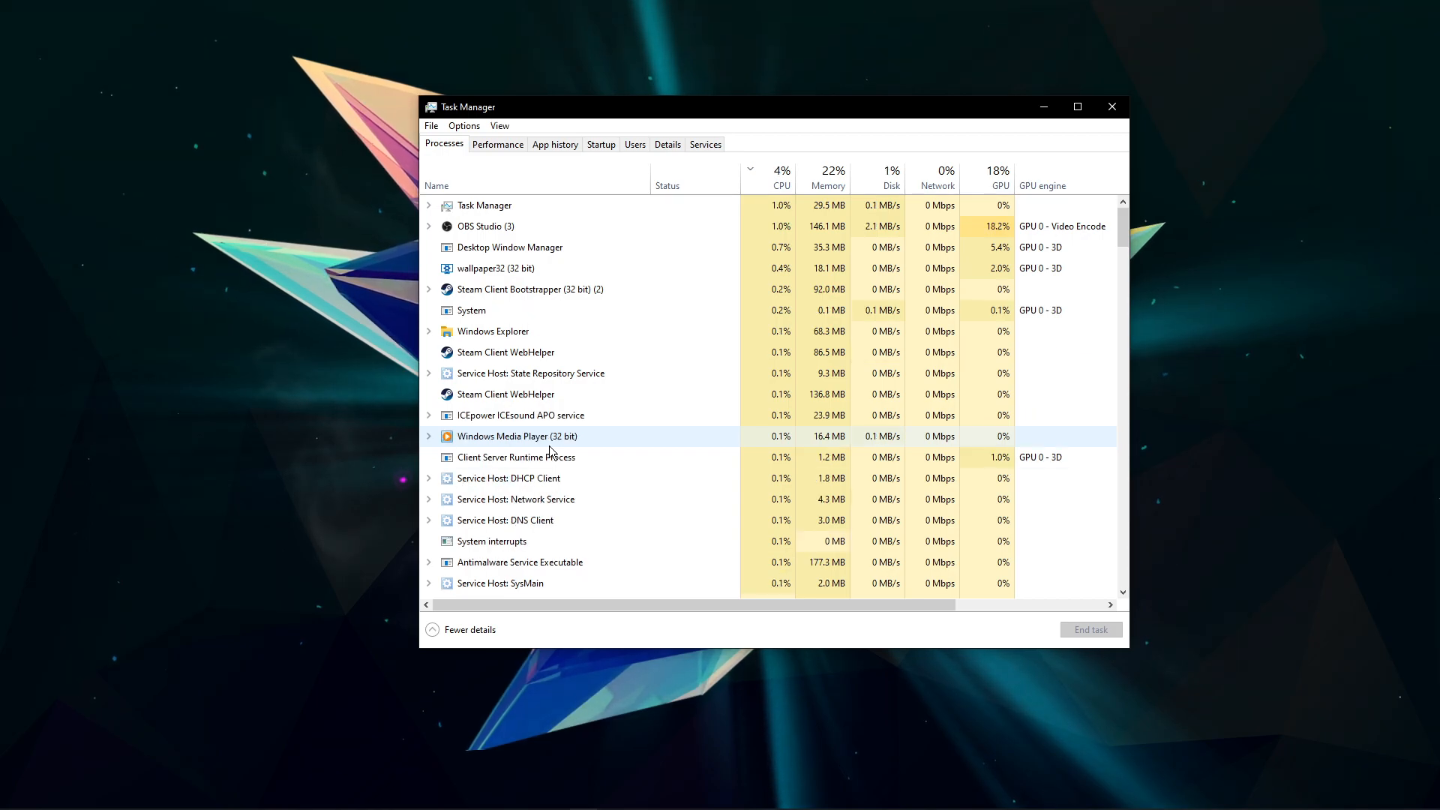
{"action": "scroll", "scroll_direction": "down", "scroll_amount": 3}
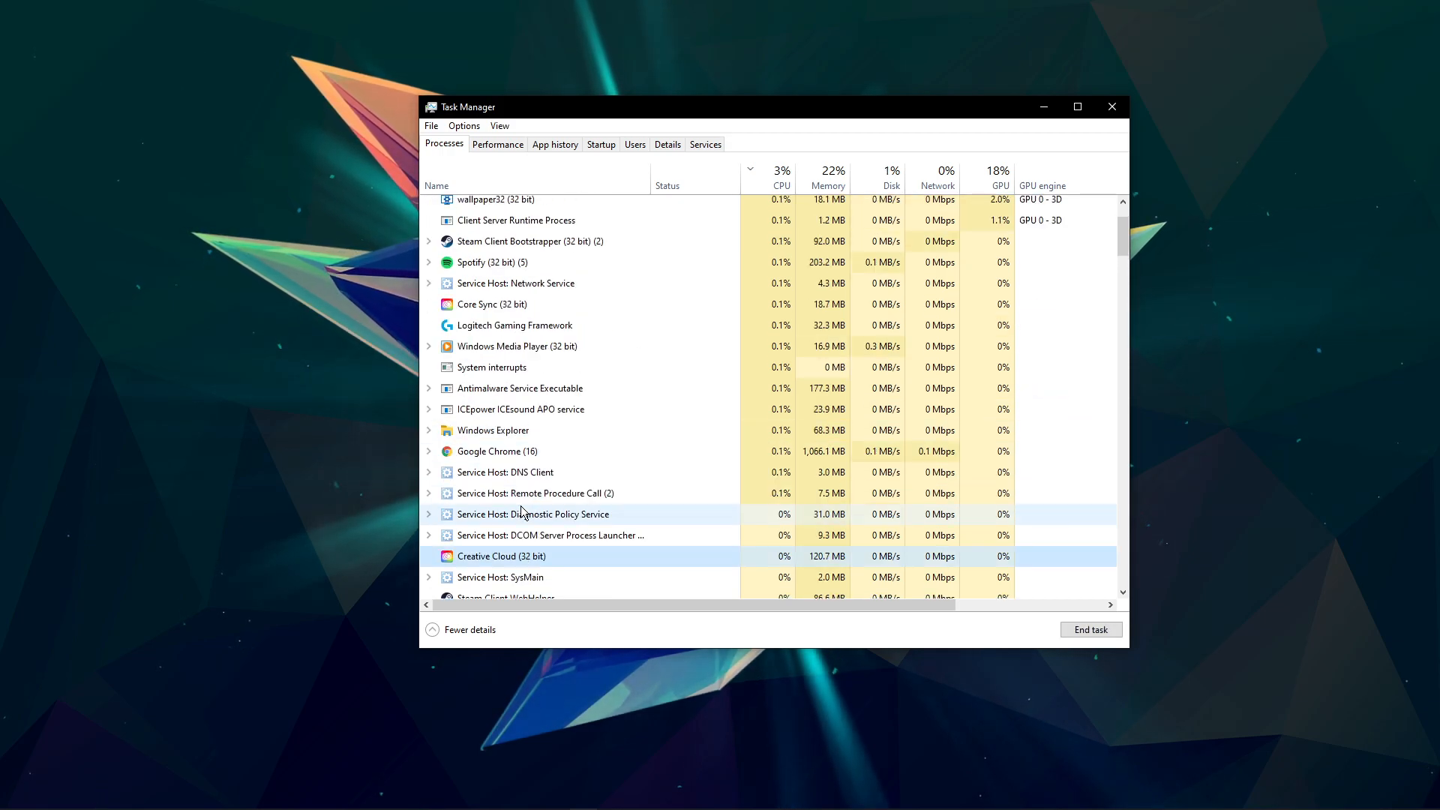
{"action": "right_click", "coordinate": [501, 555]}
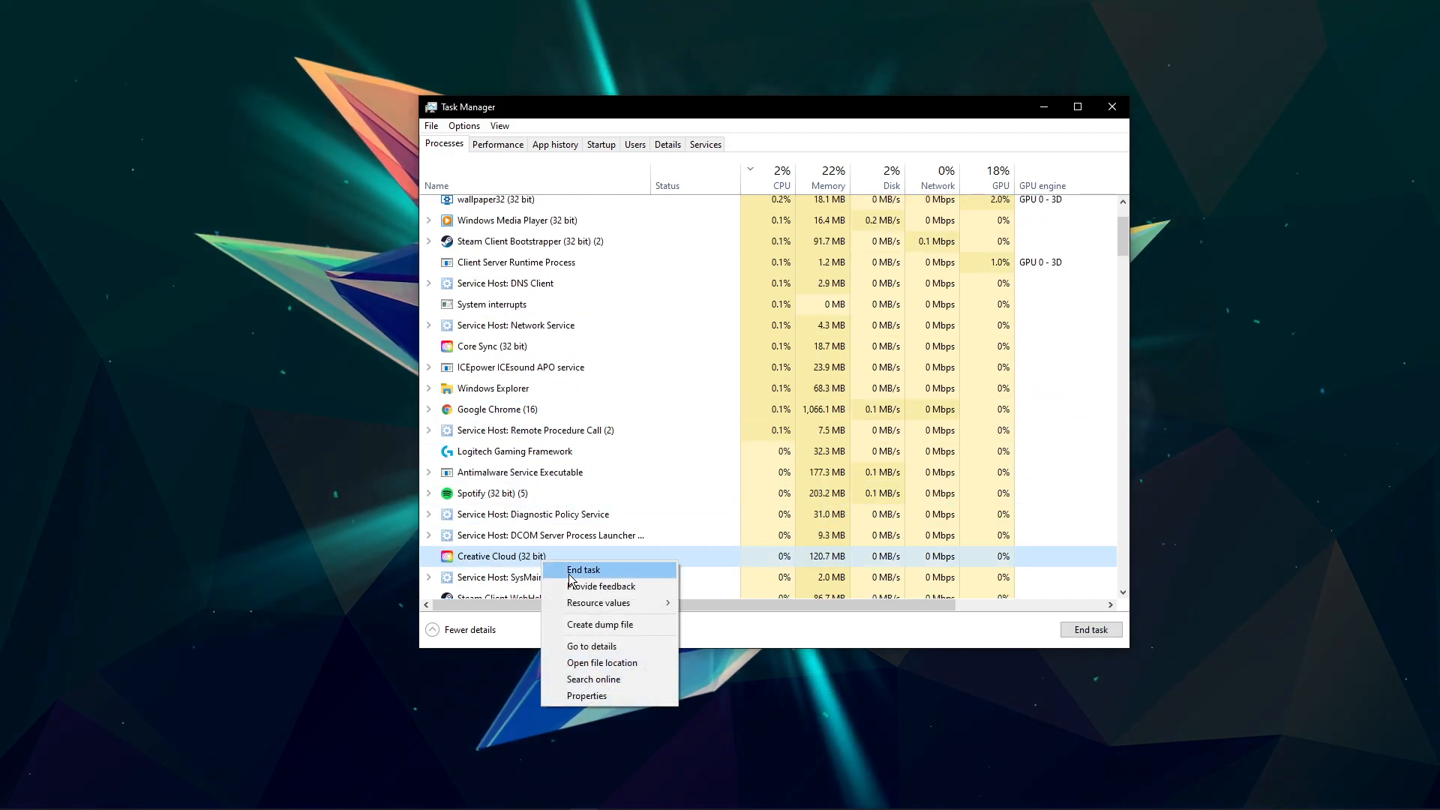